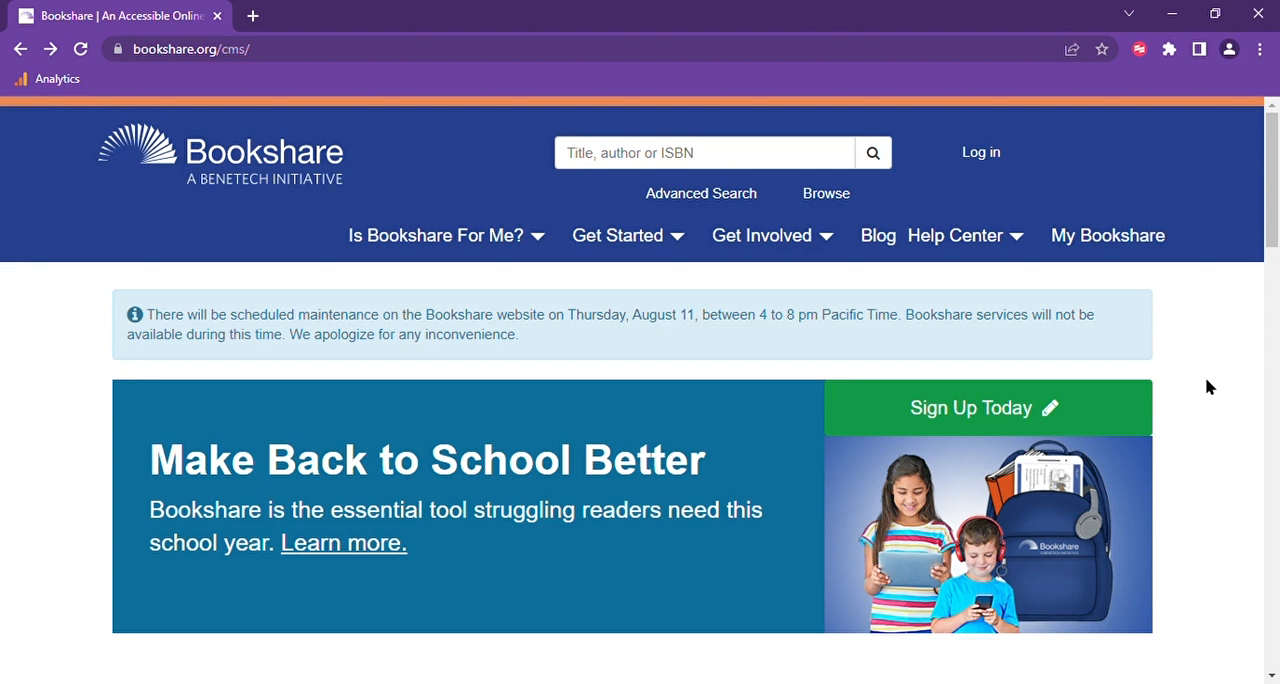
# - Zoom in the browser view on the My Bookshare home page after signing in
pyautogui.press('ctrl+plus')
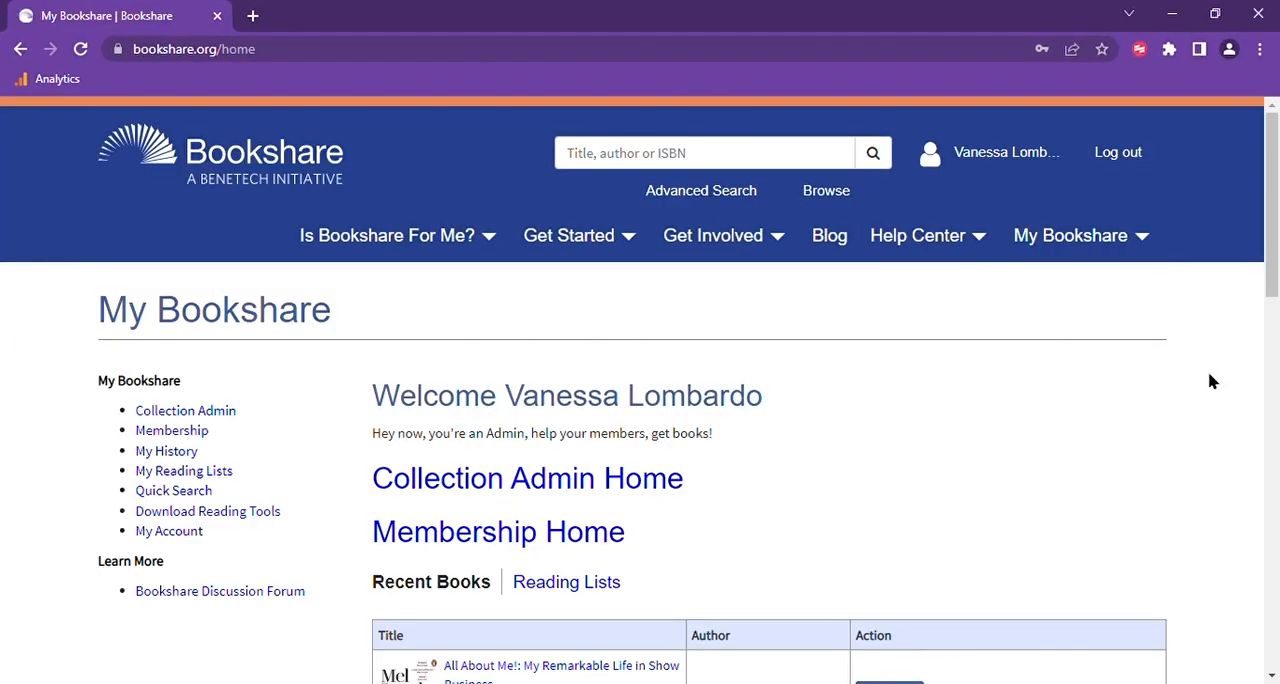
pyautogui.moveTo(1032, 380)
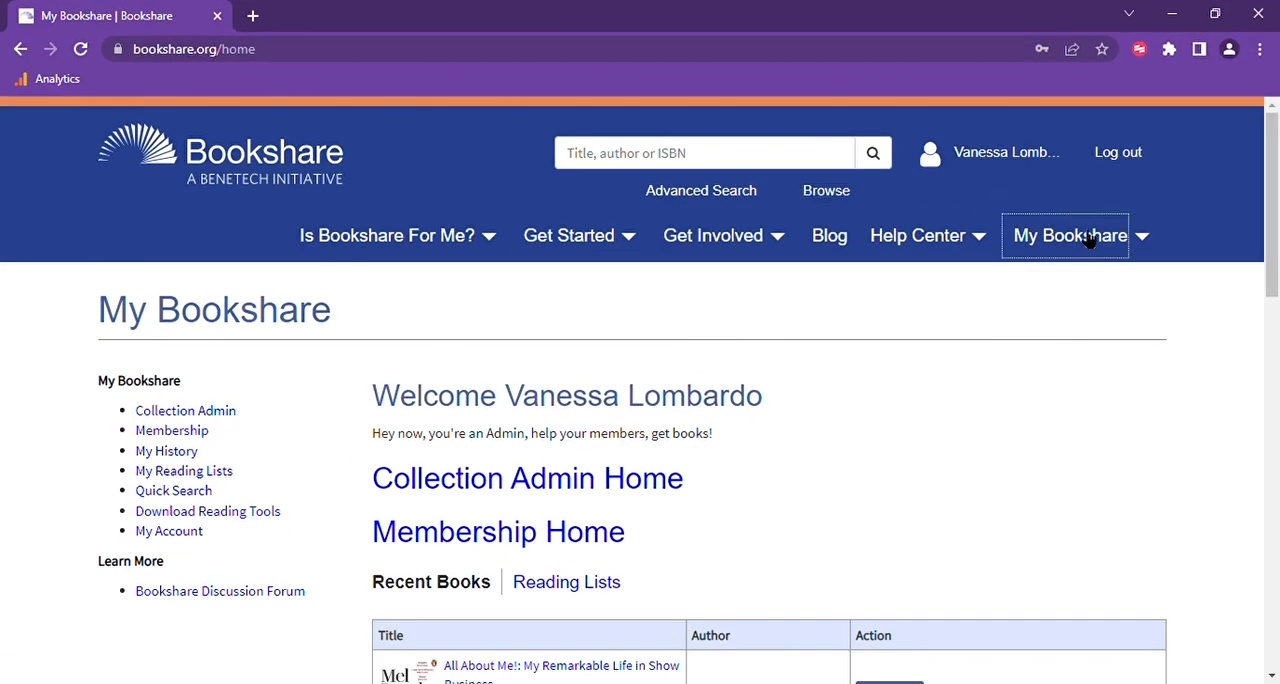
pyautogui.moveTo(615, 371)
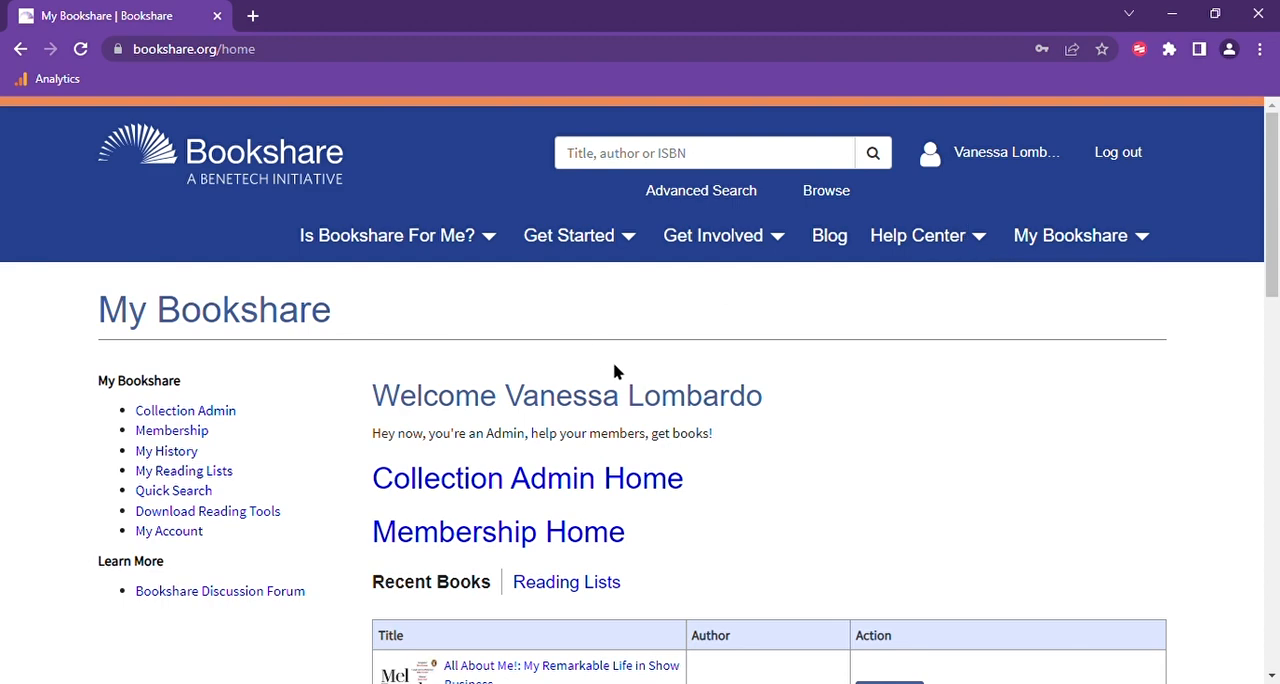
# - Scroll the My Bookshare page down to the Recent Books table listing All About Me!
pyautogui.scroll(-3)
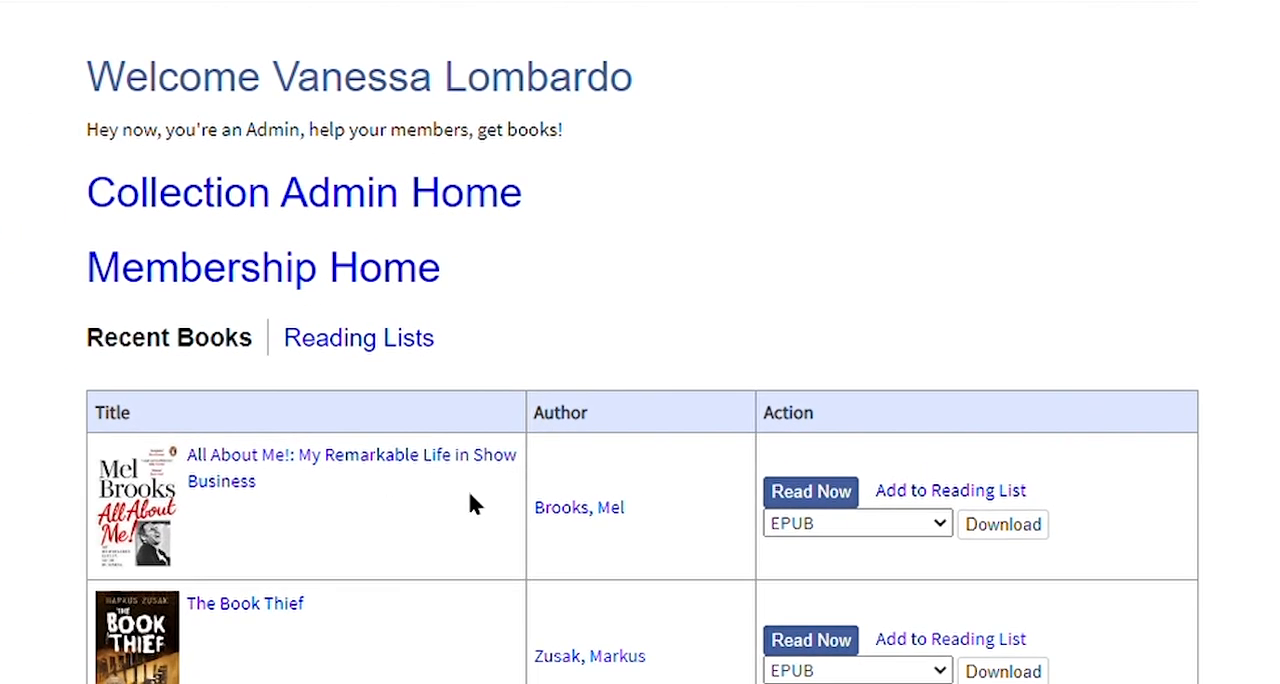
pyautogui.scroll(-3)
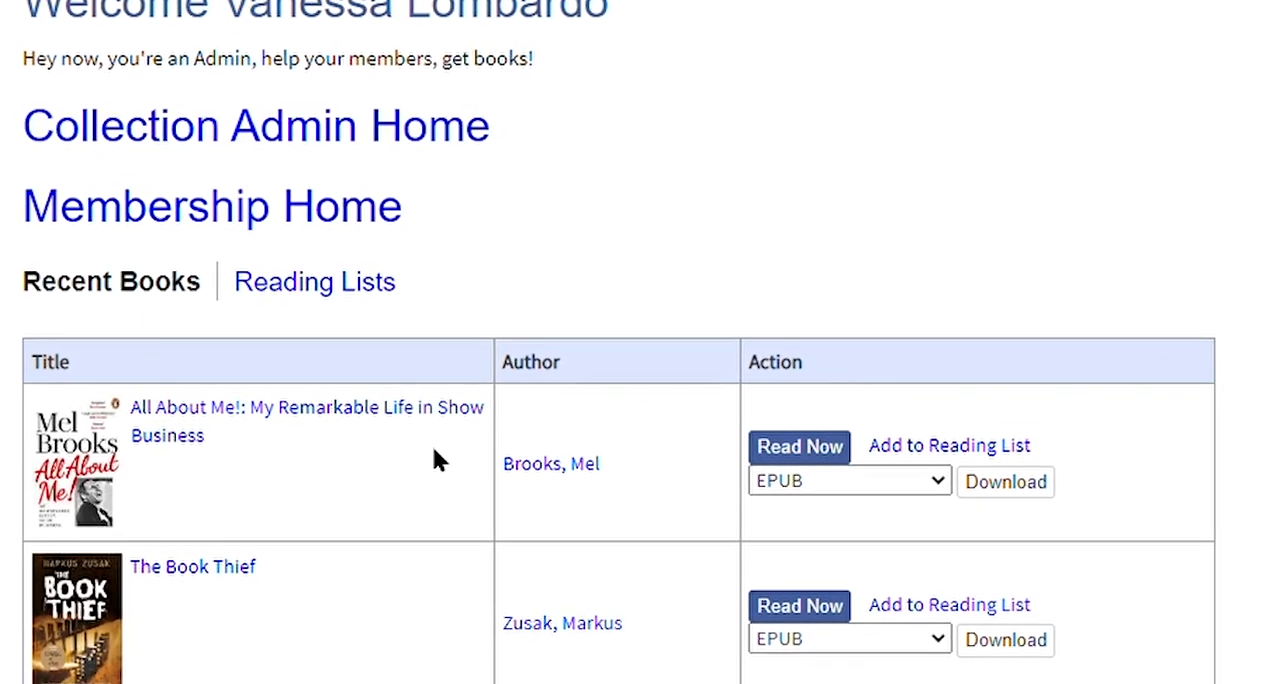
pyautogui.scroll(-3)
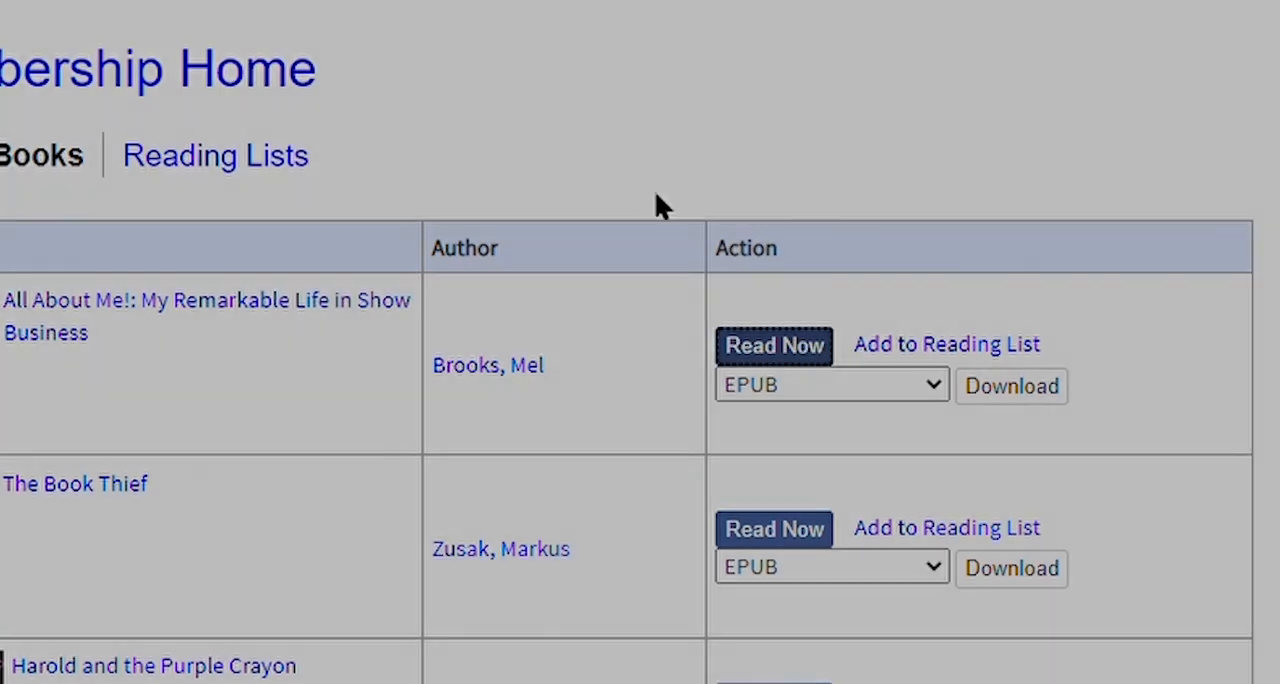
# - Open All About Me! via Read Now so Chapter 2, The Mountains, shows in Bookshare Reader
pyautogui.click(773, 345)
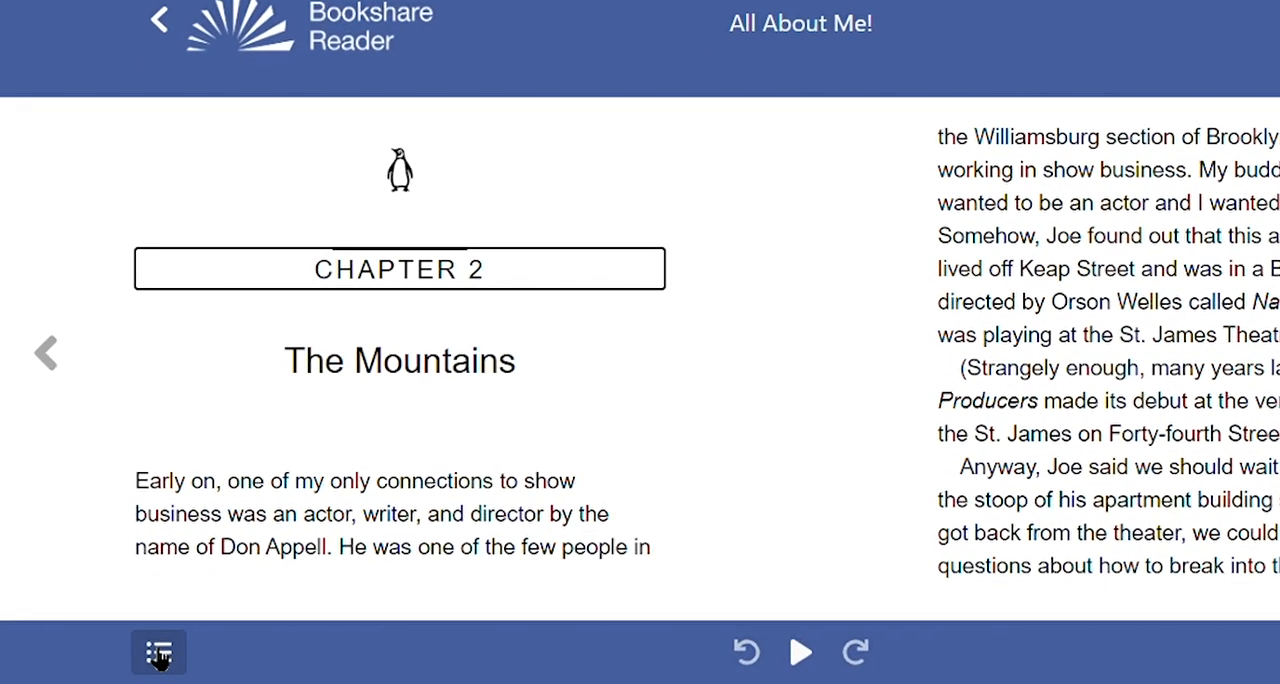
pyautogui.click(158, 651)
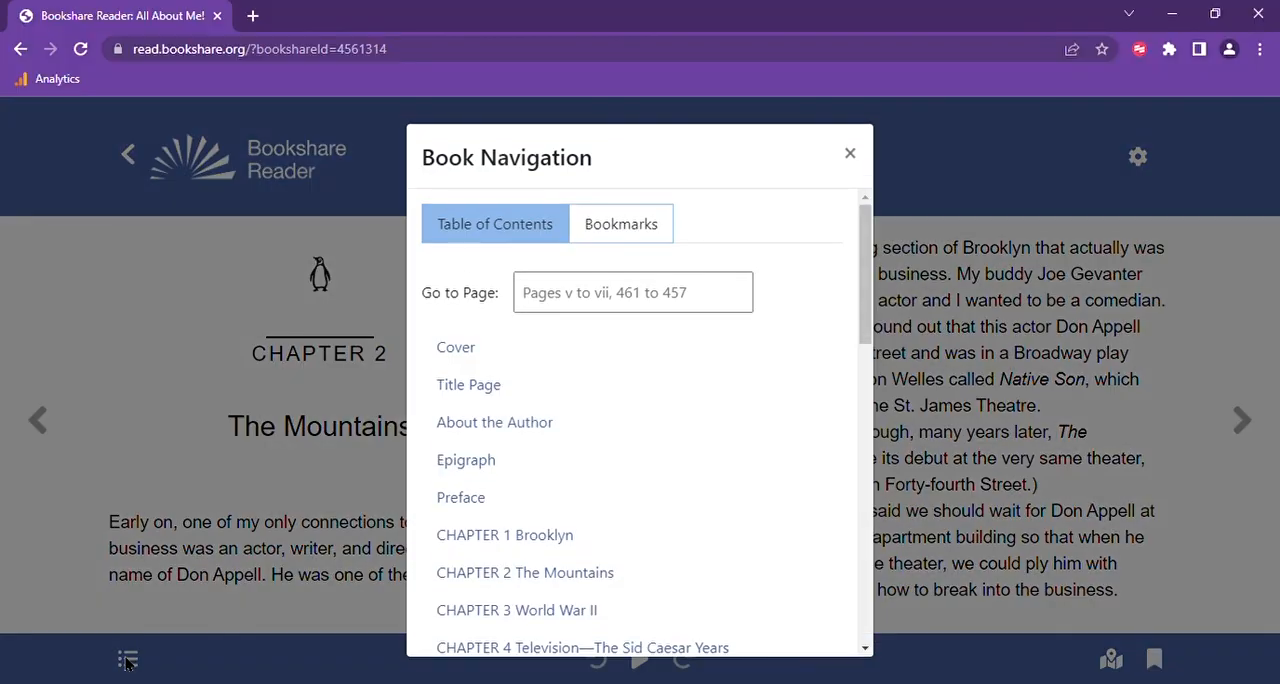
pyautogui.moveTo(150, 644)
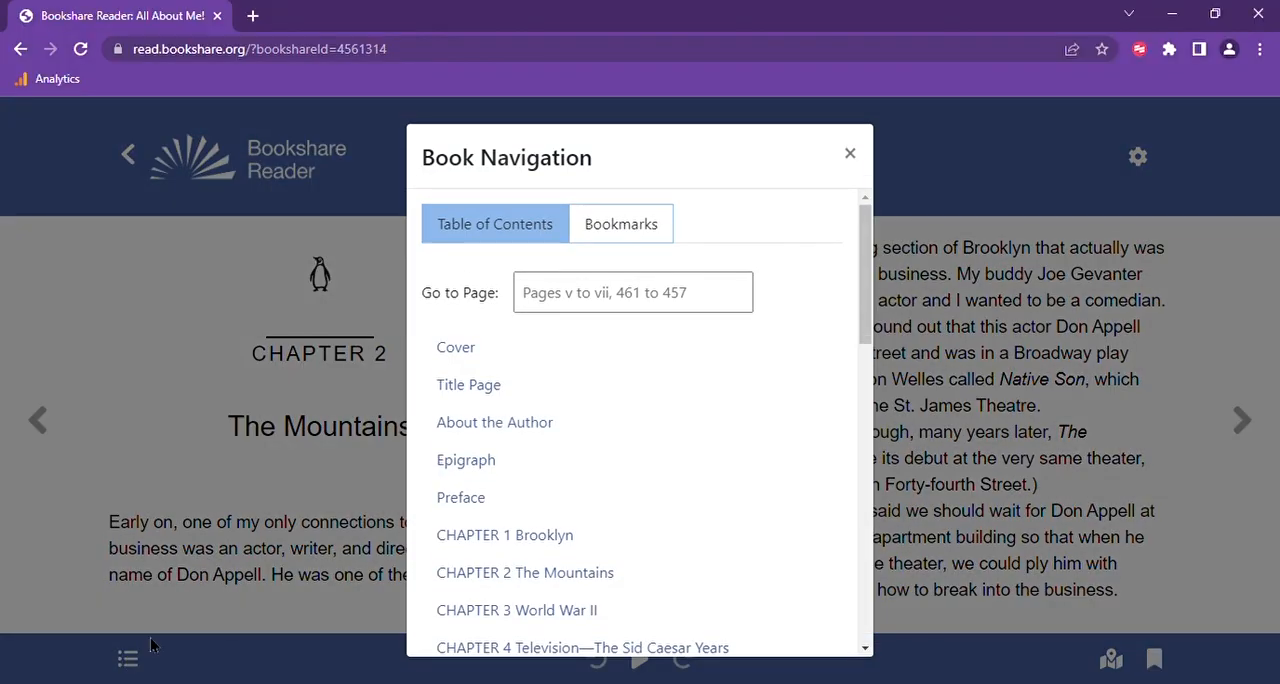
pyautogui.moveTo(570, 471)
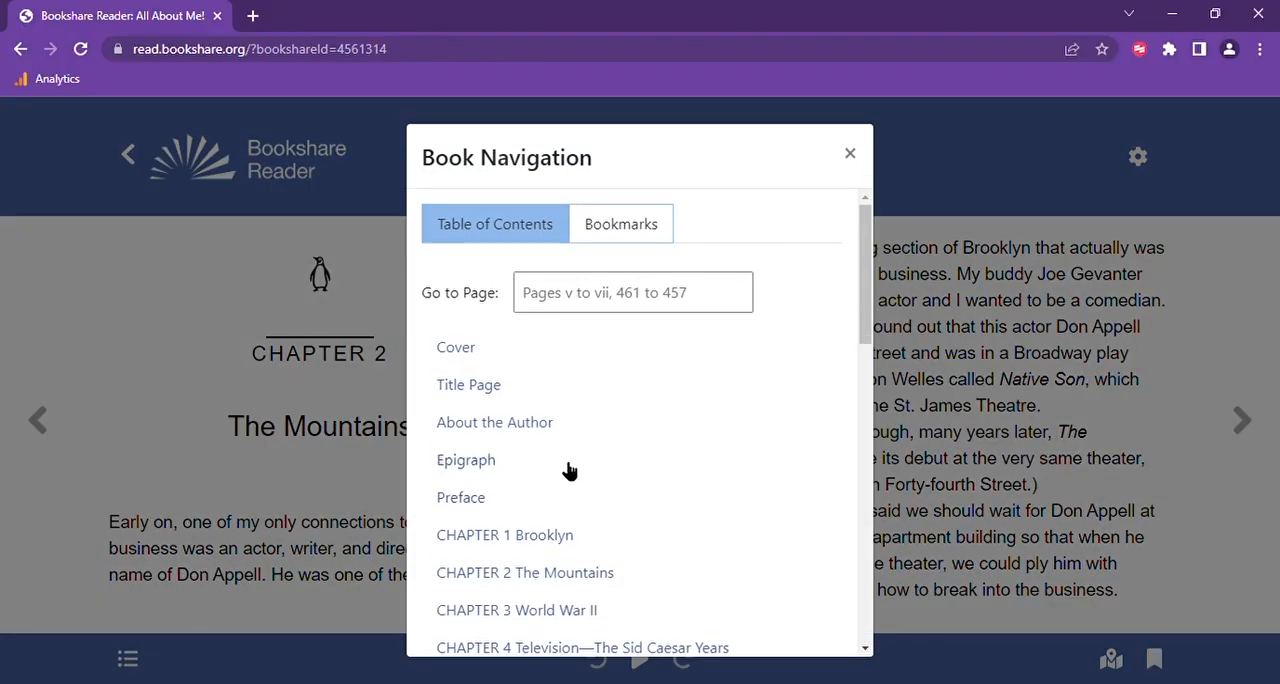
pyautogui.scroll(-3)
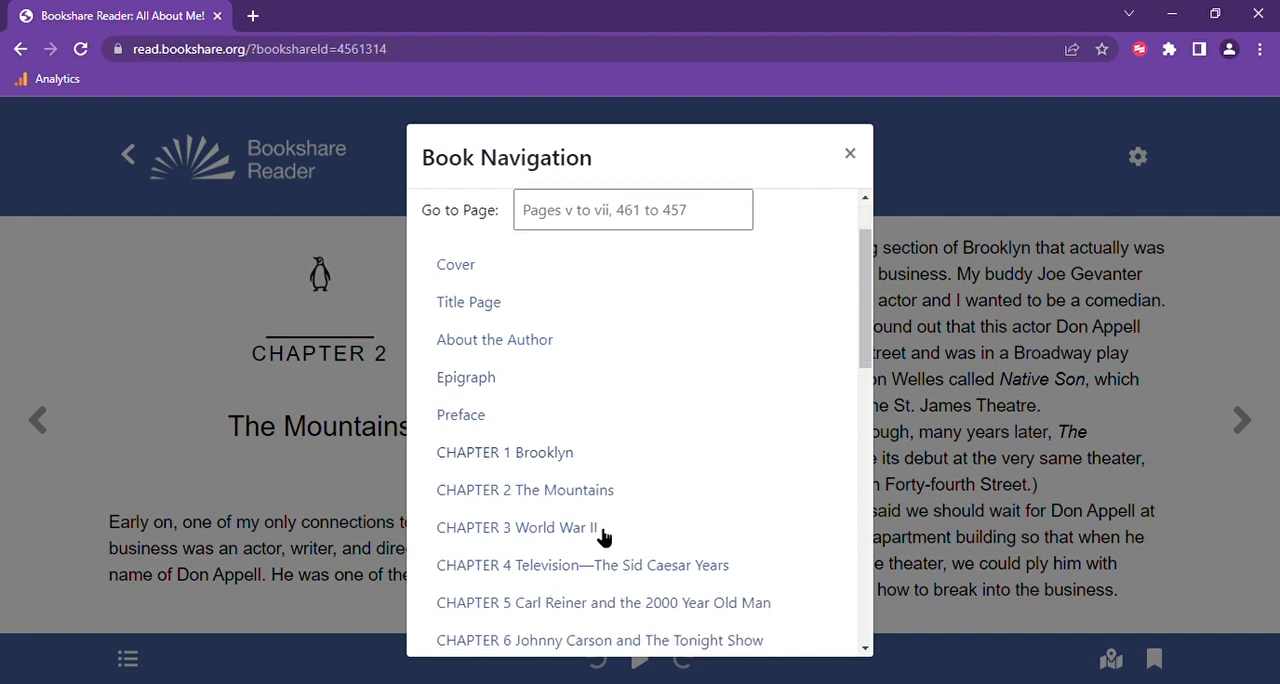
pyautogui.scroll(-3)
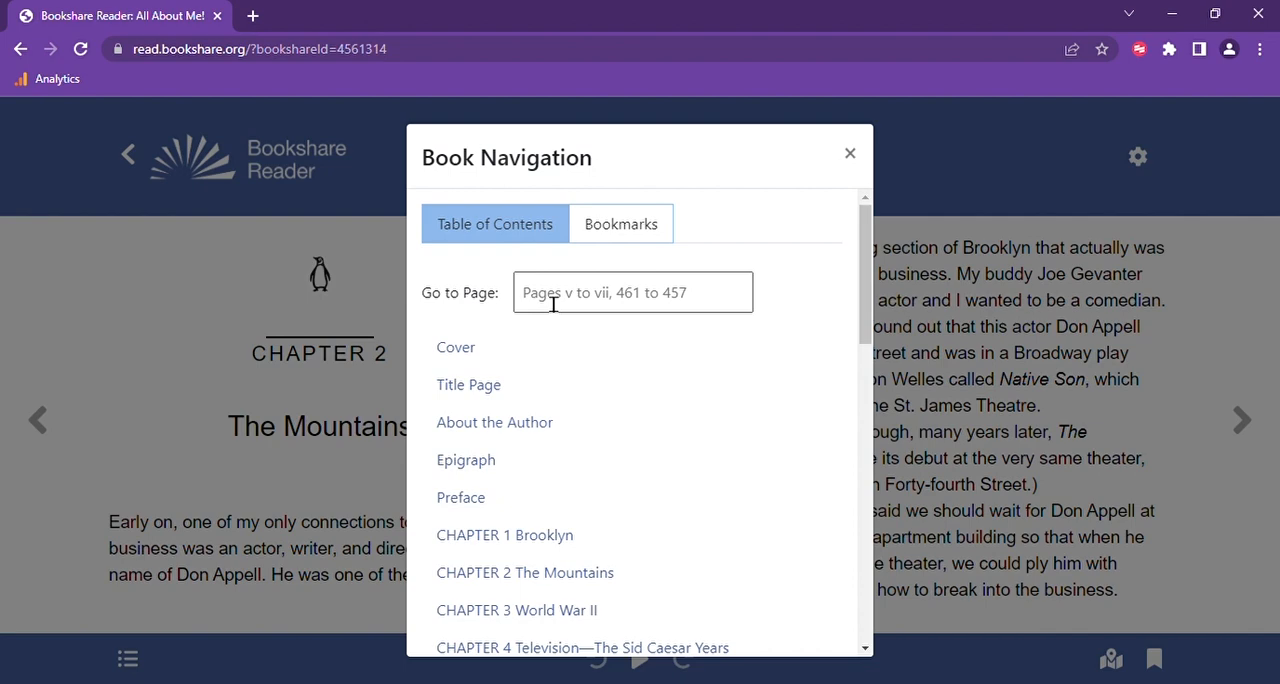
pyautogui.scroll(-3)
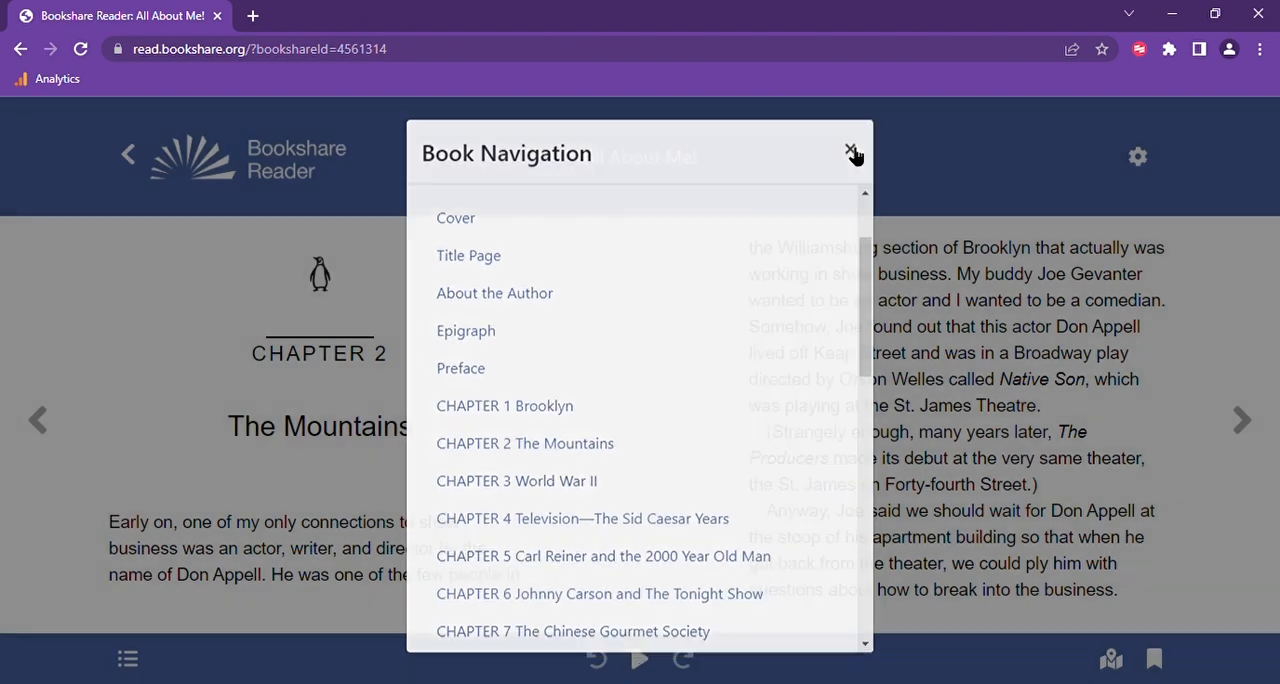
pyautogui.click(850, 151)
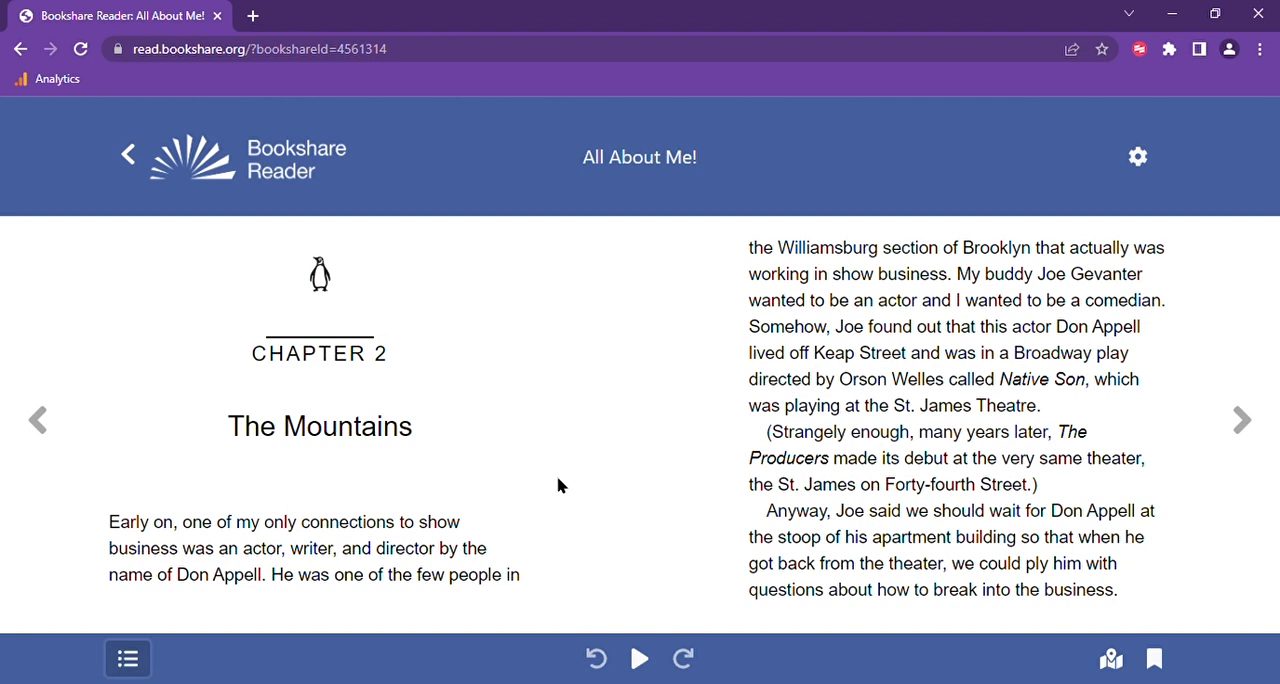
pyautogui.moveTo(778, 371)
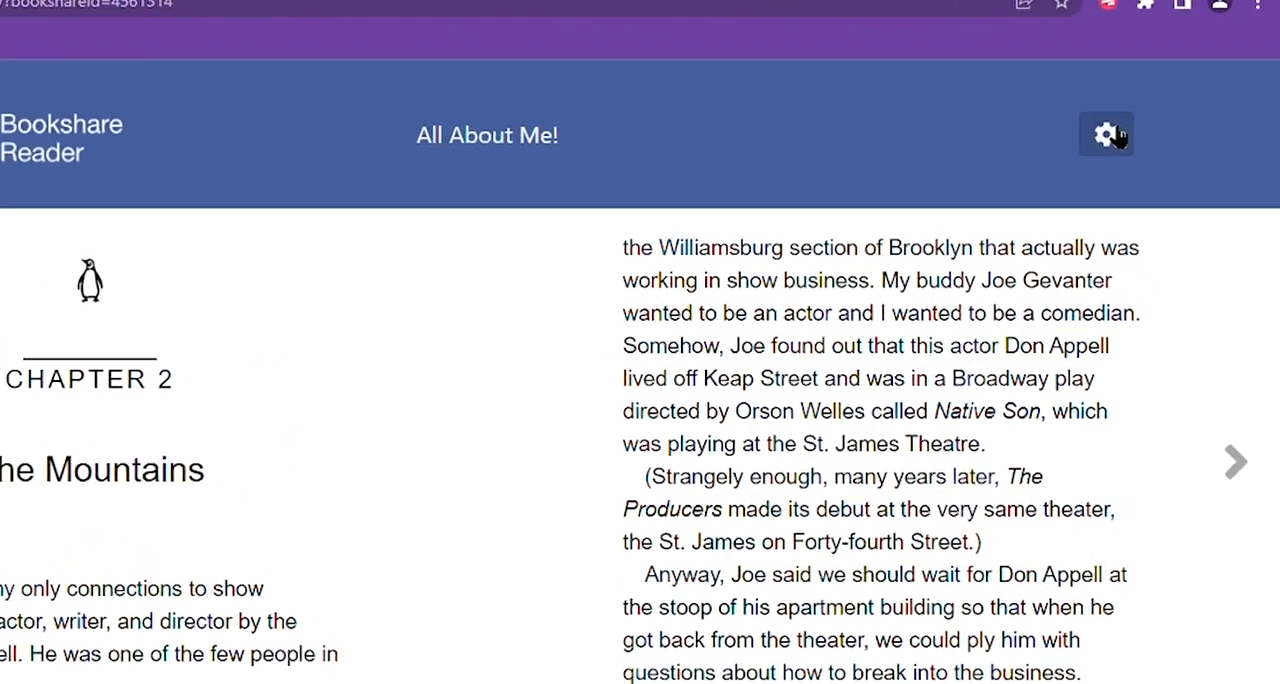
# - Open the reader's Settings panel on the Quick Set tab via the gear icon
pyautogui.click(1105, 134)
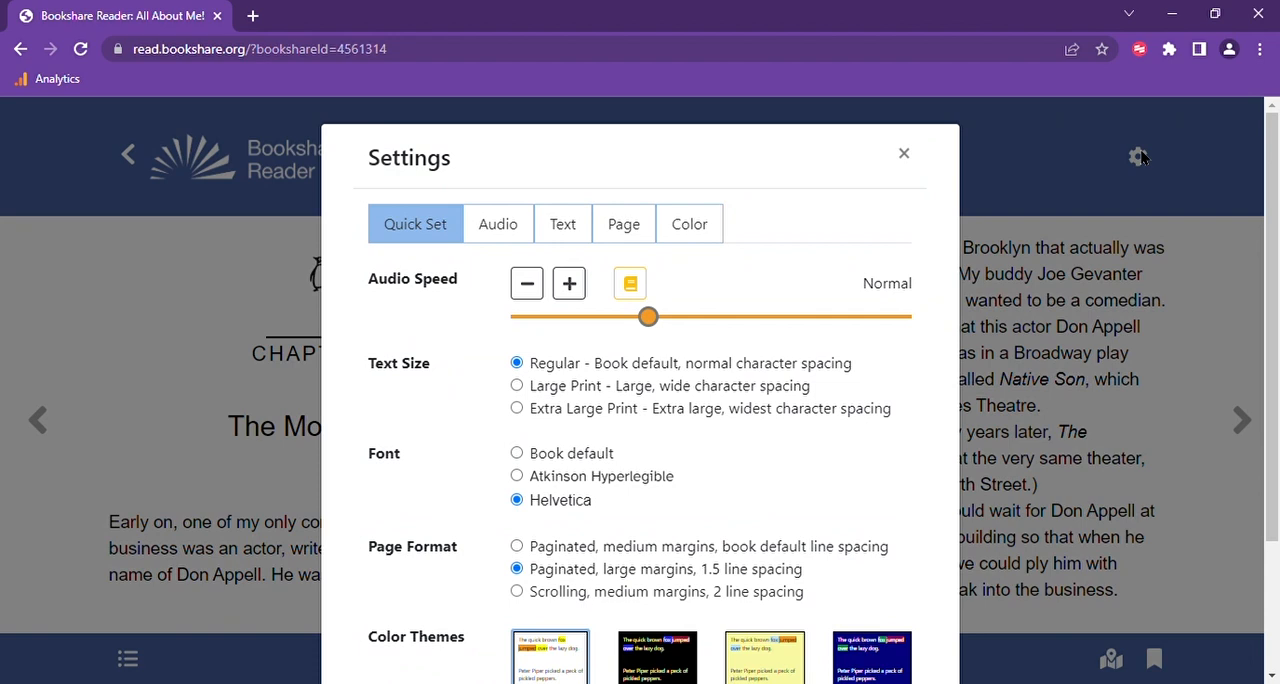
pyautogui.moveTo(392, 218)
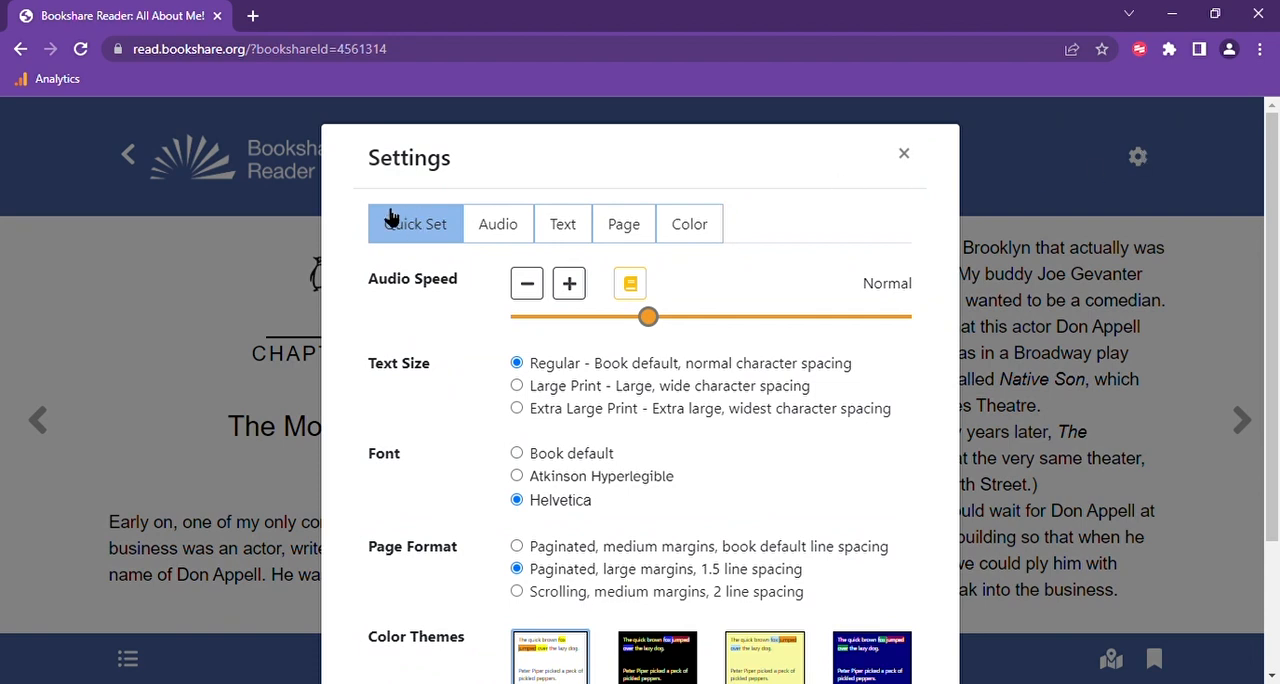
pyautogui.moveTo(407, 221)
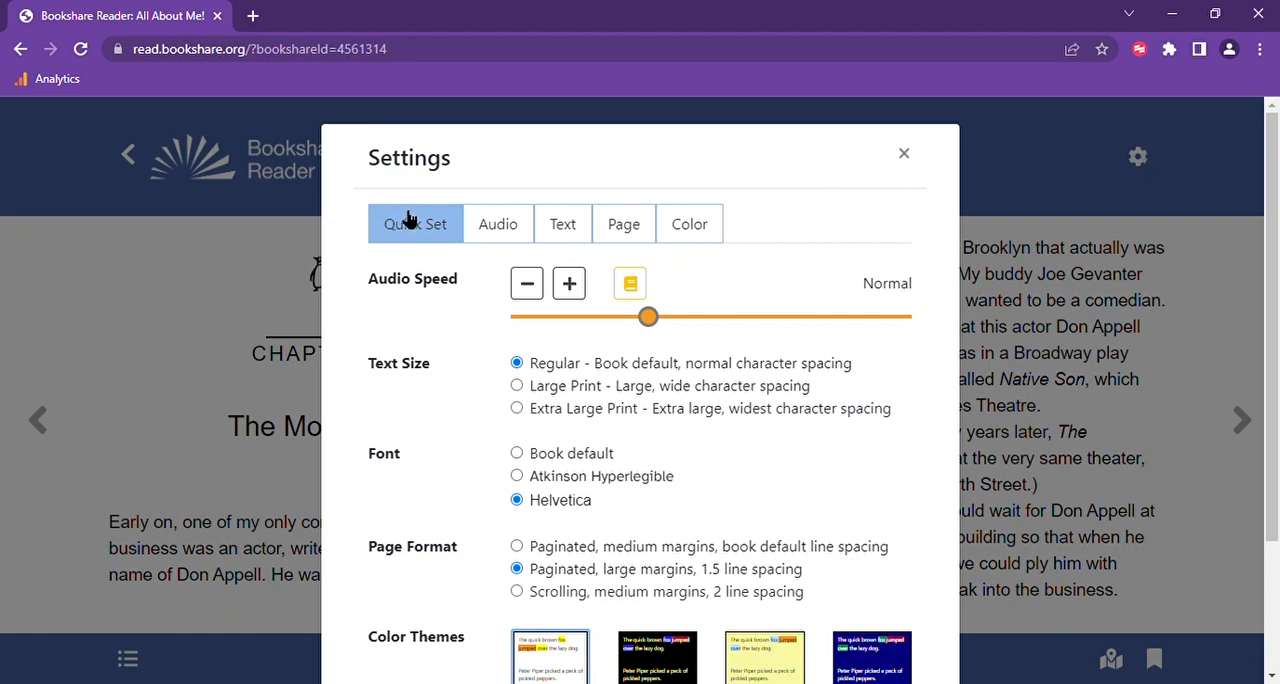
pyautogui.moveTo(445, 300)
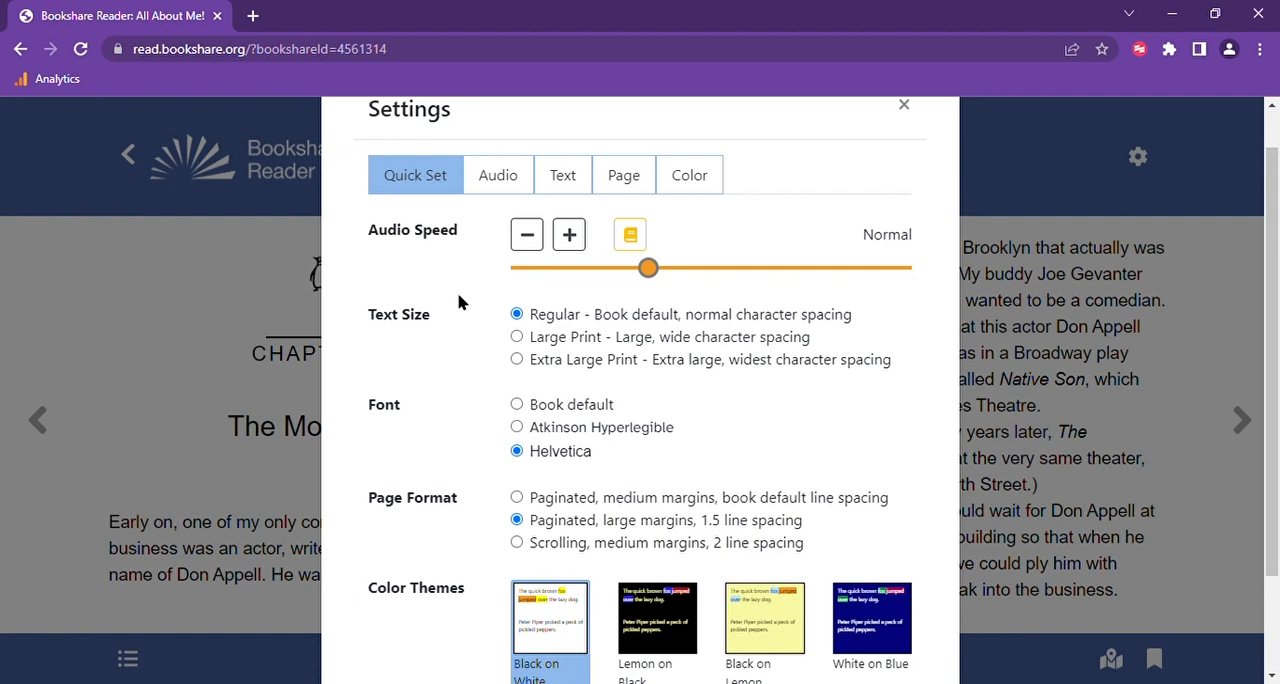
pyautogui.moveTo(562, 175)
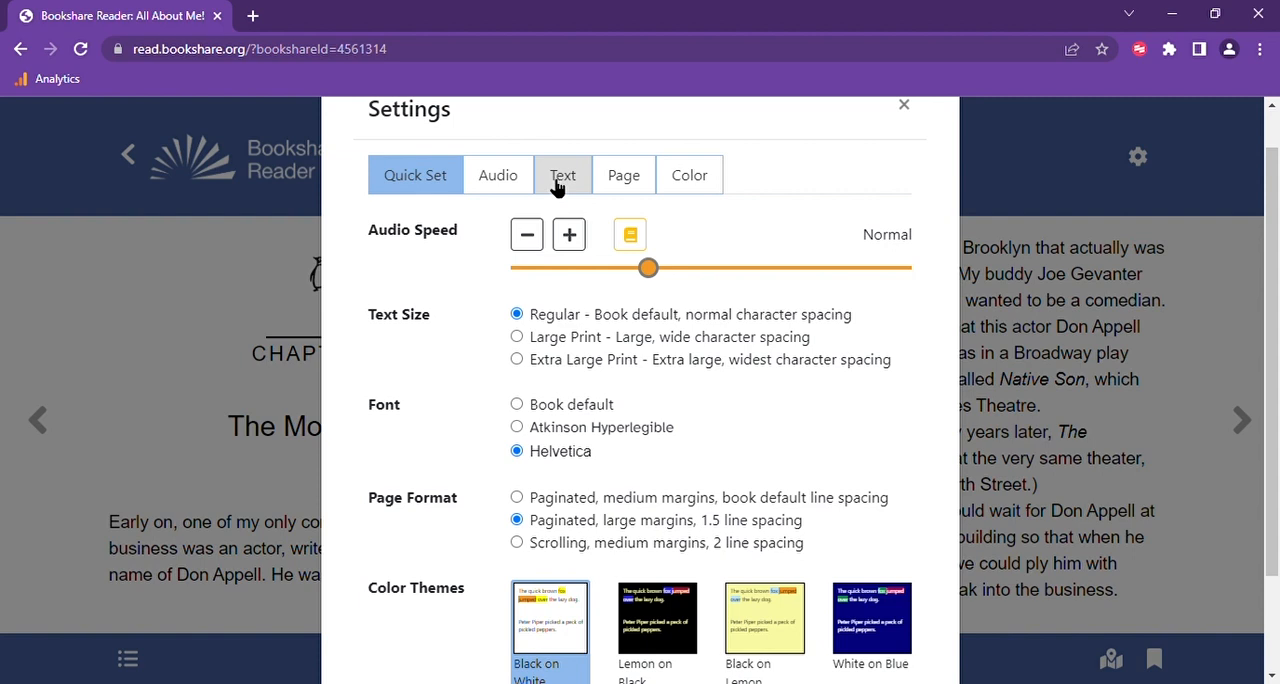
pyautogui.moveTo(580, 388)
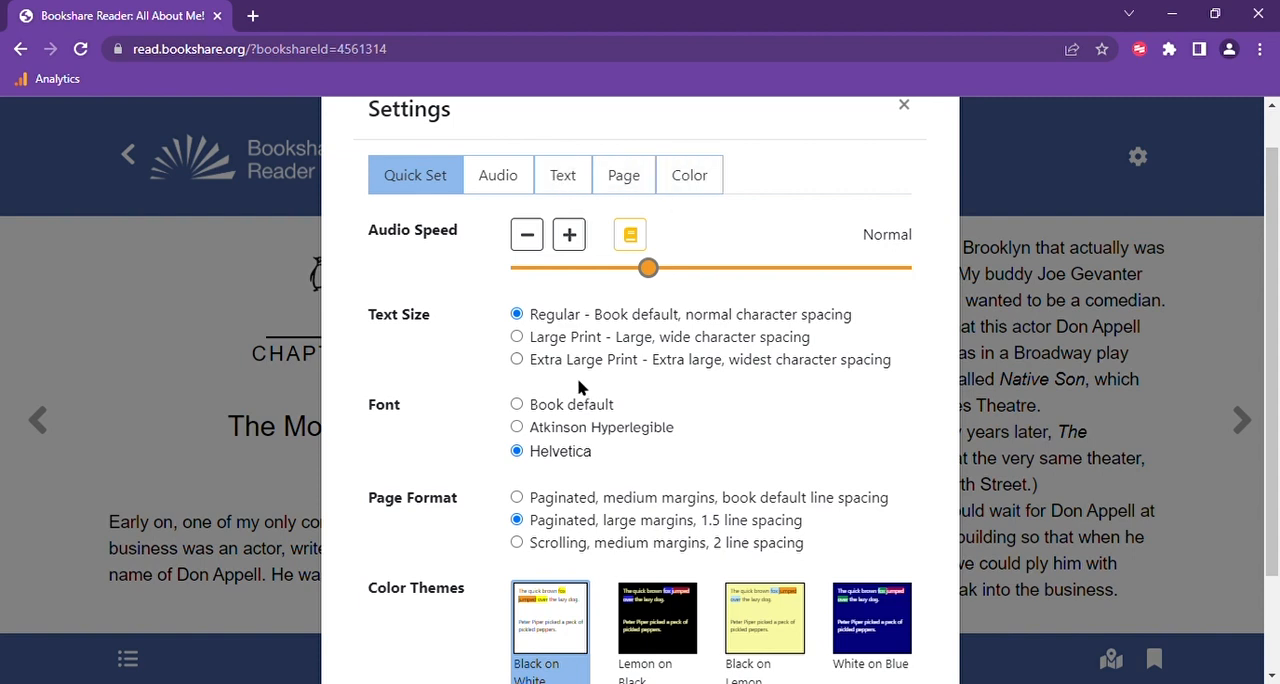
pyautogui.moveTo(578, 400)
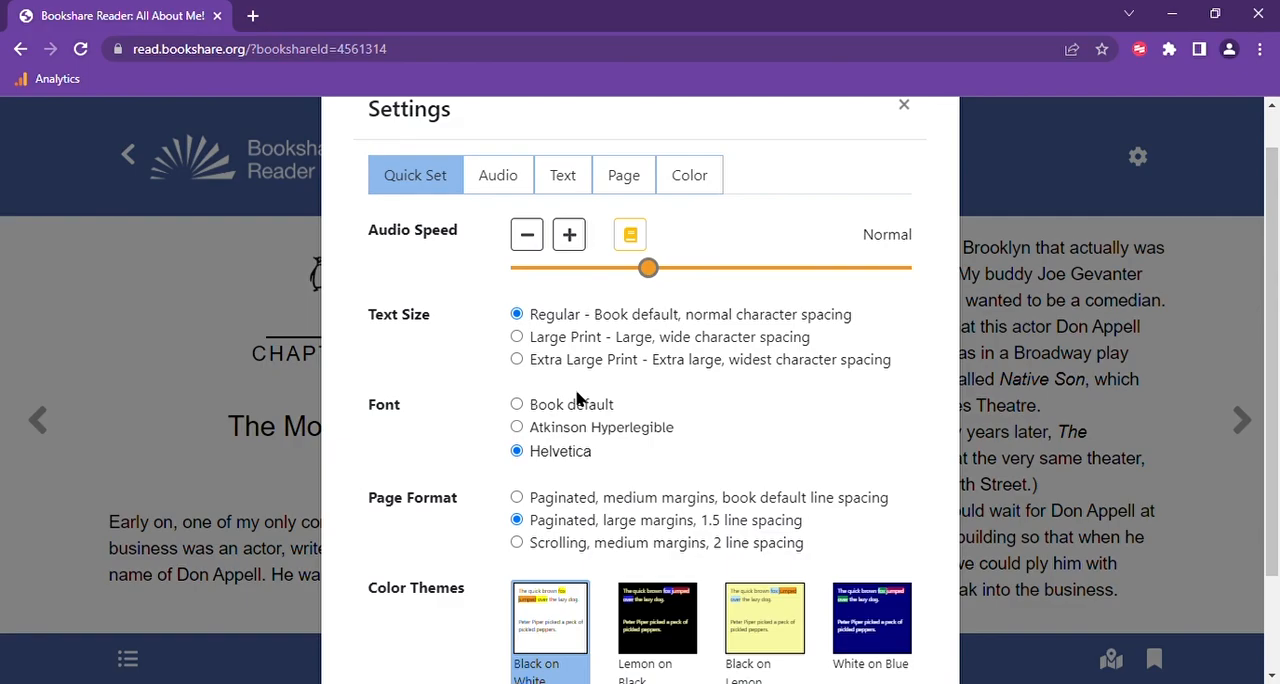
pyautogui.moveTo(495, 225)
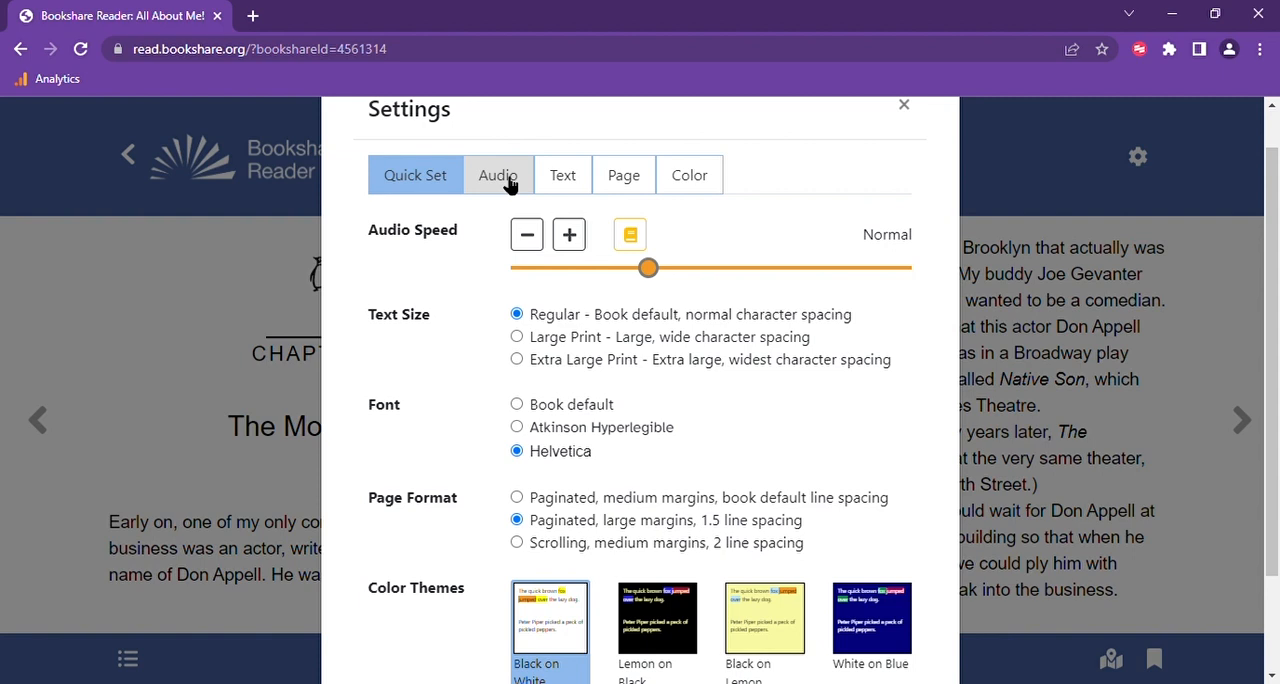
# - Show the Audio settings with the Microsoft David voice, normal speed and voicing options
pyautogui.click(497, 175)
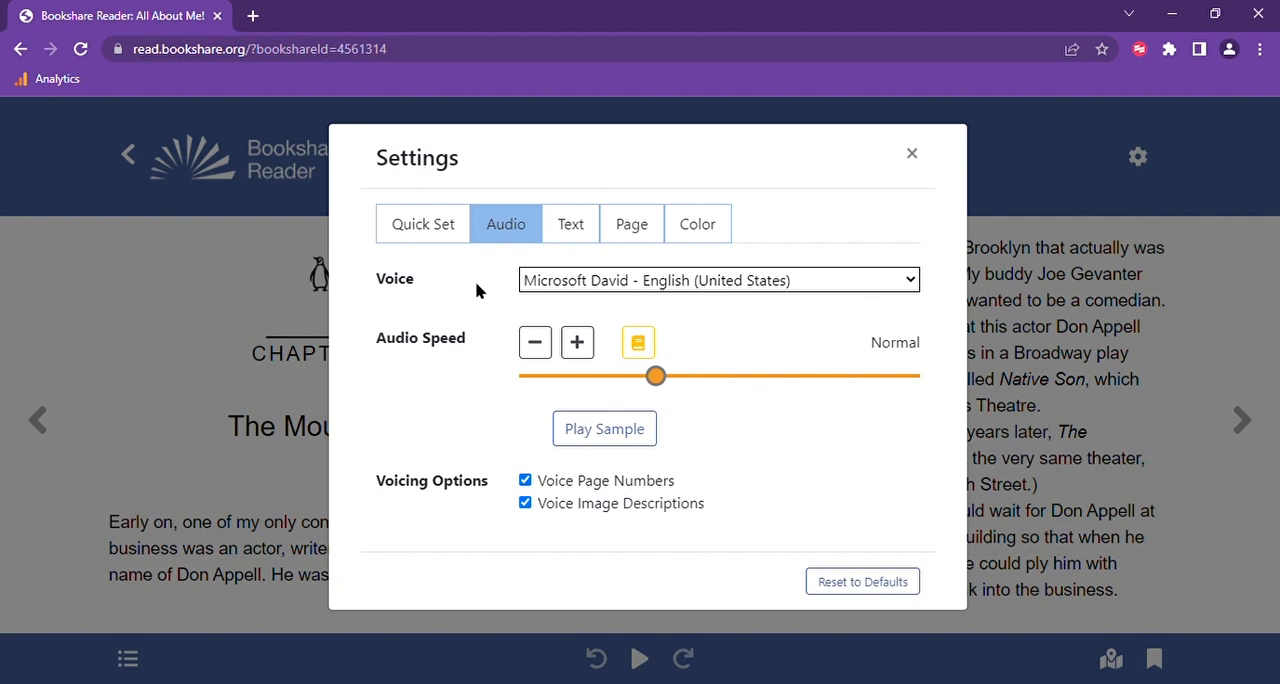
pyautogui.moveTo(847, 289)
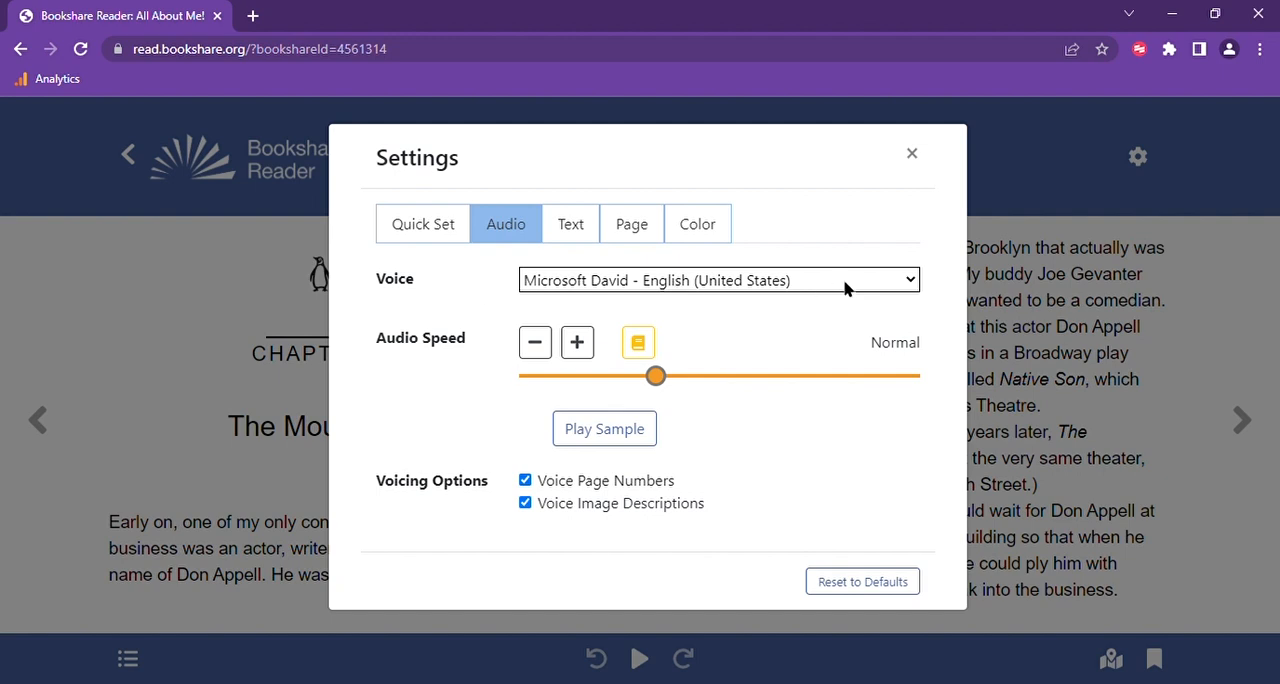
pyautogui.moveTo(890, 283)
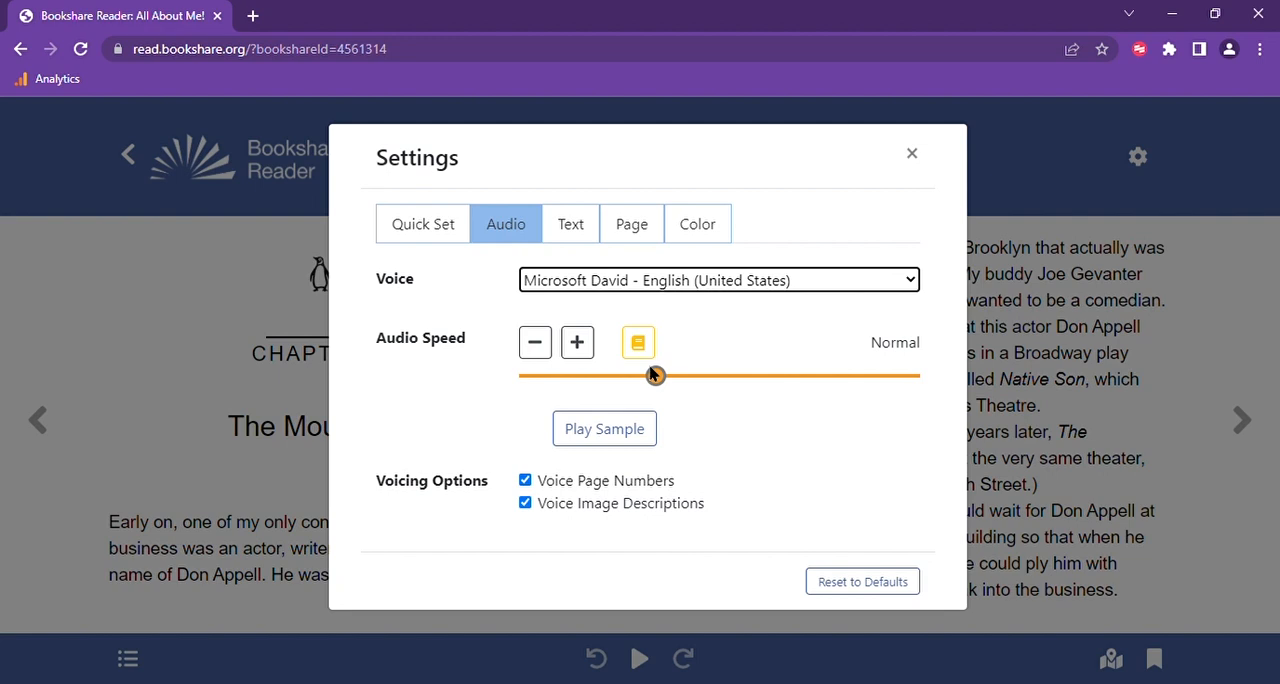
pyautogui.moveTo(738, 395)
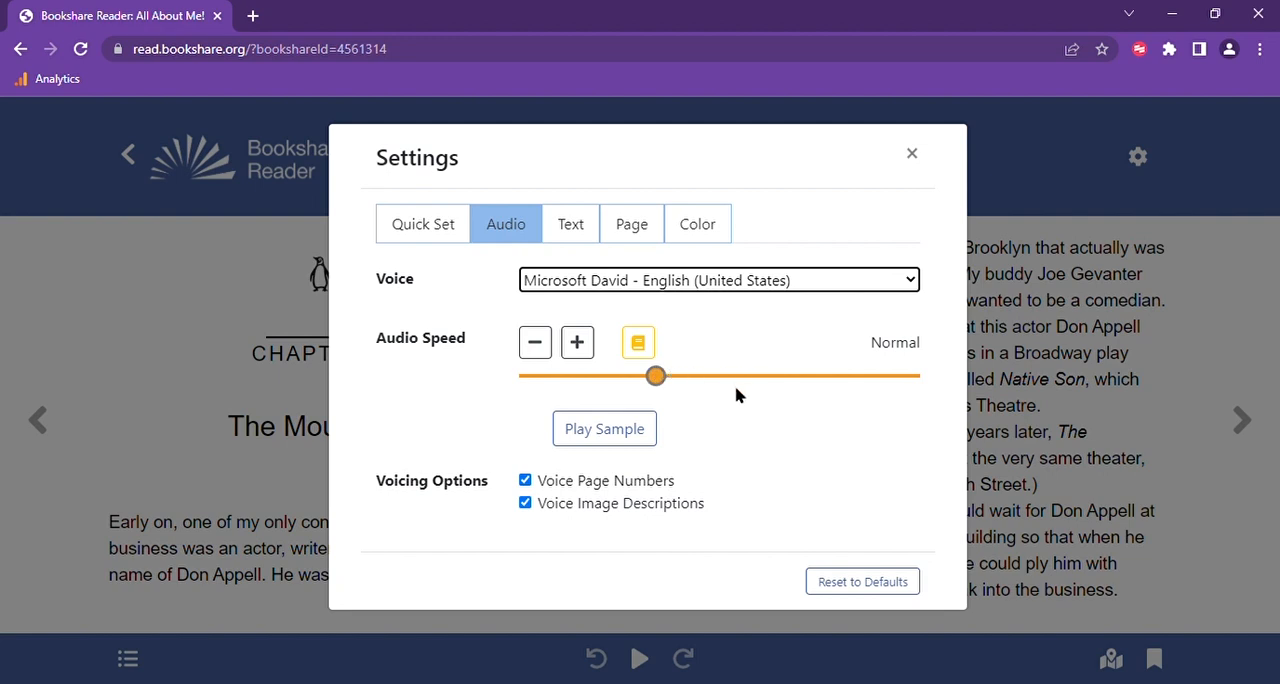
pyautogui.click(604, 428)
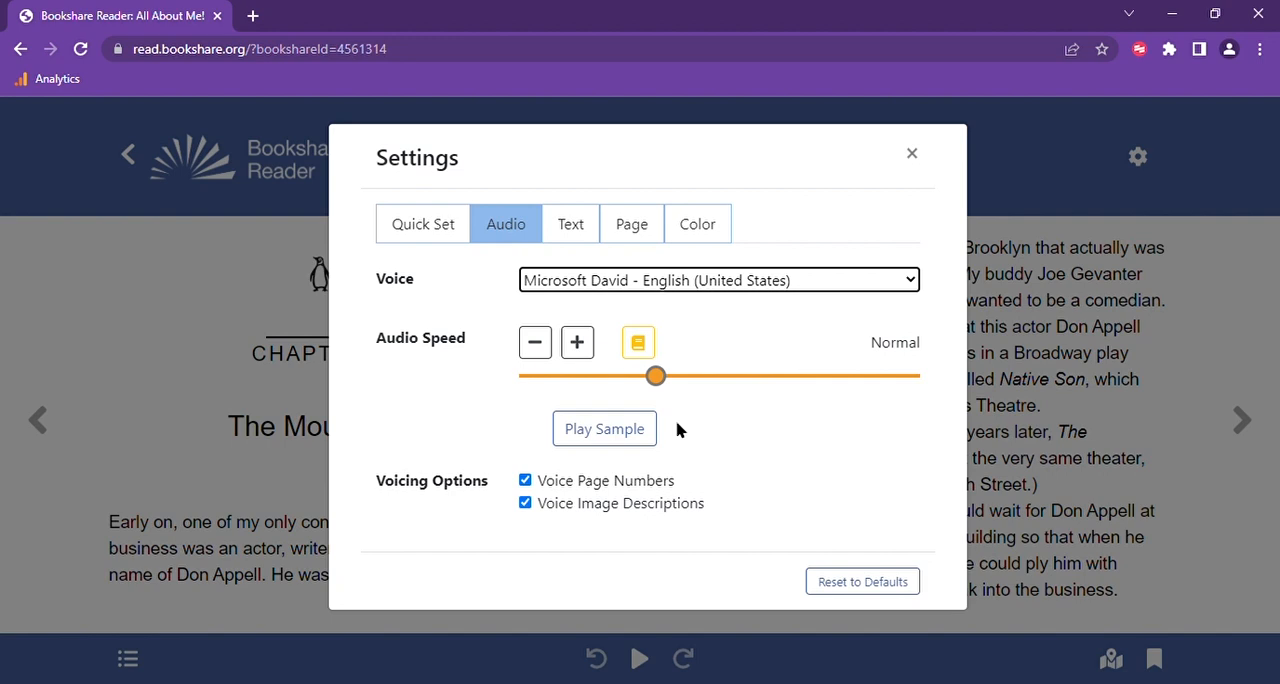
pyautogui.moveTo(658, 471)
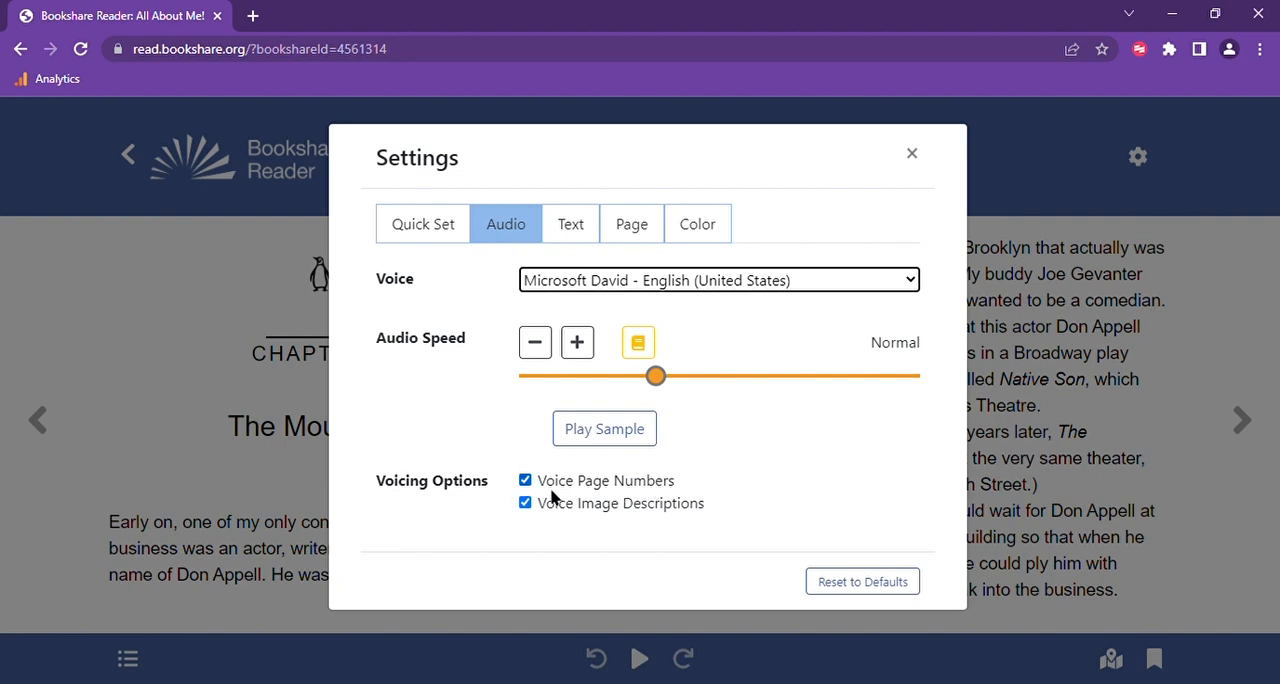
pyautogui.moveTo(620, 541)
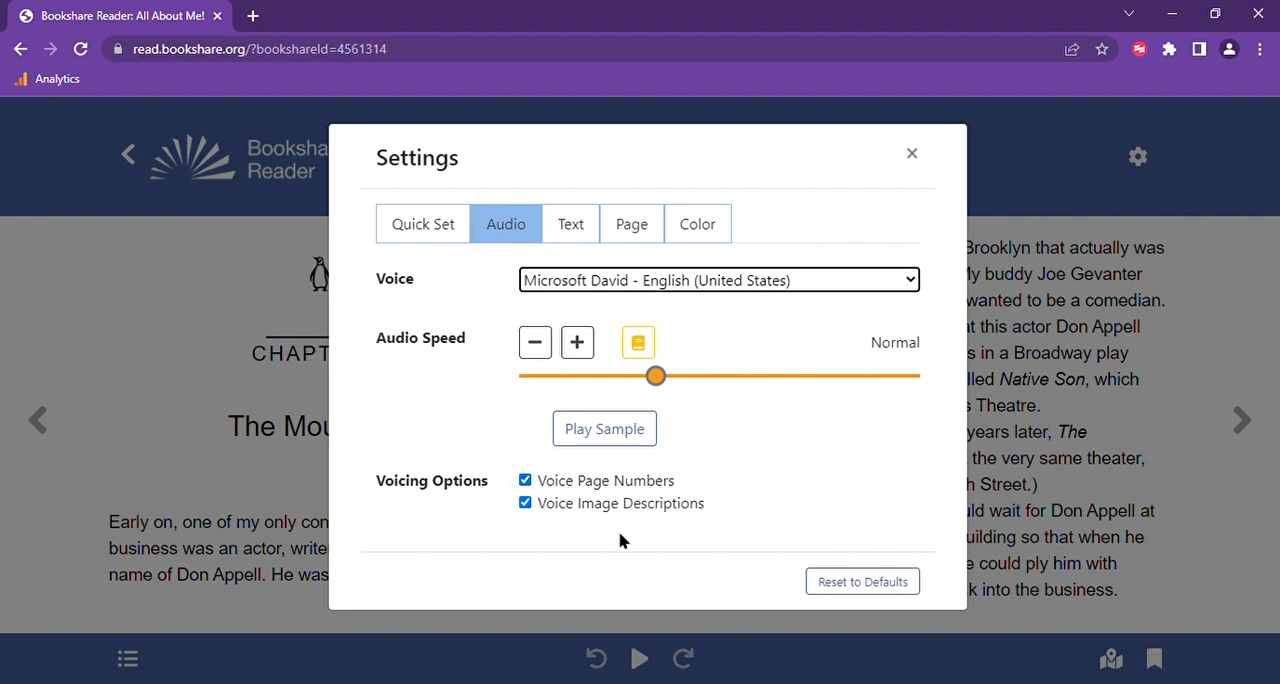
pyautogui.moveTo(772, 514)
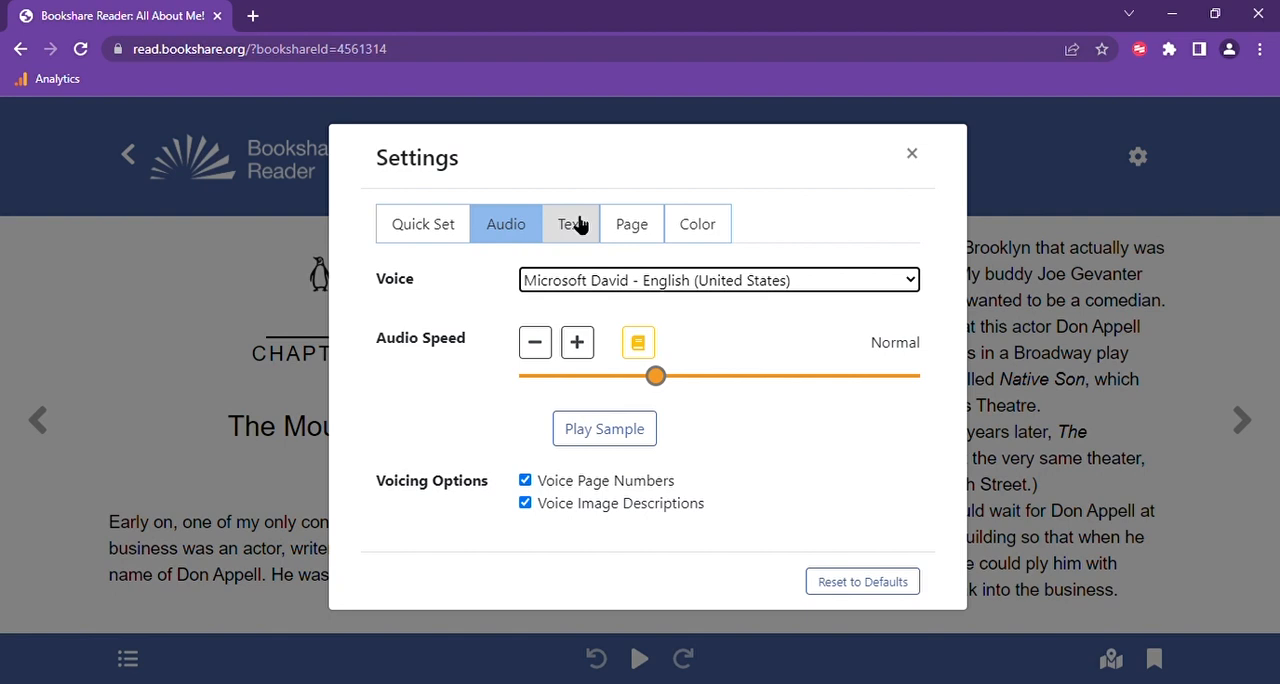
# - In the Text settings, enlarge the book text to 16pt and switch the font from Helvetica to Arial
pyautogui.click(571, 223)
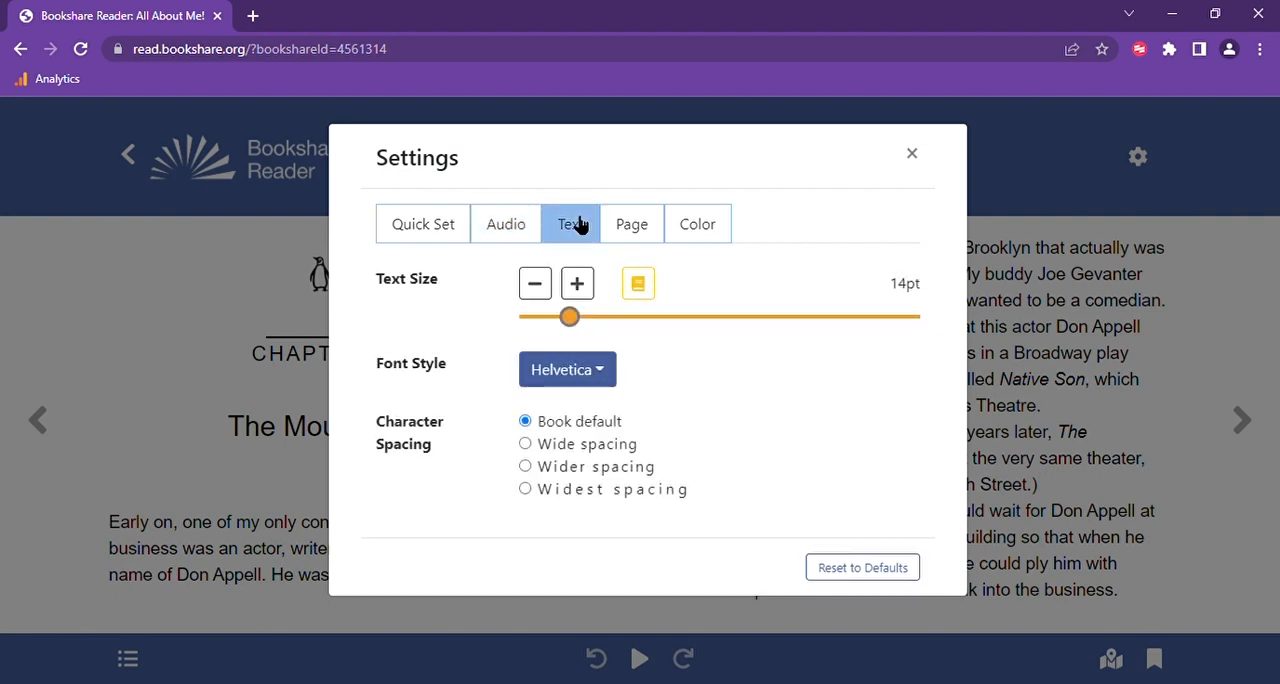
pyautogui.moveTo(463, 294)
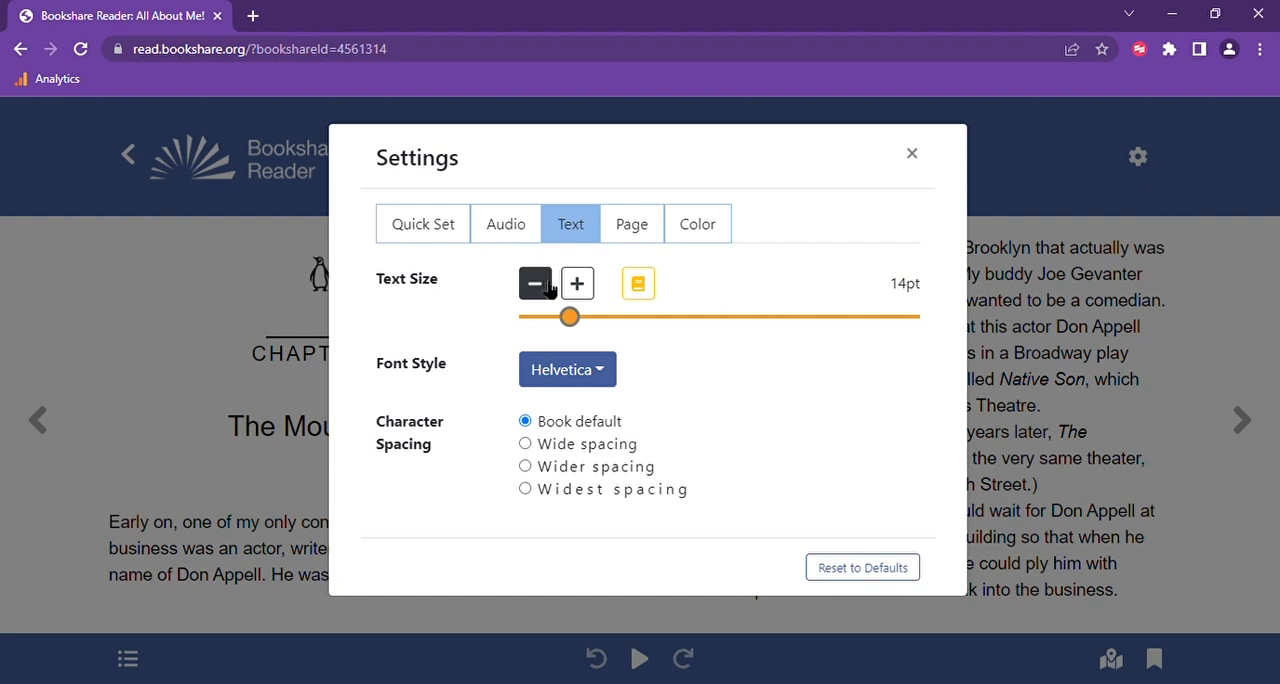
pyautogui.moveTo(654, 337)
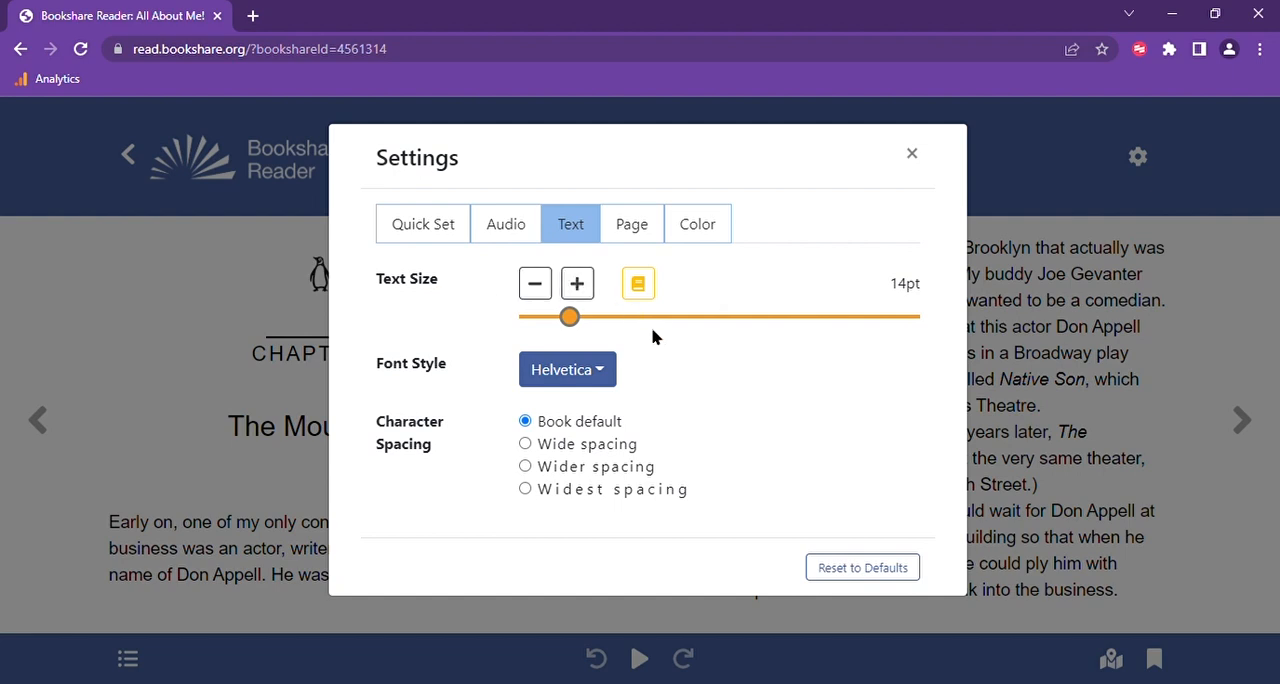
pyautogui.moveTo(768, 326)
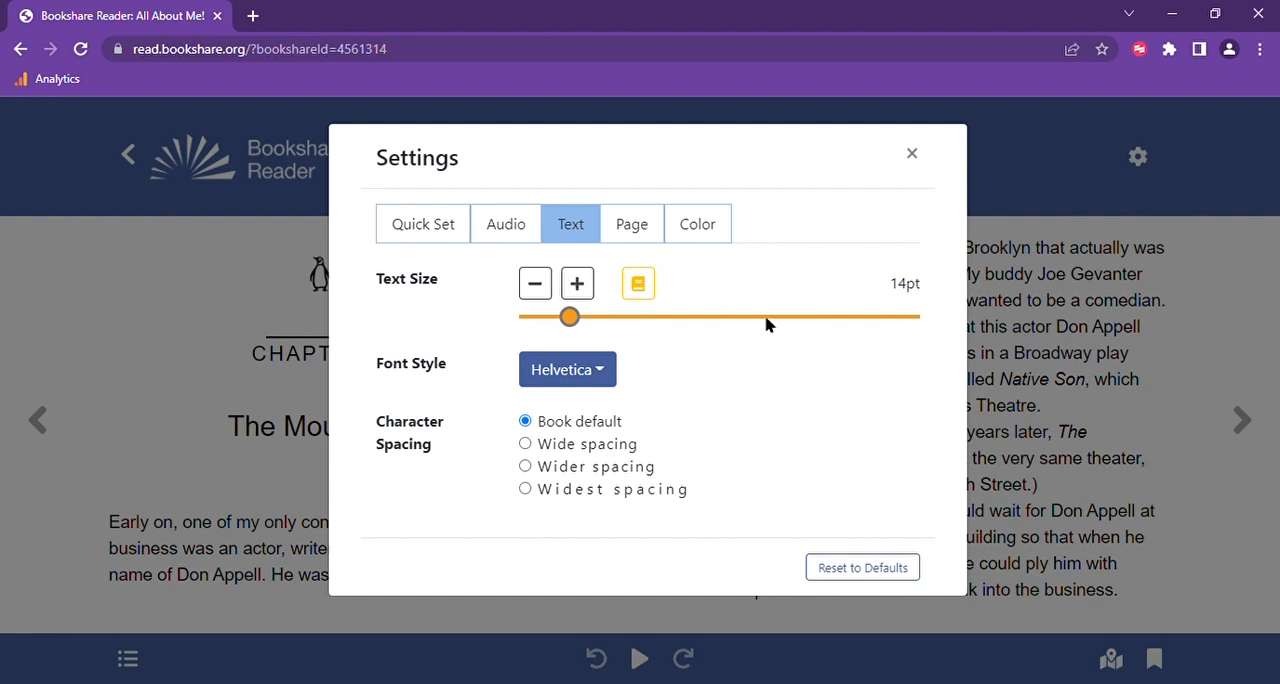
pyautogui.moveTo(928, 293)
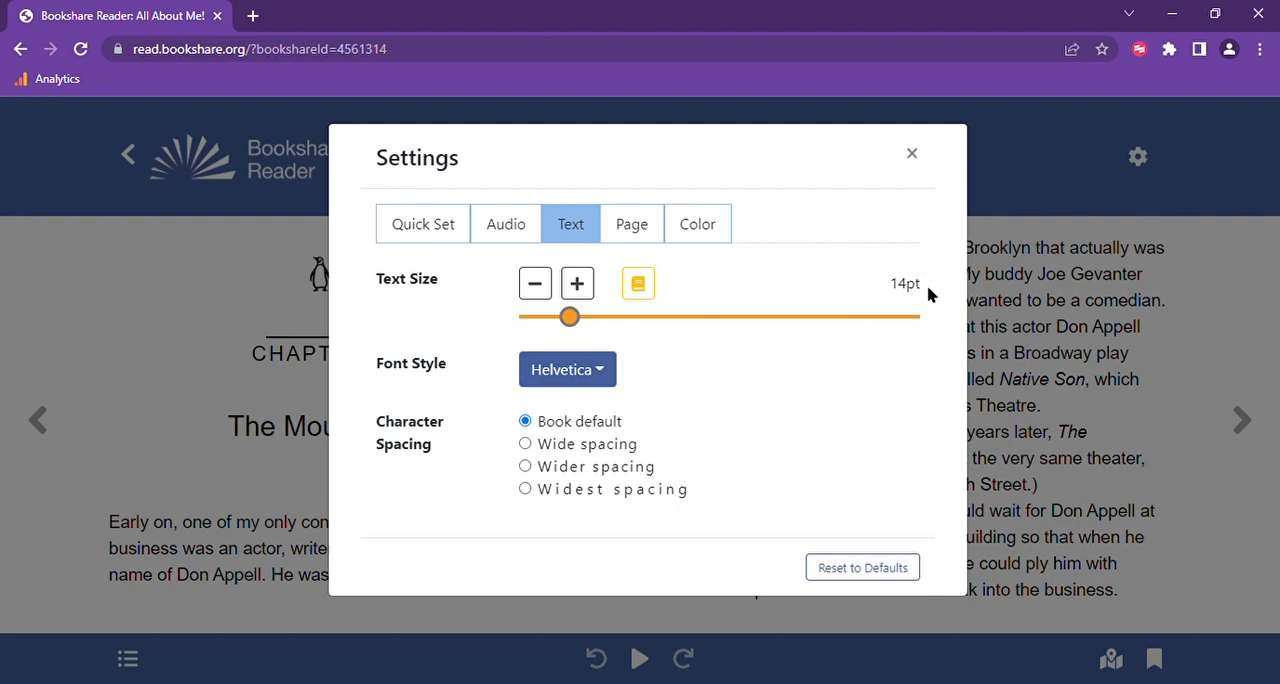
pyautogui.moveTo(912, 256)
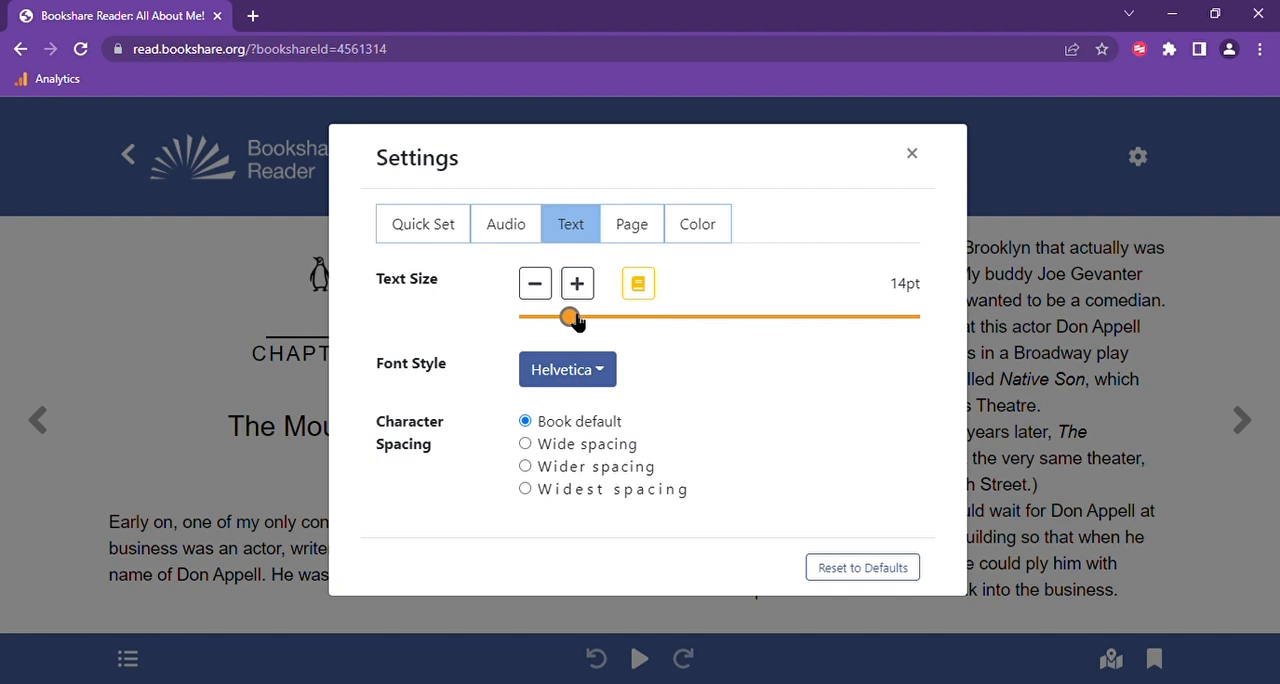
pyautogui.moveTo(573, 317); pyautogui.dragTo(588, 317)
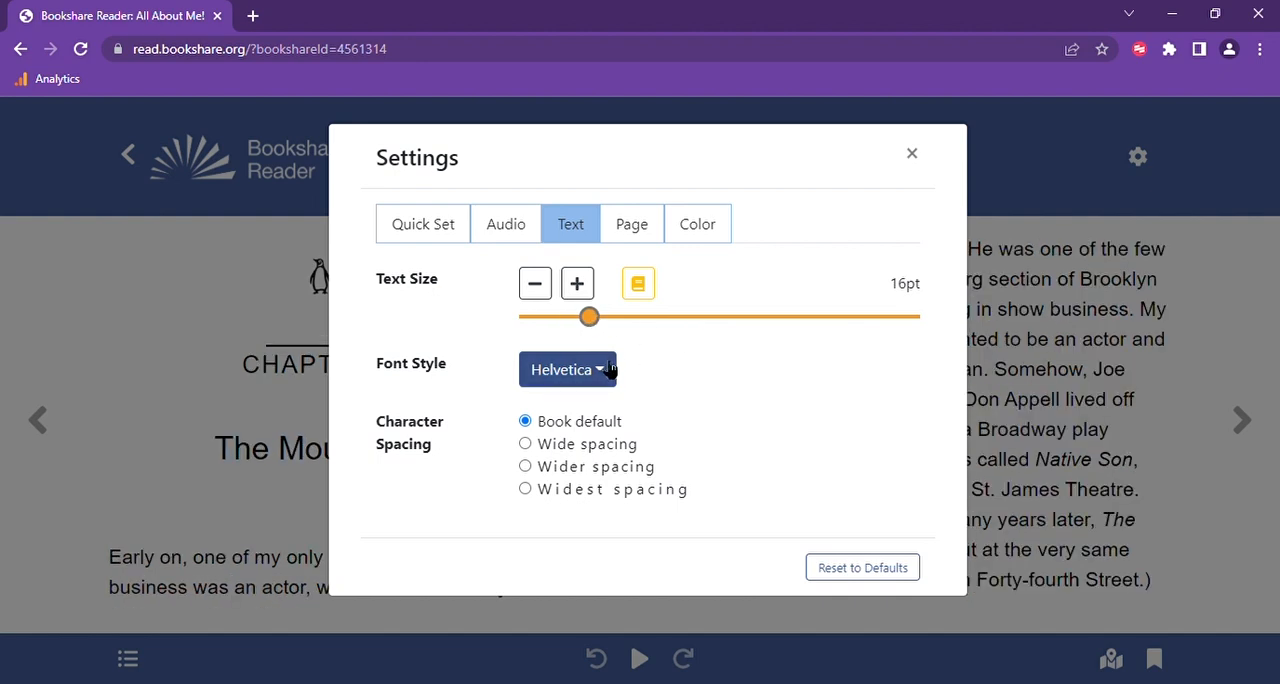
pyautogui.click(567, 369)
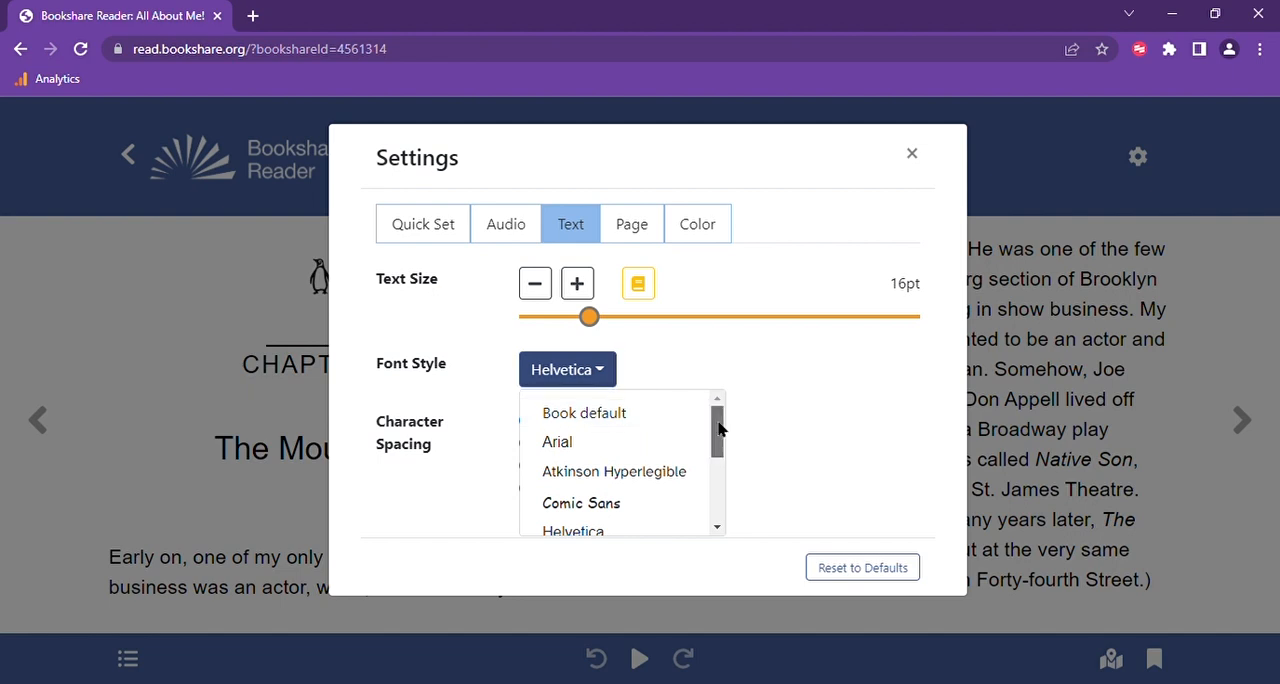
pyautogui.scroll(-3)
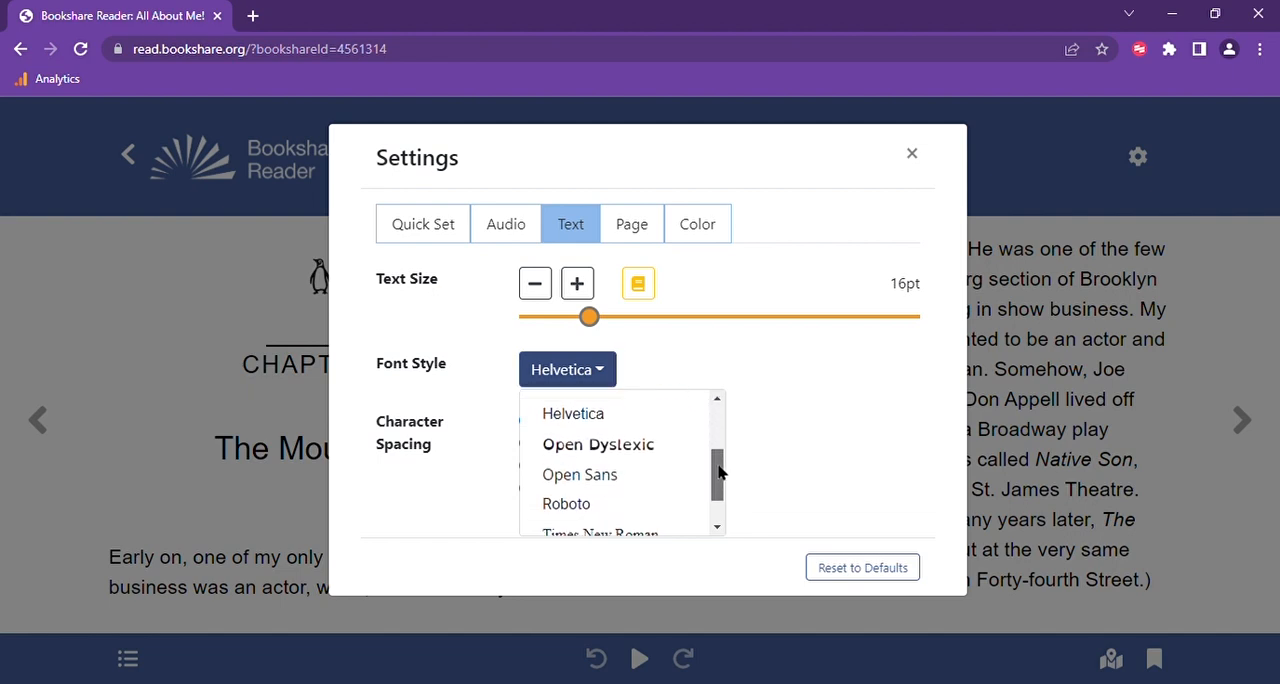
pyautogui.scroll(-3)
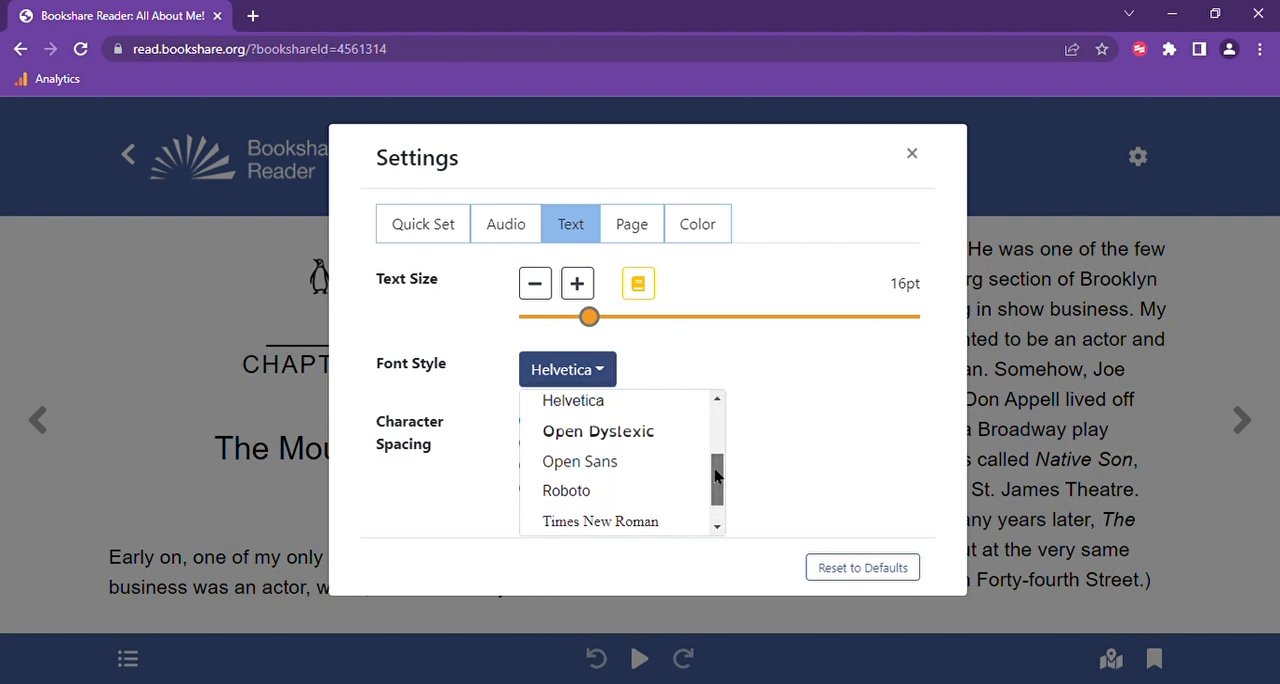
pyautogui.scroll(3)
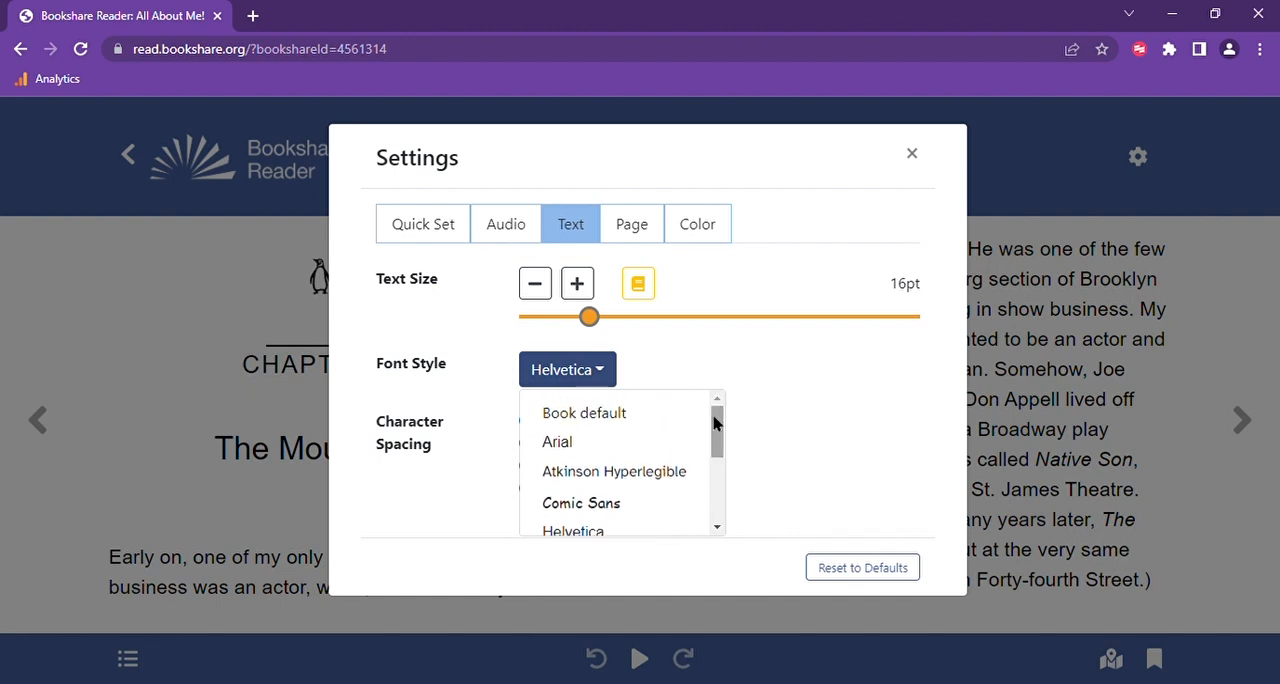
pyautogui.click(557, 441)
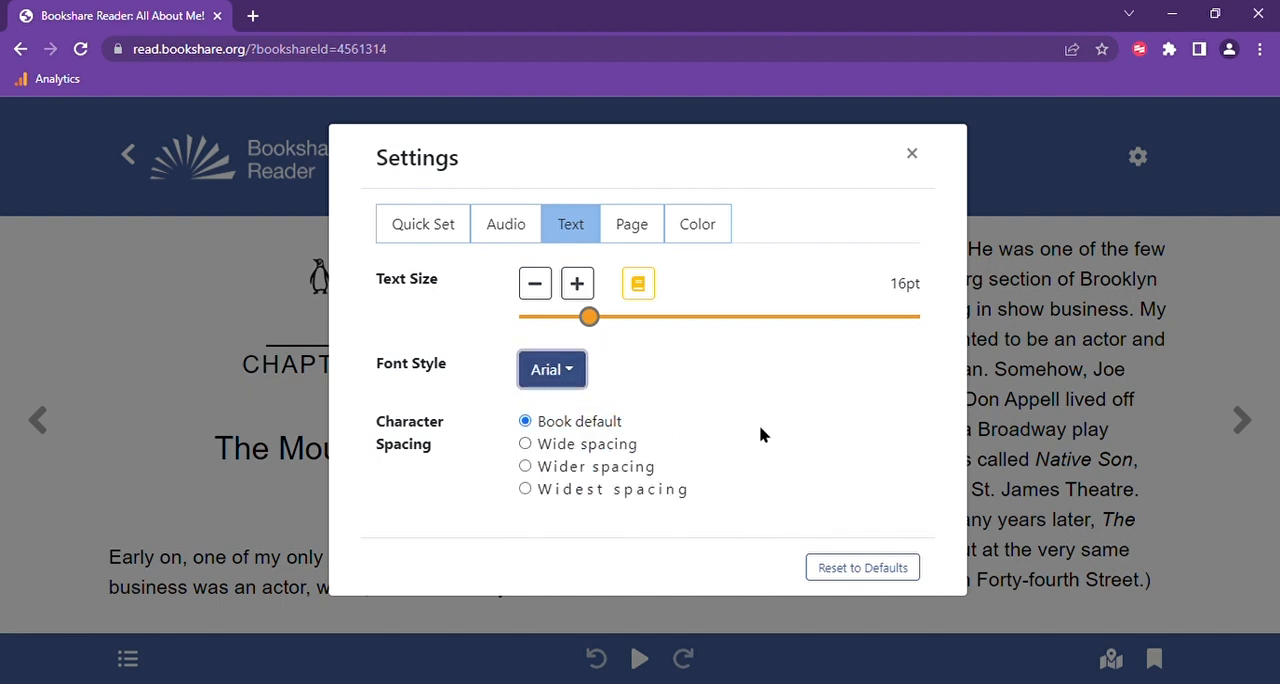
pyautogui.moveTo(590, 443)
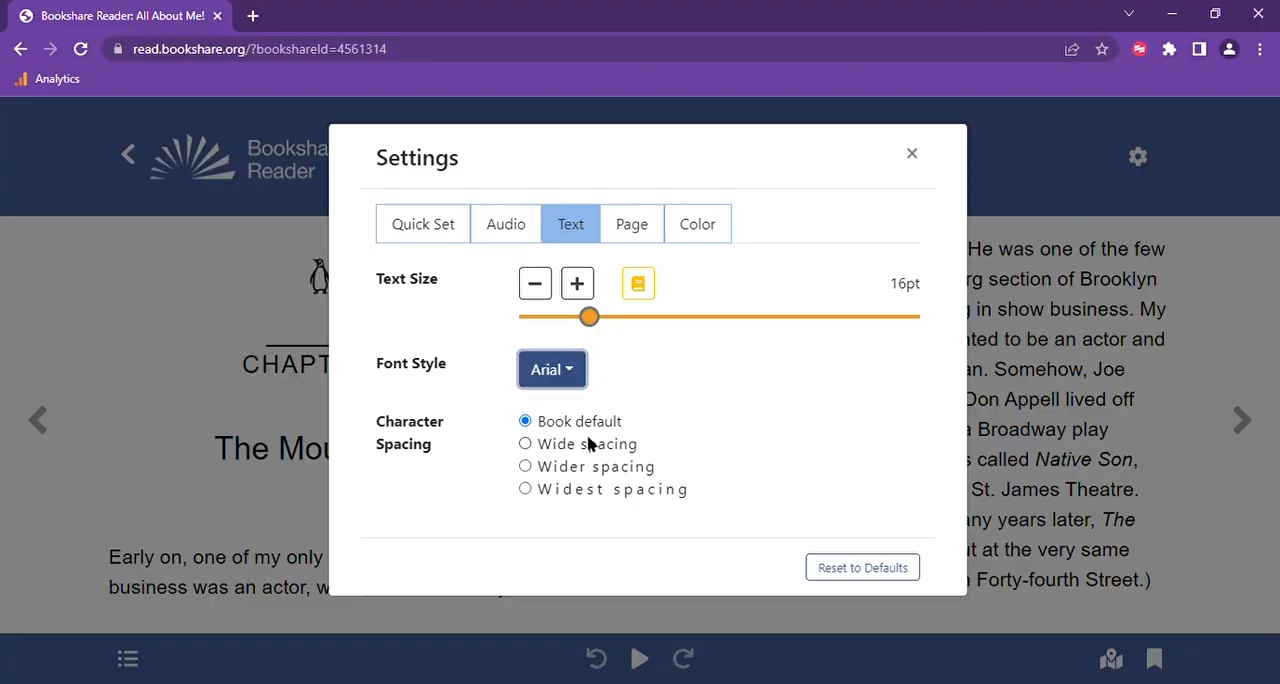
pyautogui.click(631, 223)
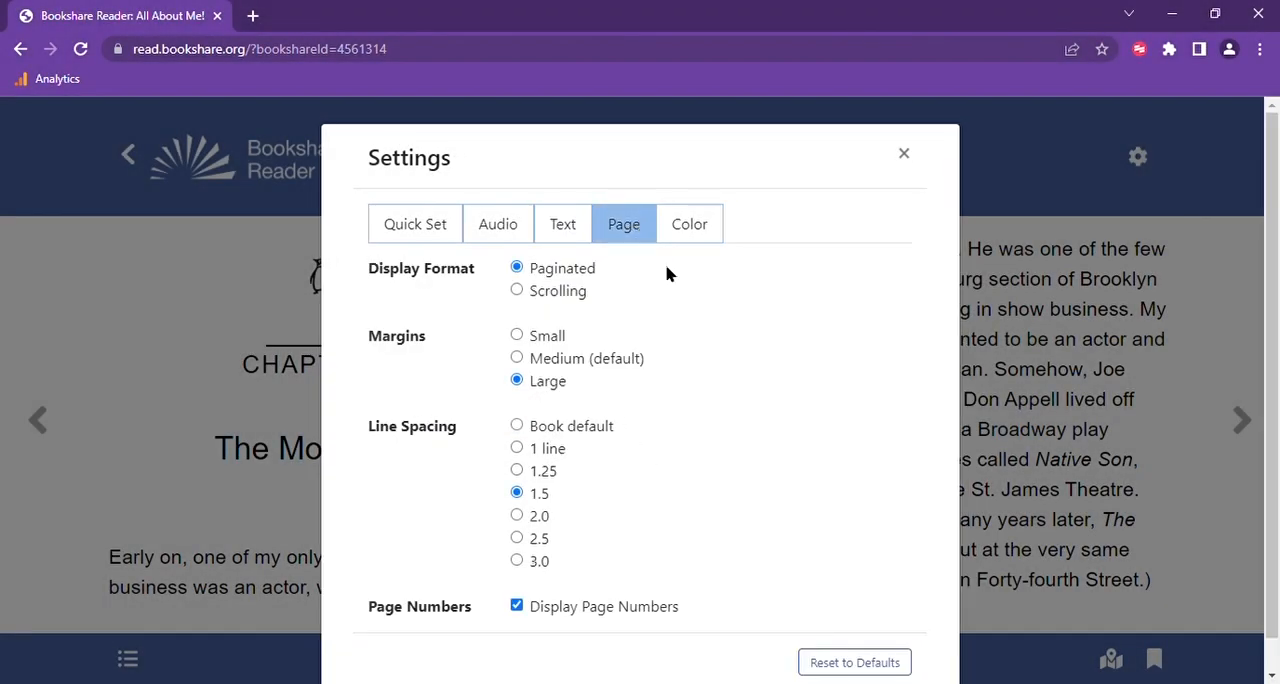
pyautogui.moveTo(680, 294)
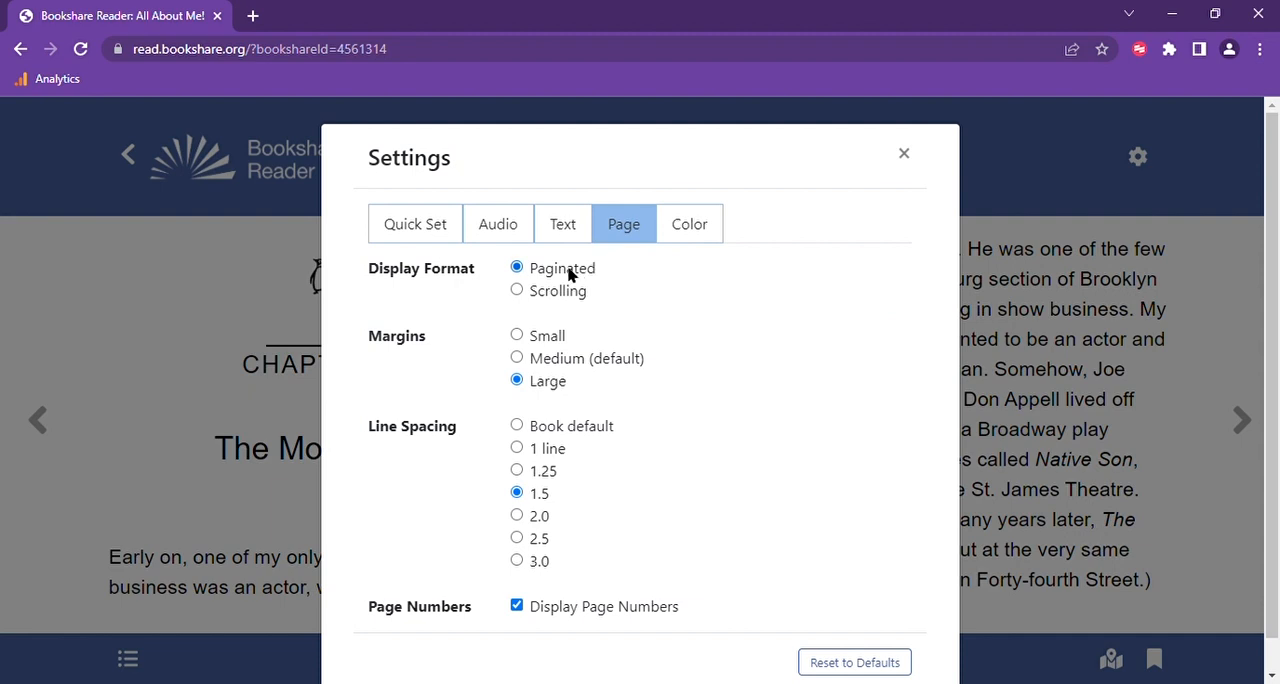
pyautogui.moveTo(613, 273)
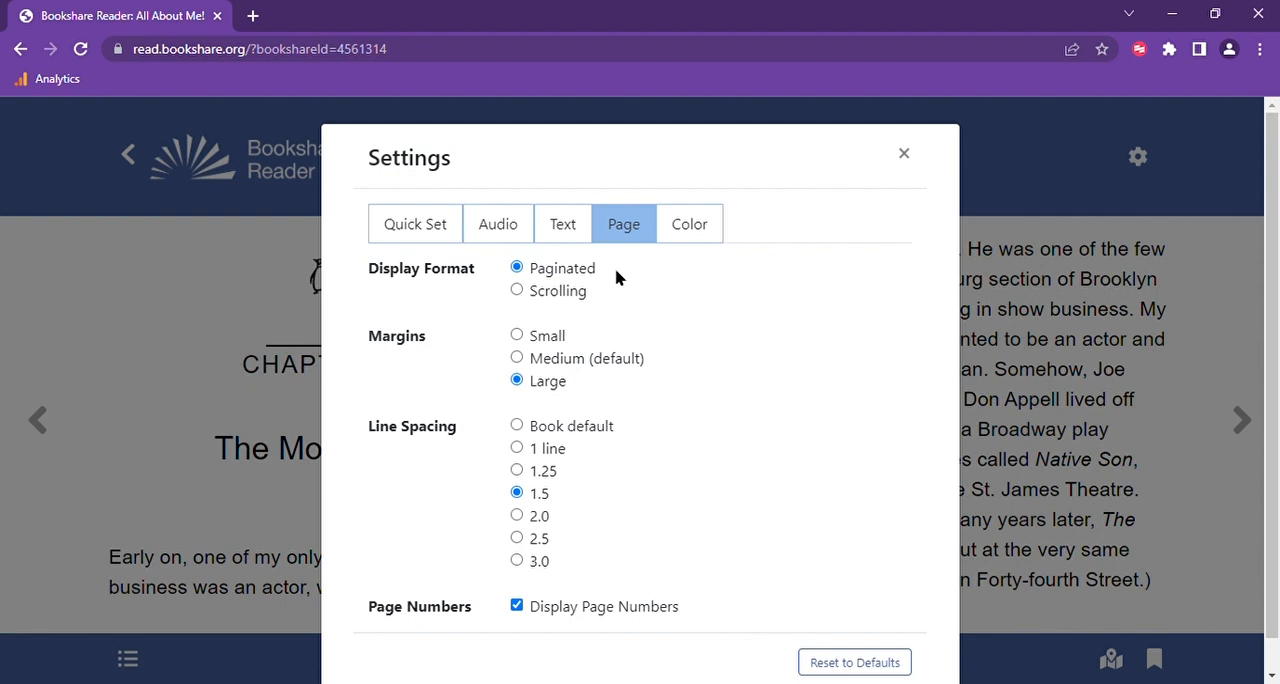
pyautogui.moveTo(535, 299)
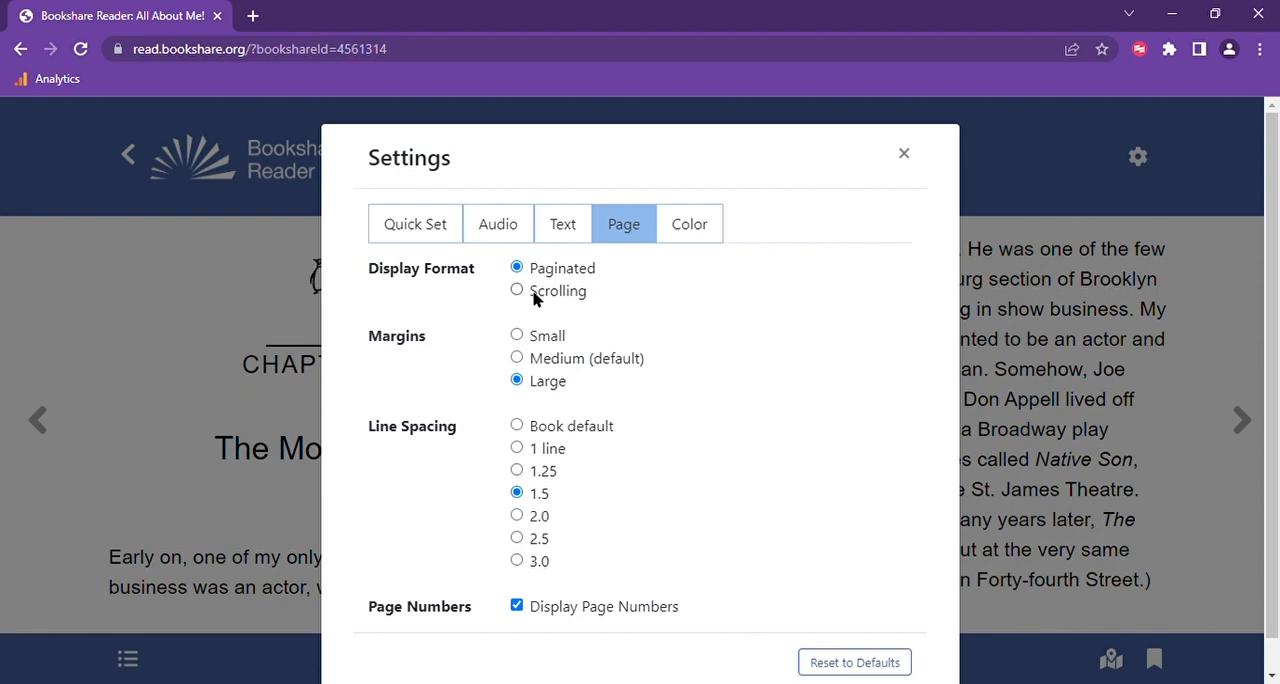
# - Switch the display format to Scrolling, then back to Paginated pages
pyautogui.click(516, 290)
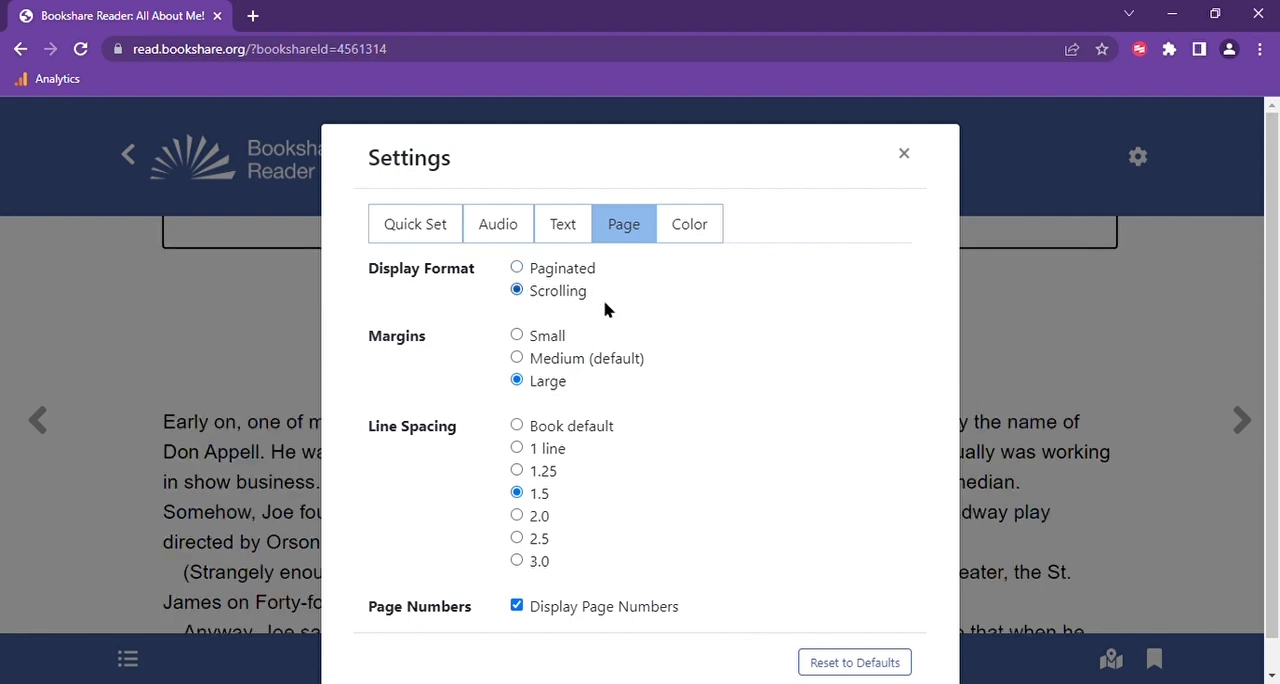
pyautogui.click(516, 267)
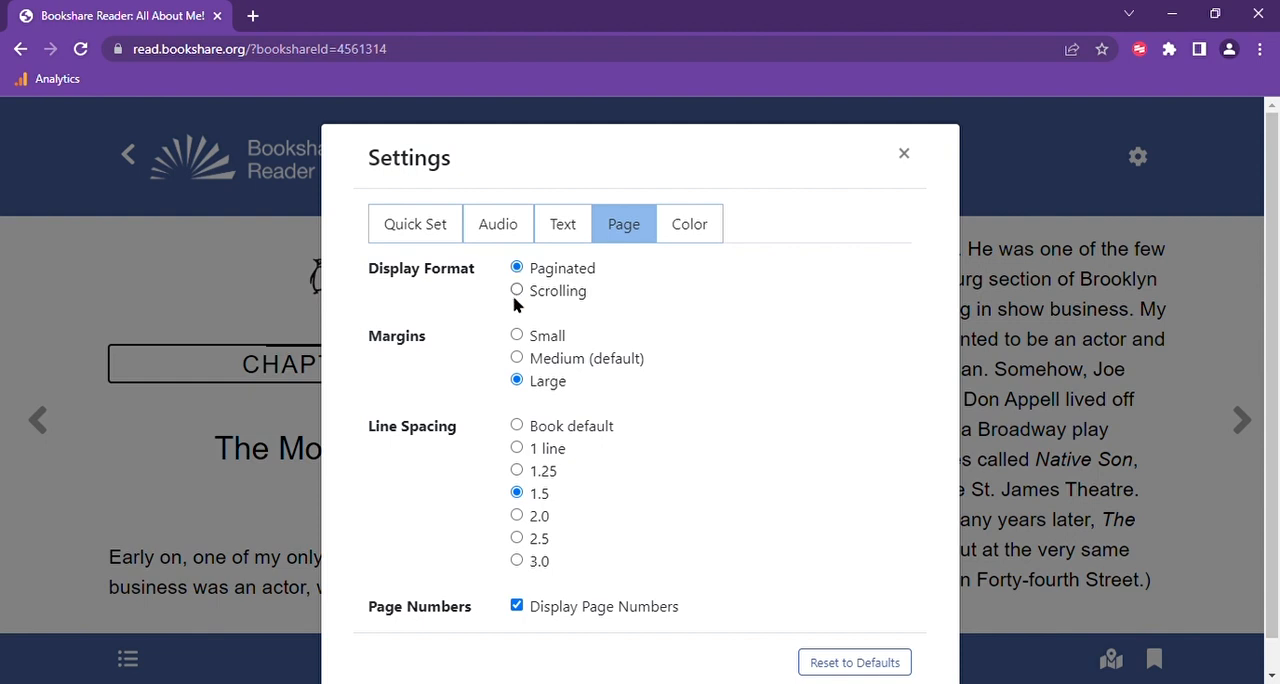
pyautogui.moveTo(517, 335)
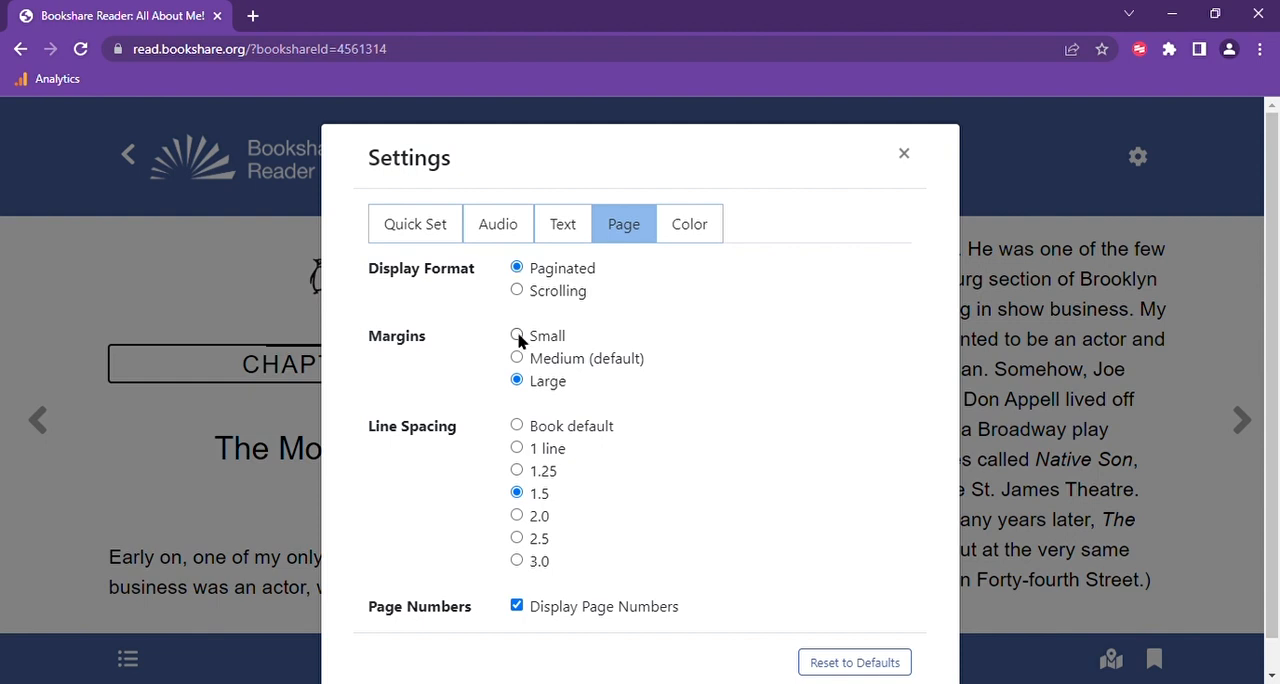
pyautogui.moveTo(527, 366)
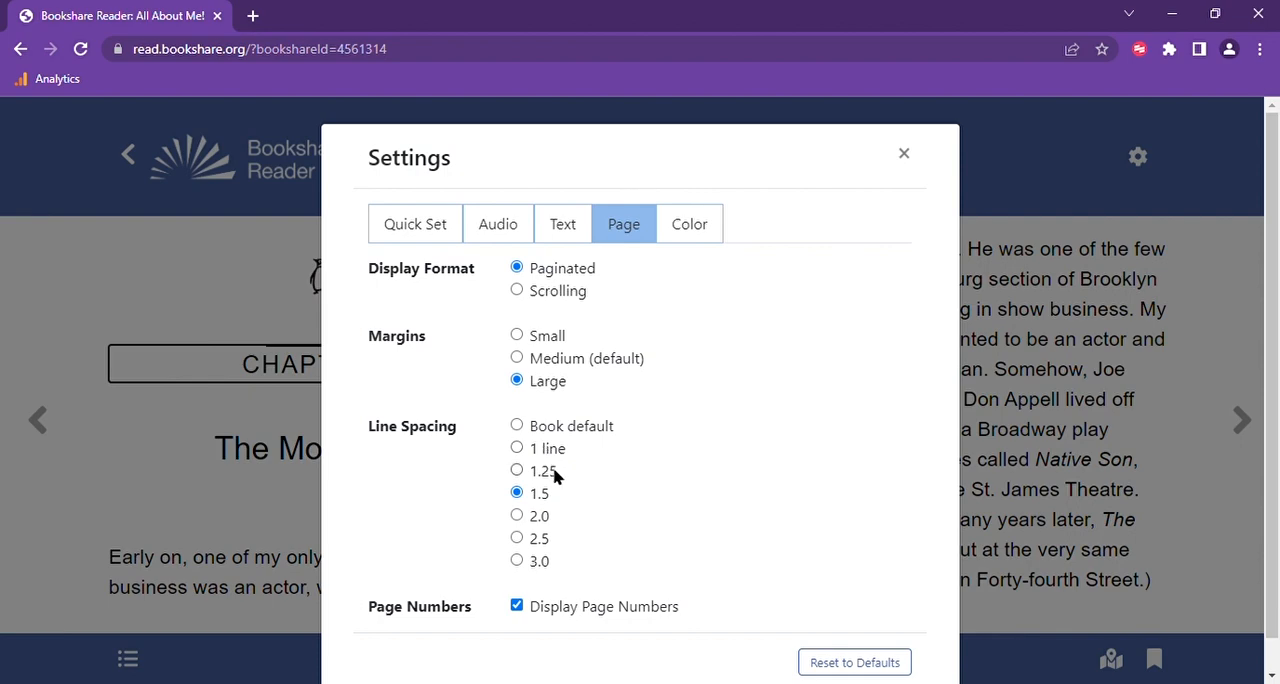
pyautogui.moveTo(622, 623)
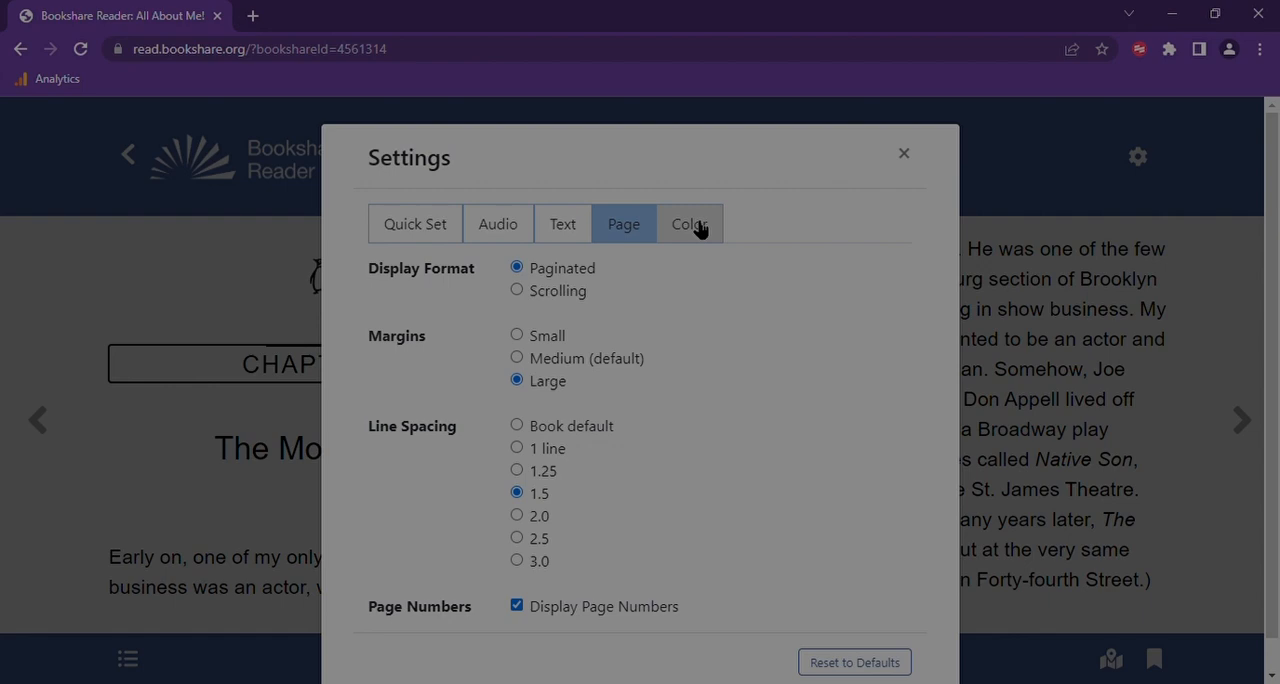
pyautogui.click(689, 223)
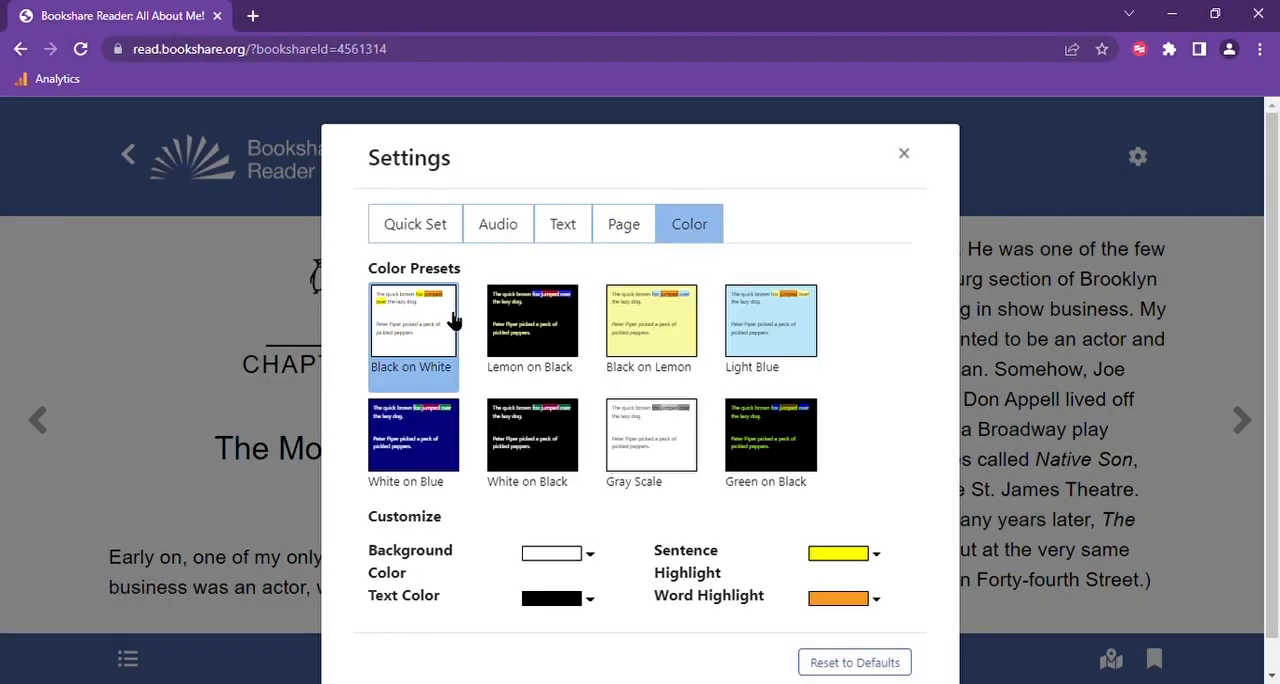
pyautogui.moveTo(648, 330)
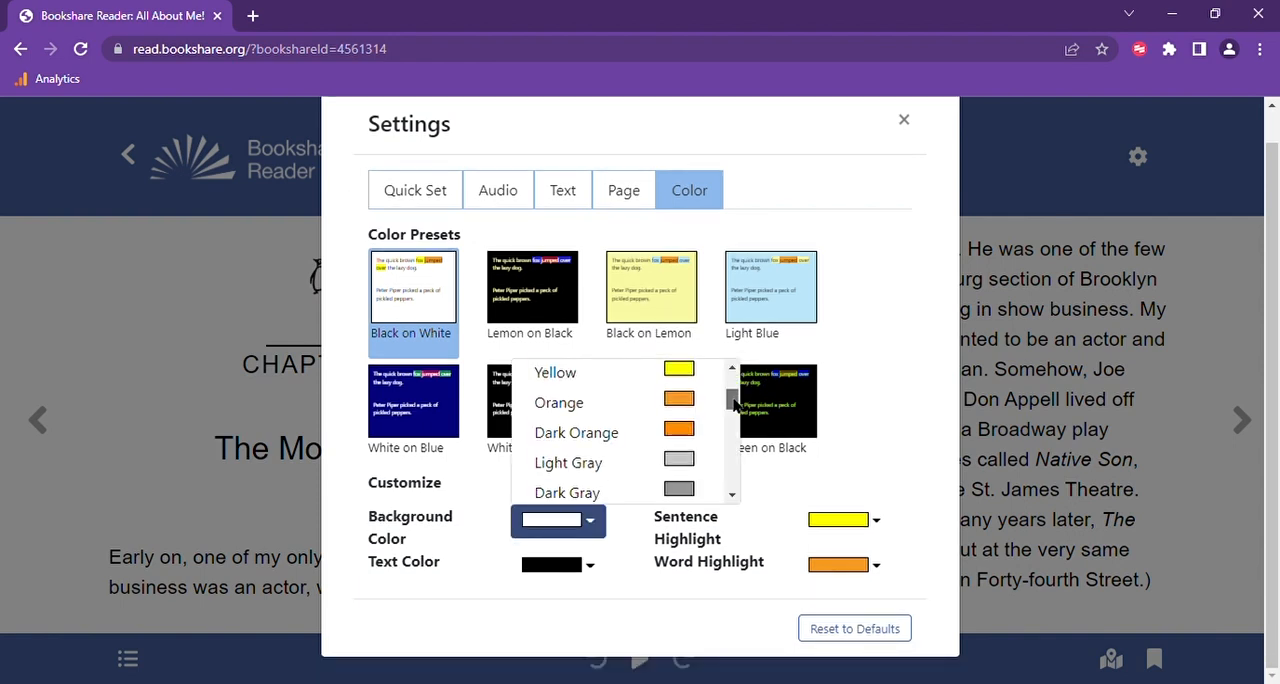
pyautogui.scroll(-3)
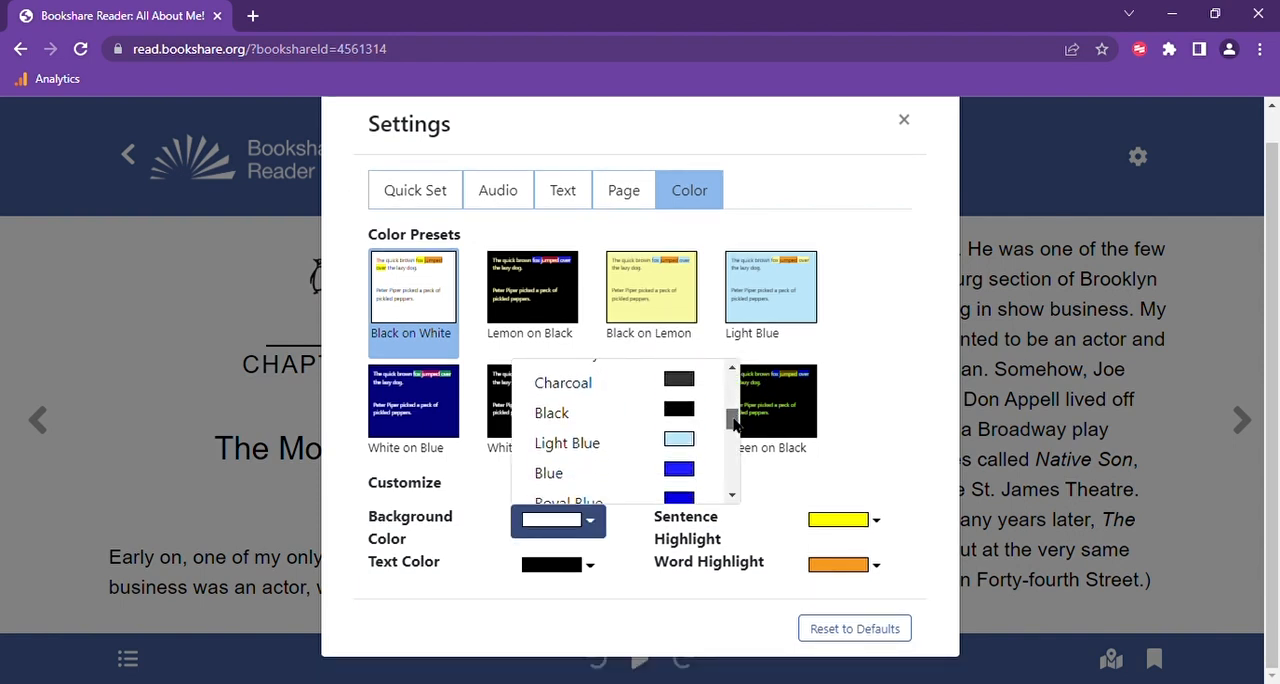
pyautogui.scroll(-3)
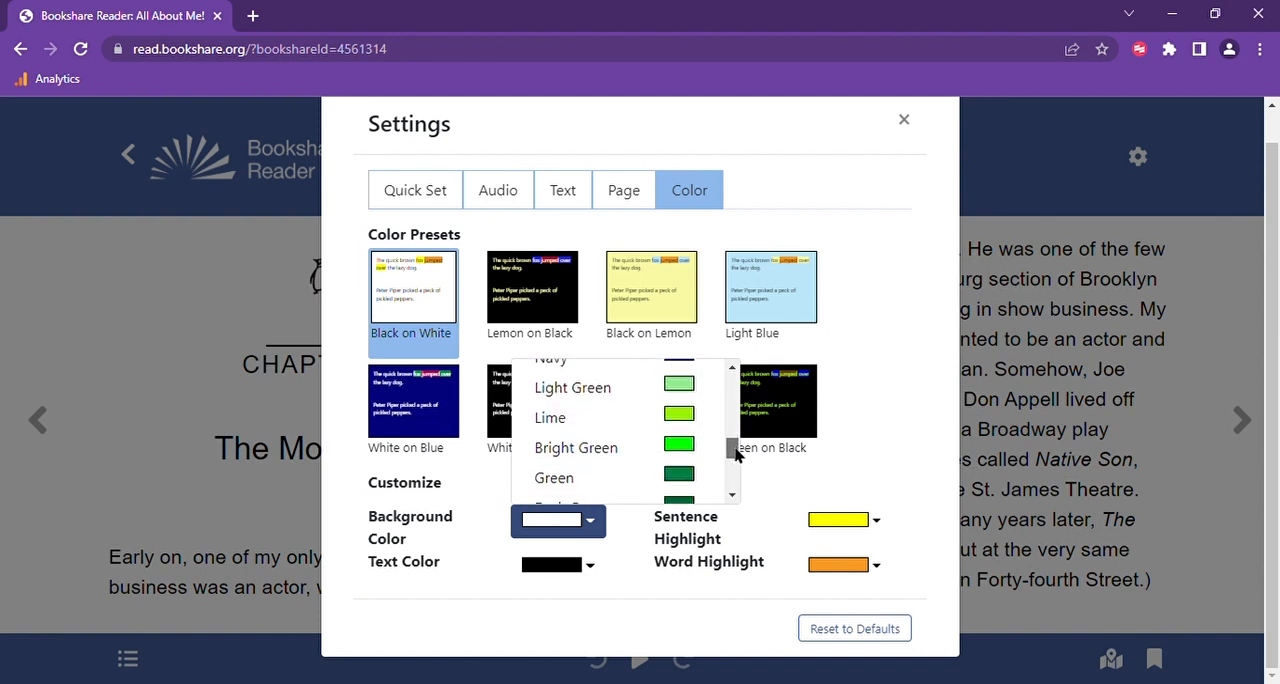
pyautogui.click(557, 519)
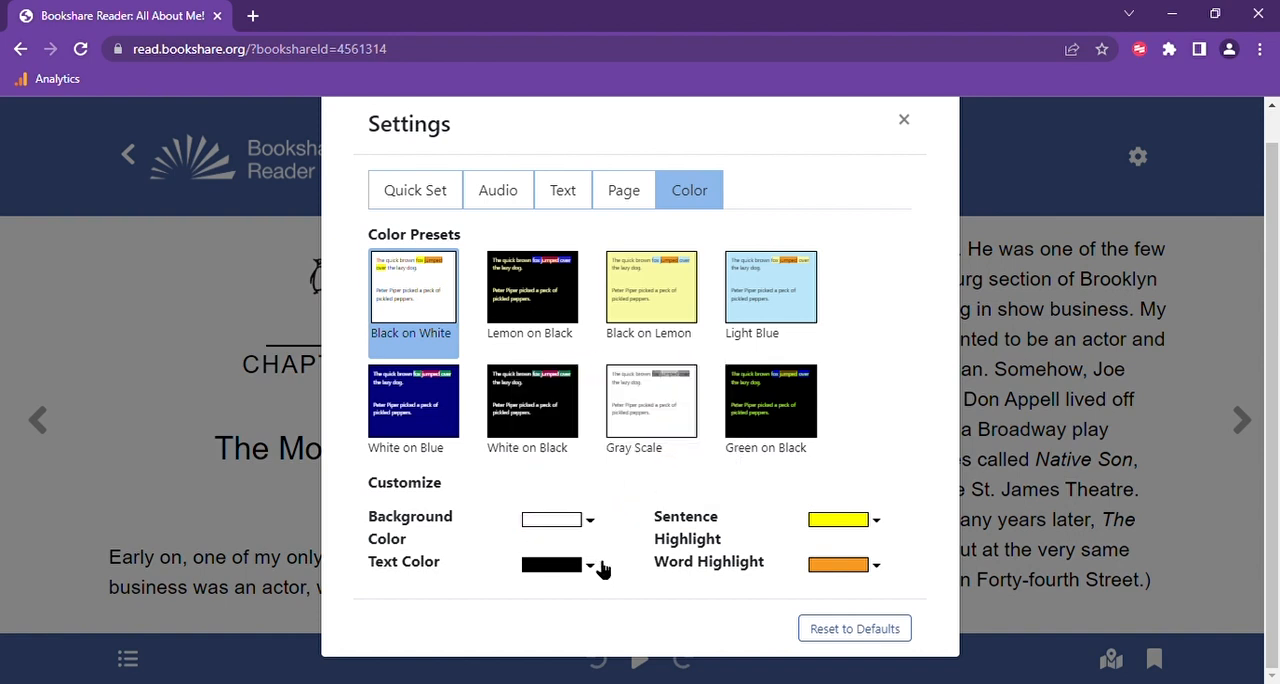
pyautogui.moveTo(710, 538)
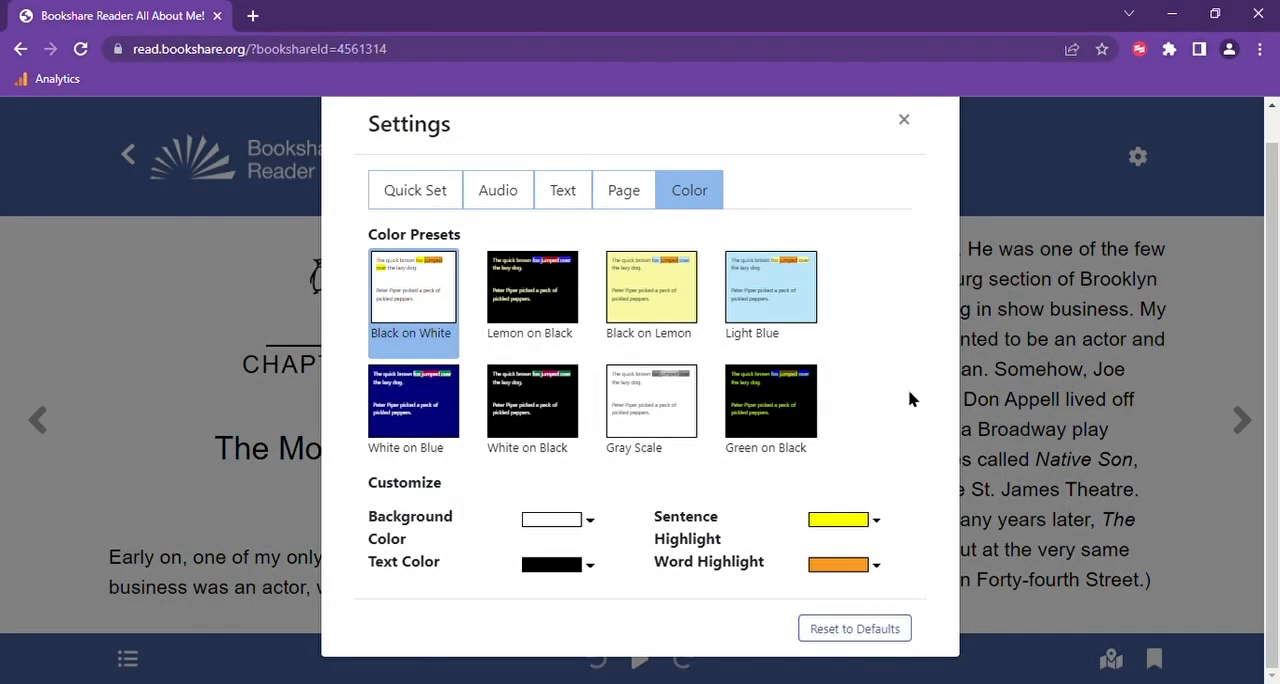
pyautogui.moveTo(904, 120)
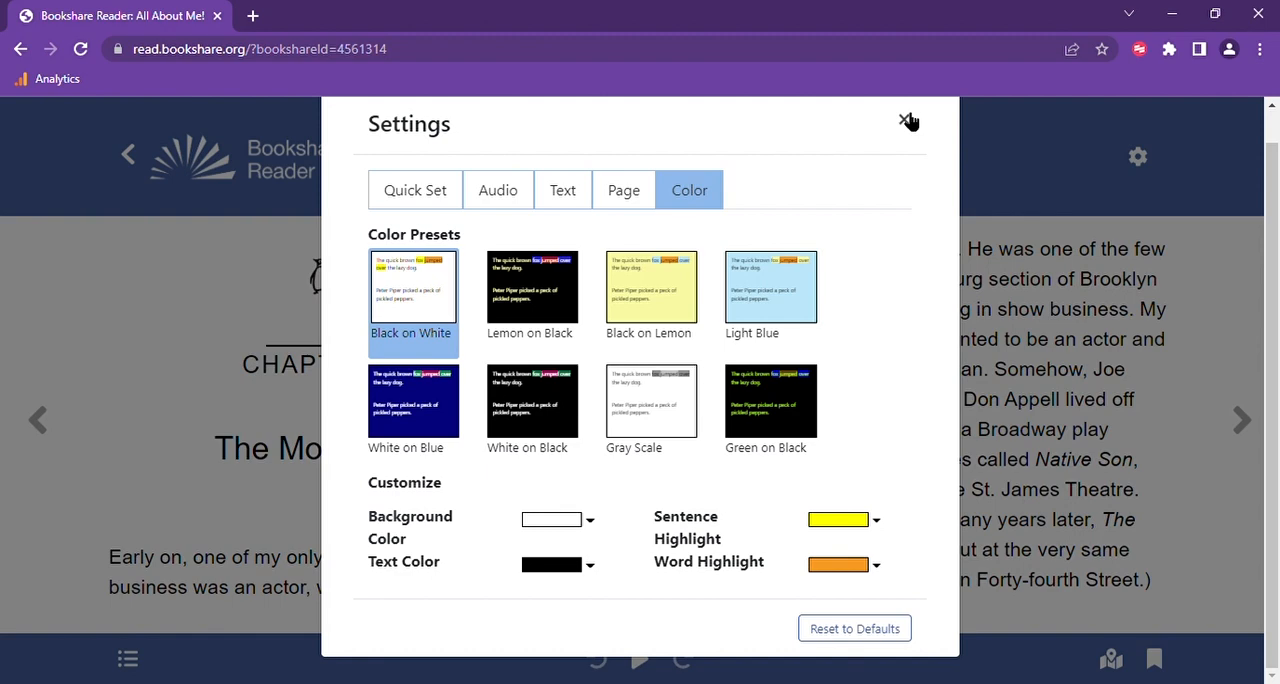
# - Close the Settings panel, returning to the Chapter 2 pages of All About Me!
pyautogui.click(907, 121)
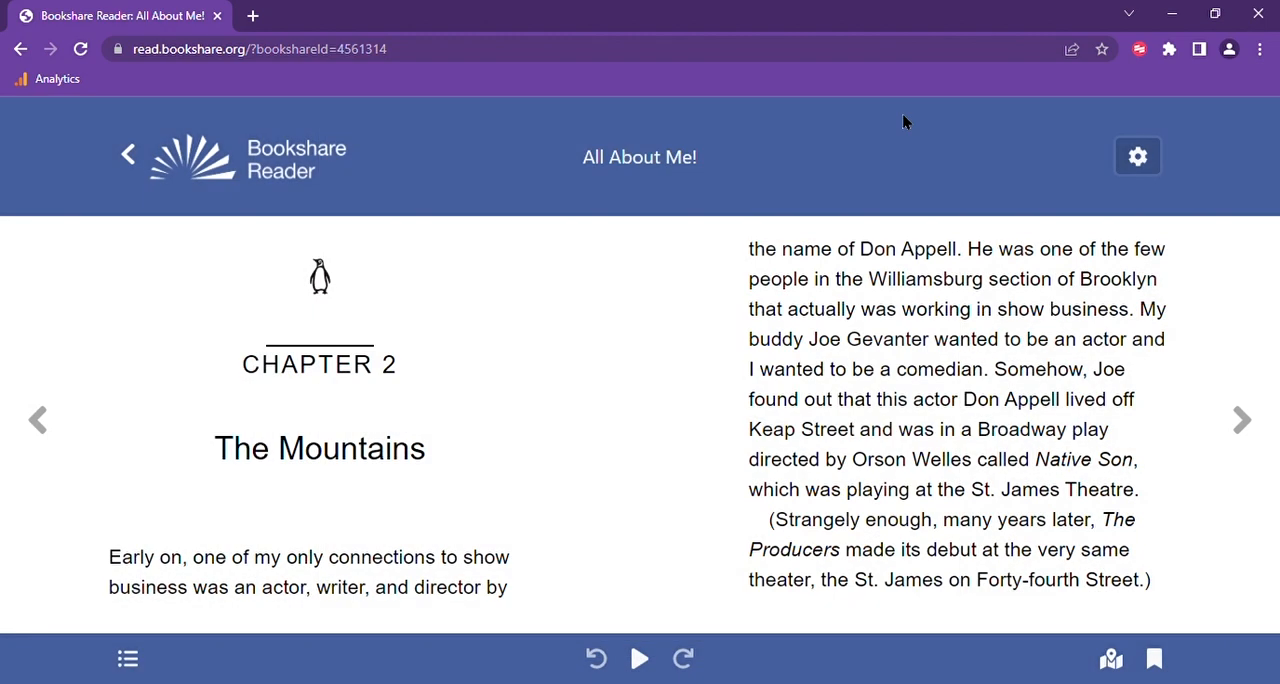
pyautogui.moveTo(743, 362)
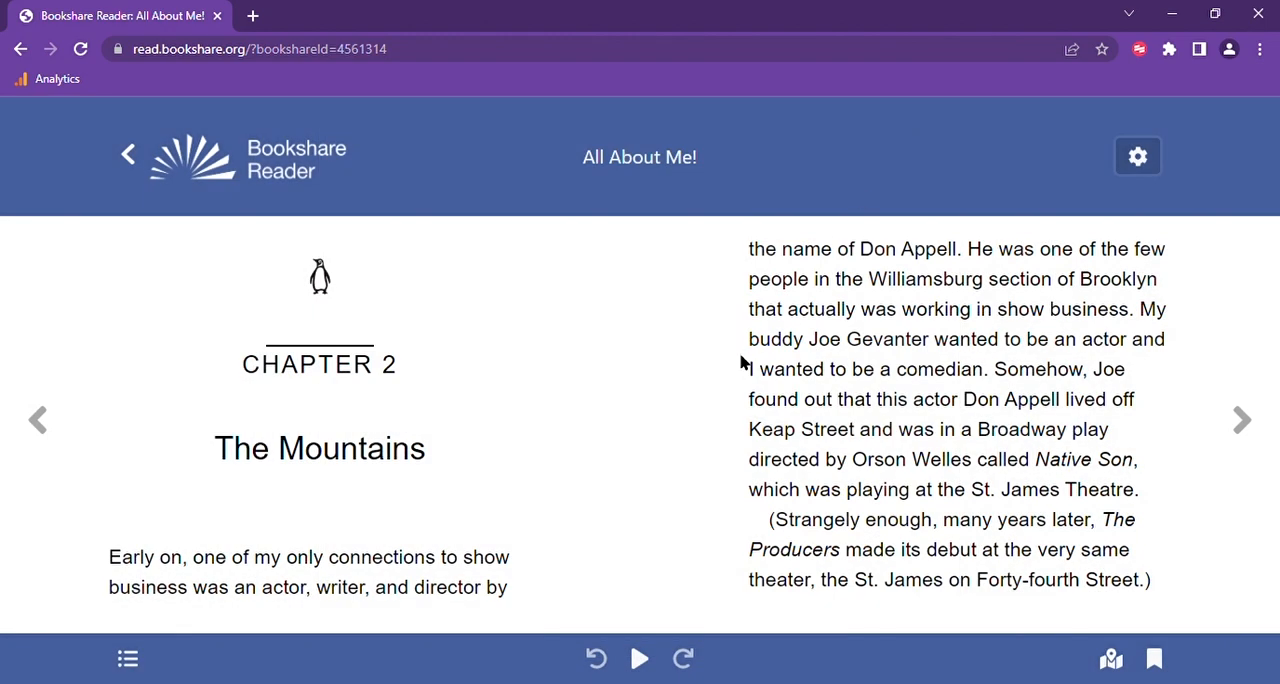
pyautogui.moveTo(714, 373)
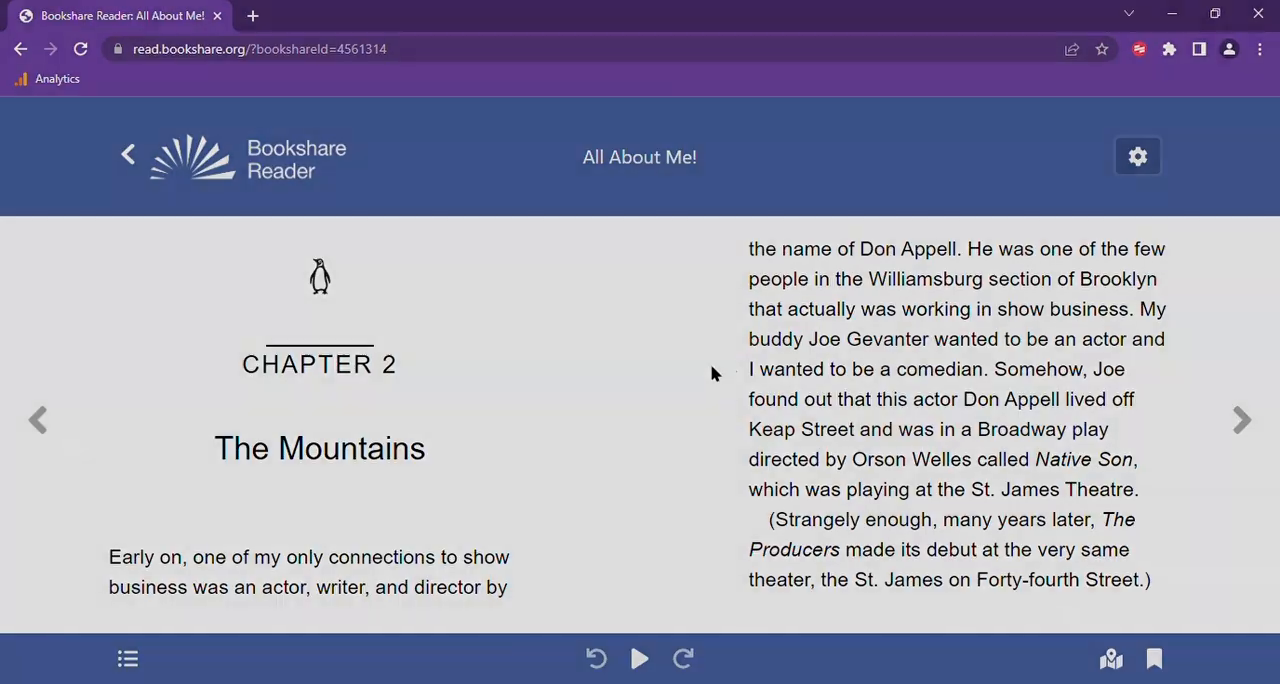
pyautogui.moveTo(631, 411)
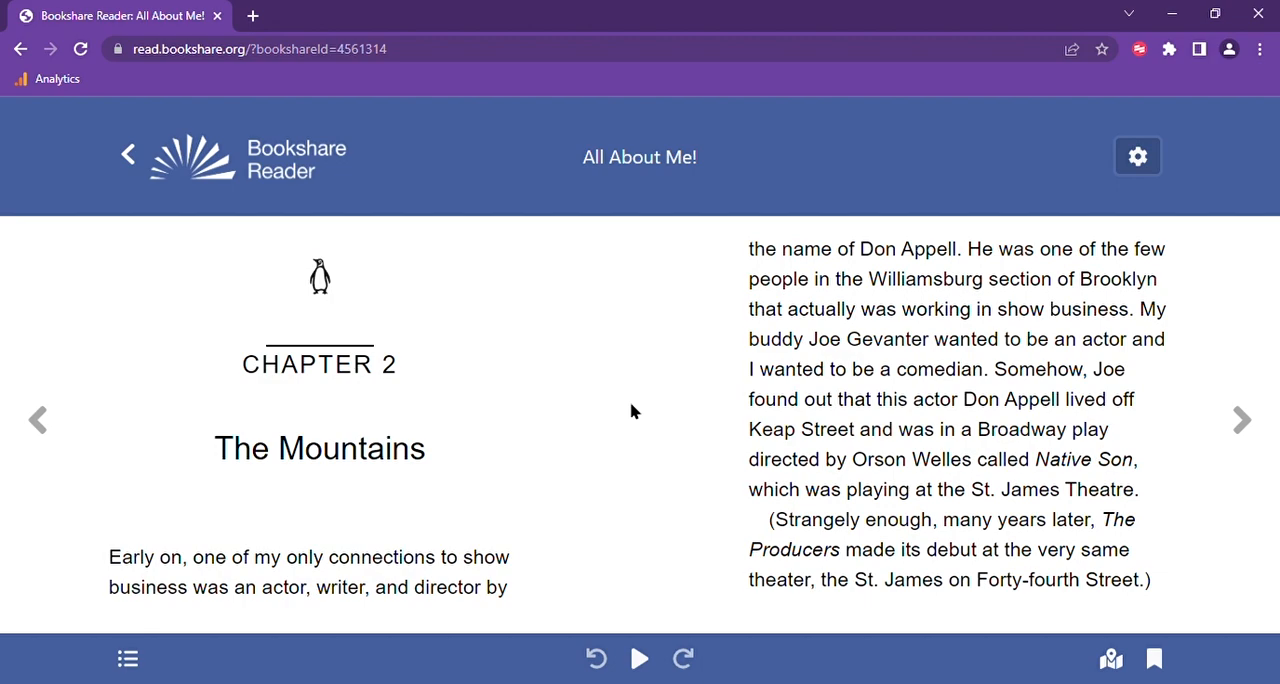
pyautogui.moveTo(640, 658)
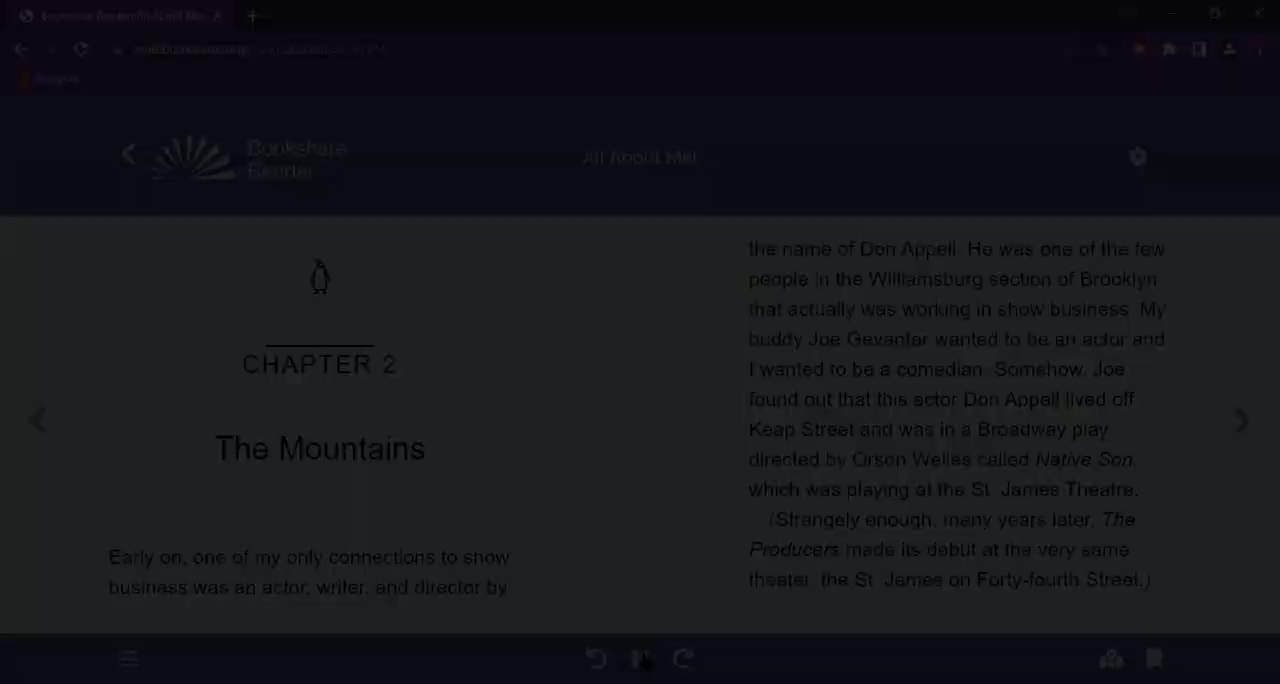
# - Play Chapter 2 aloud with sentence and word highlighting, then pause the reading
pyautogui.click(639, 658)
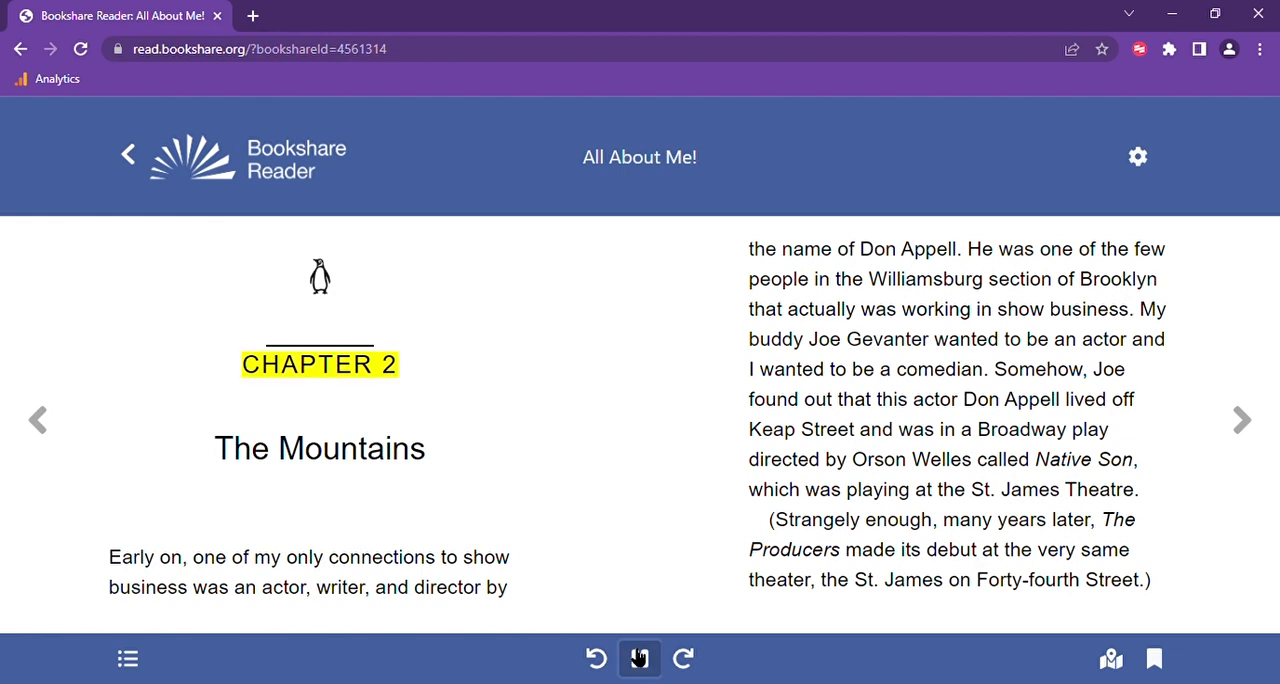
pyautogui.click(639, 658)
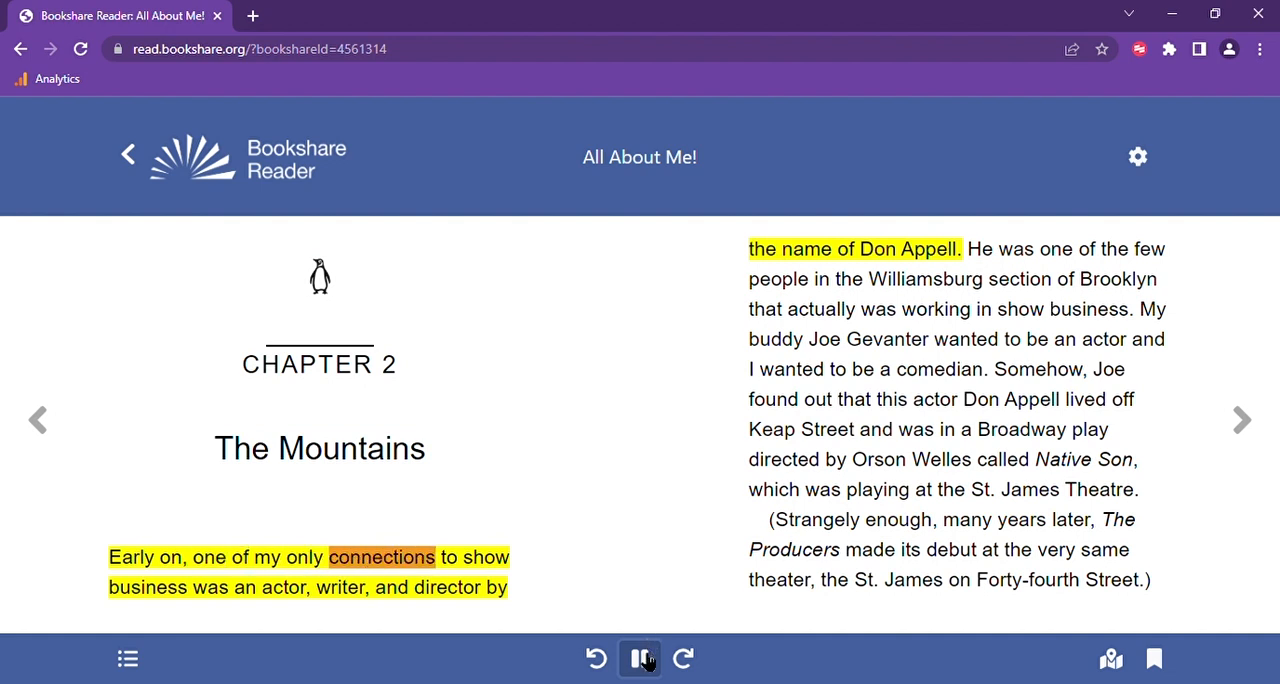
pyautogui.click(639, 658)
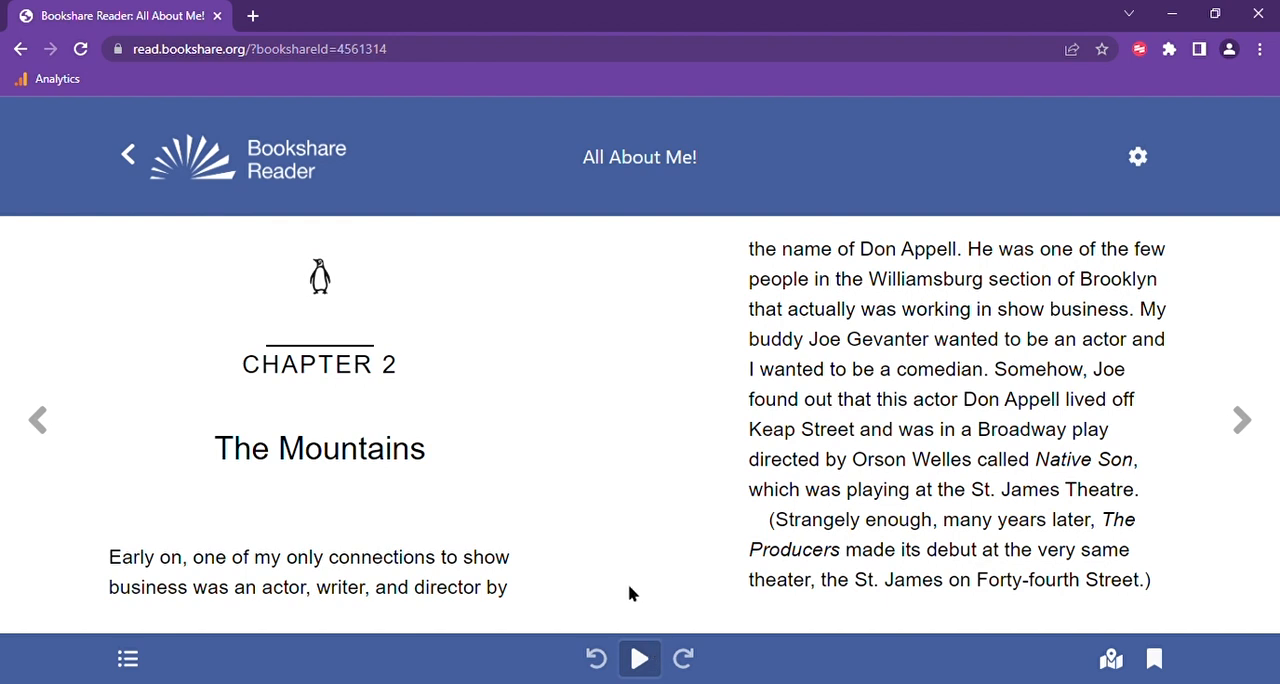
pyautogui.moveTo(413, 573)
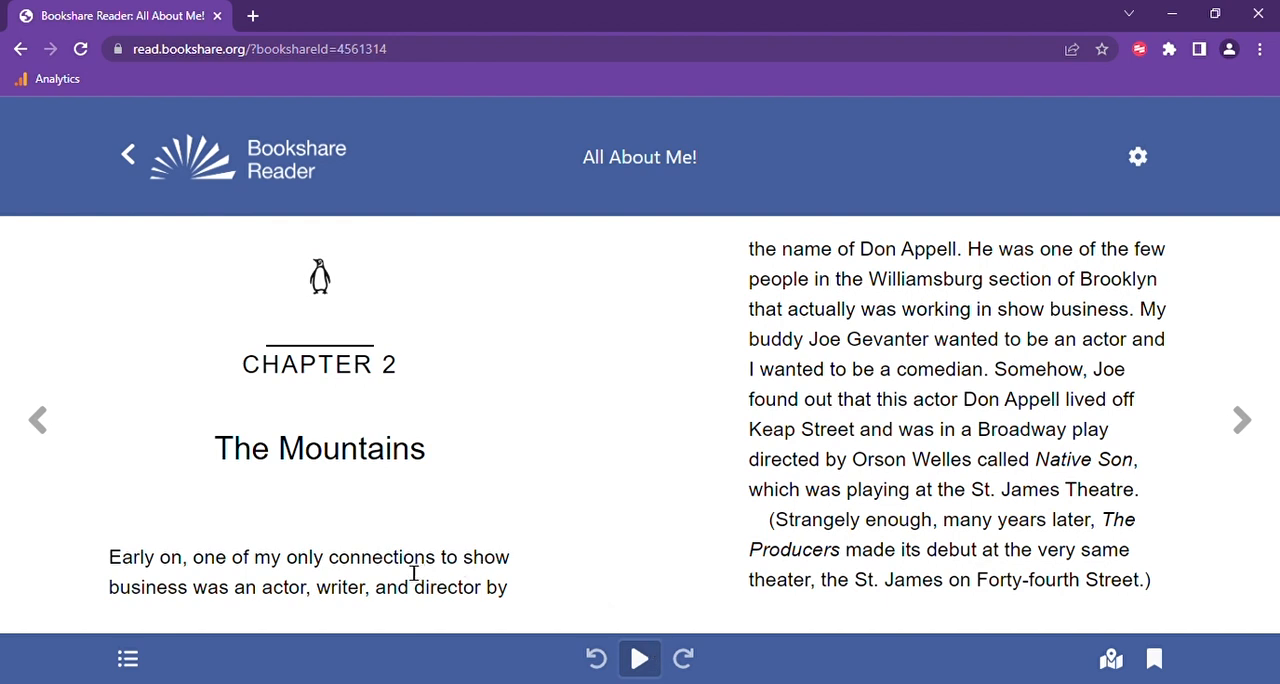
pyautogui.moveTo(457, 597)
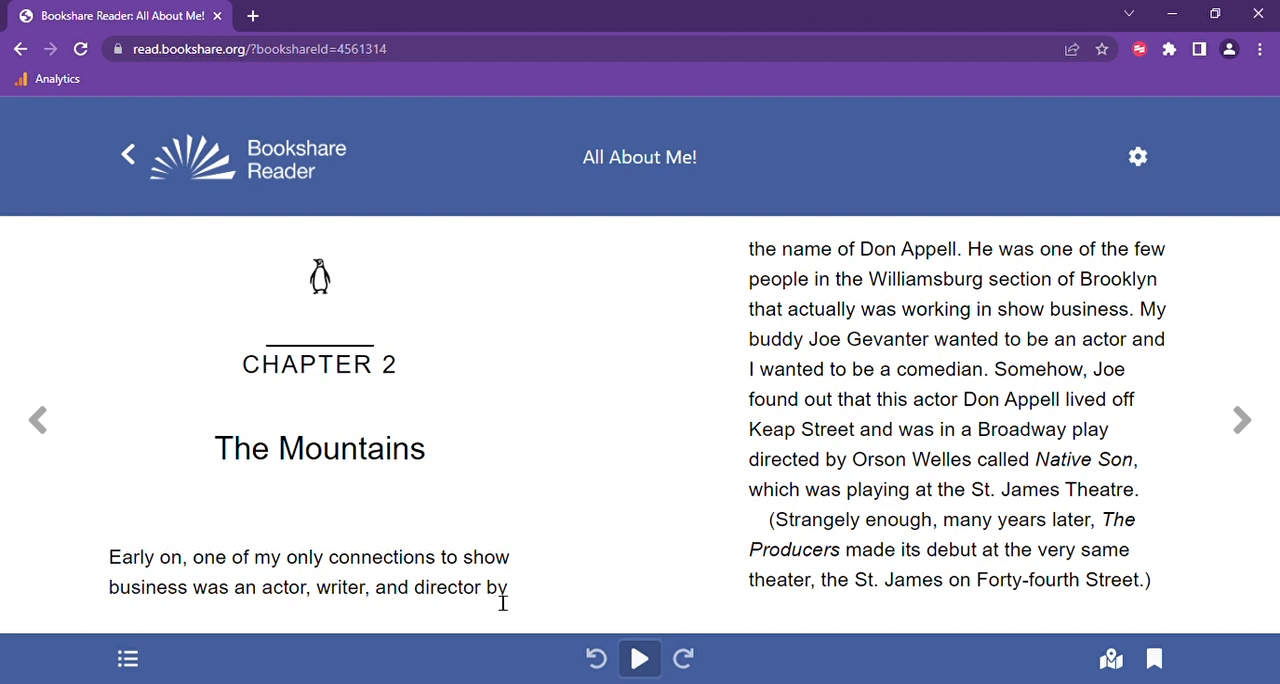
pyautogui.moveTo(645, 598)
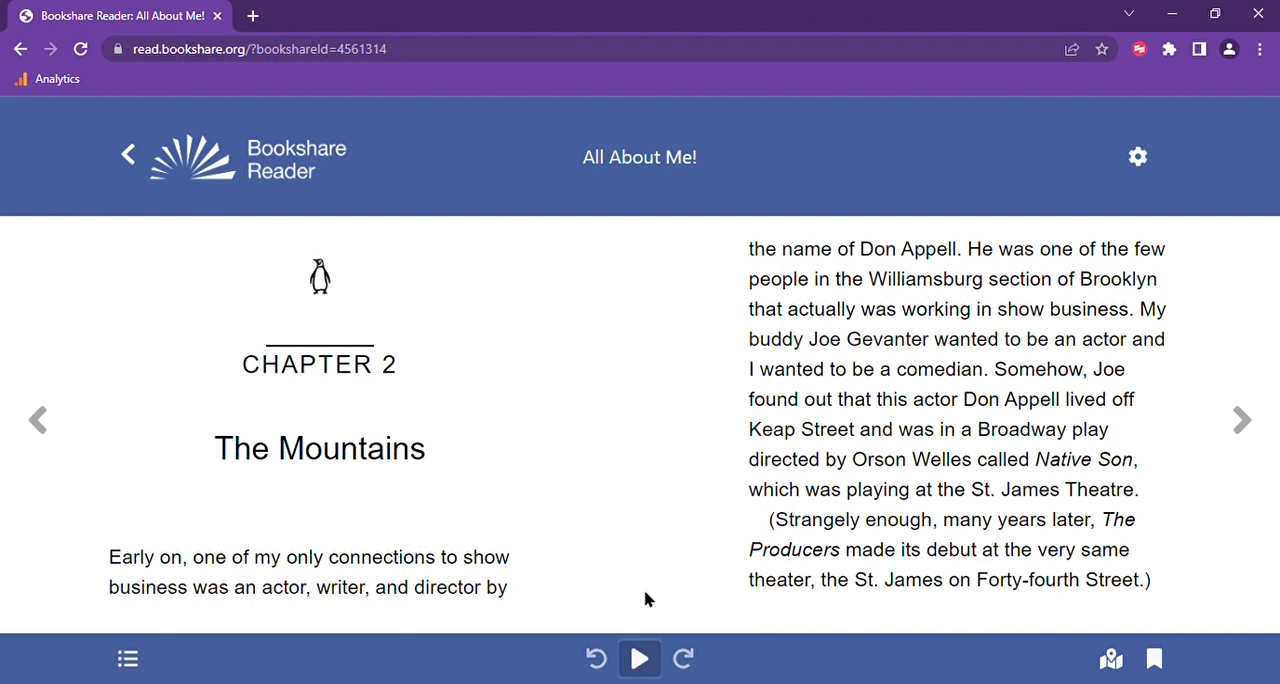
pyautogui.moveTo(684, 658)
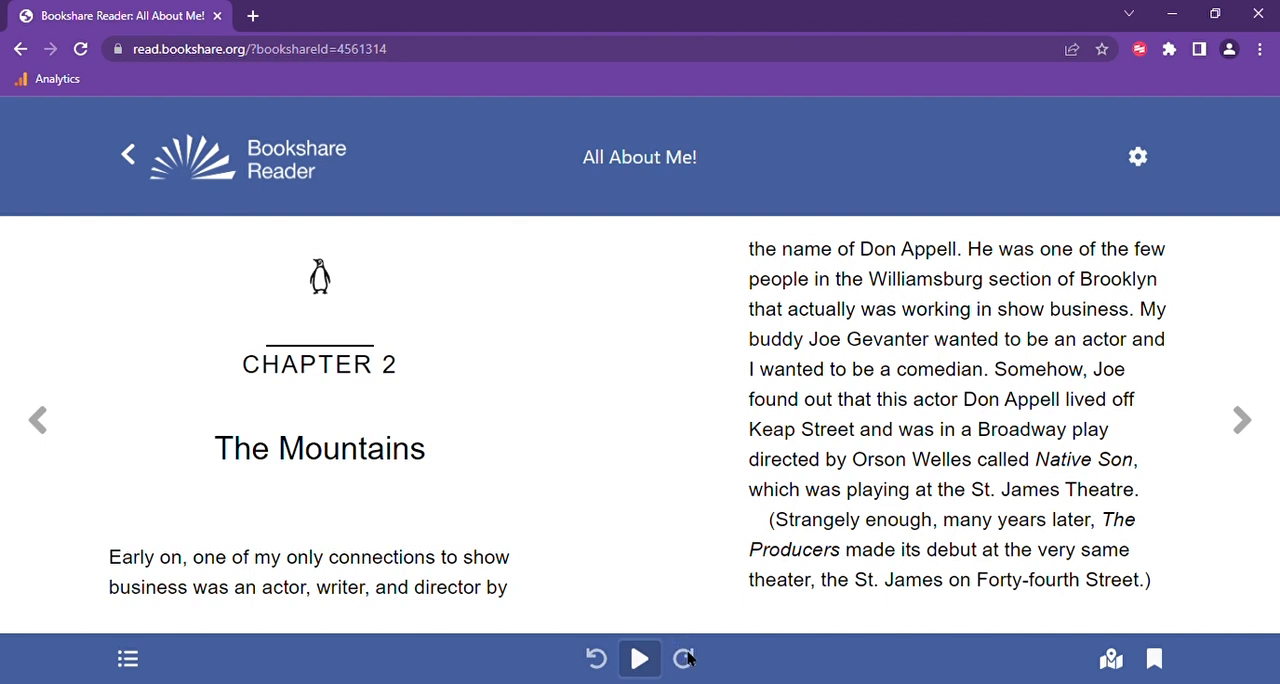
pyautogui.moveTo(639, 658)
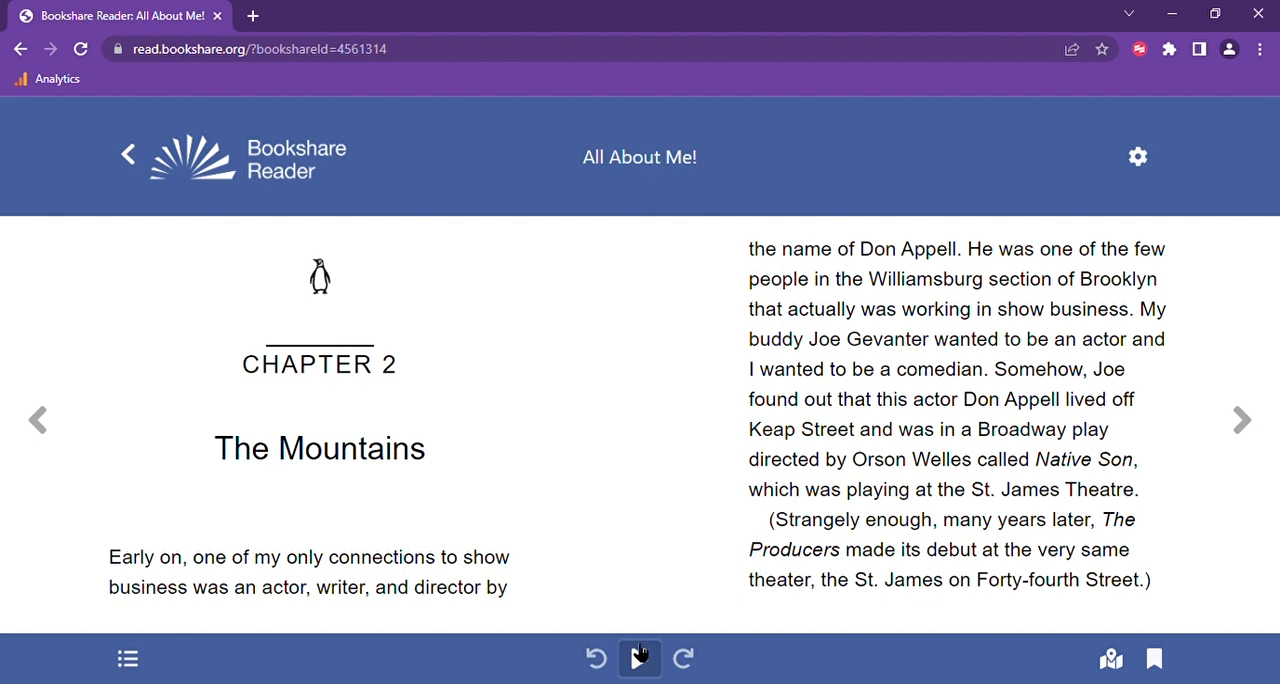
pyautogui.click(639, 658)
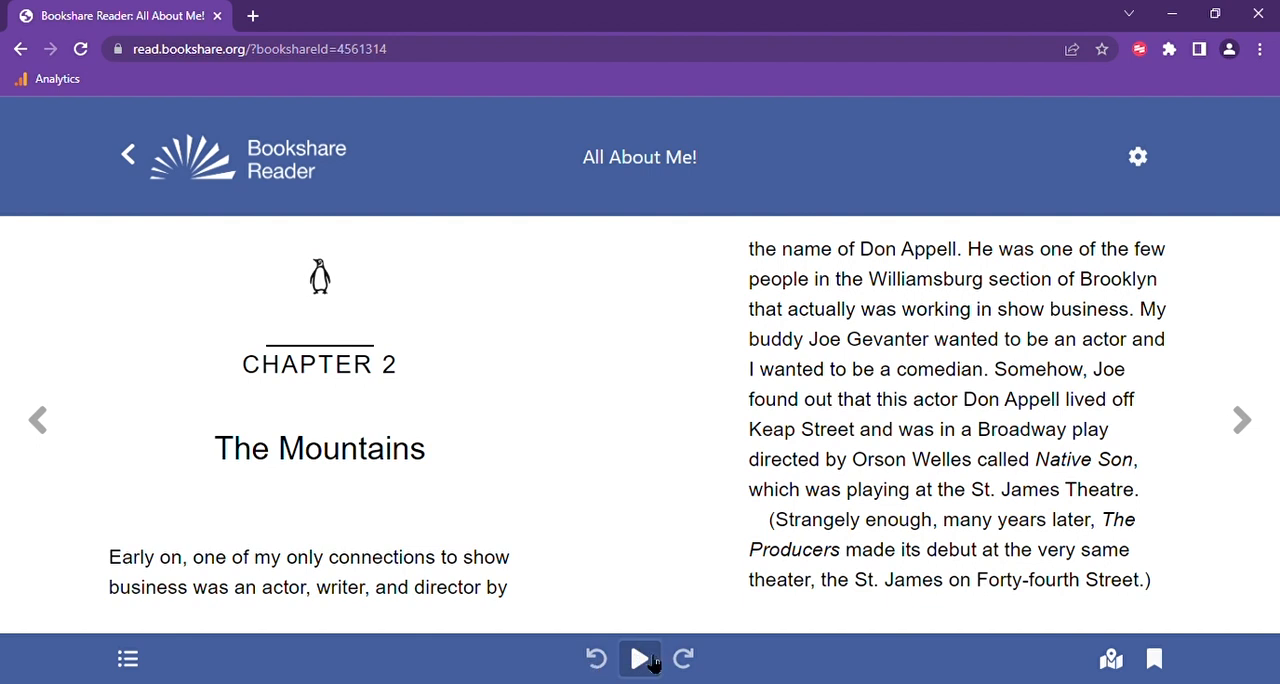
pyautogui.moveTo(662, 660)
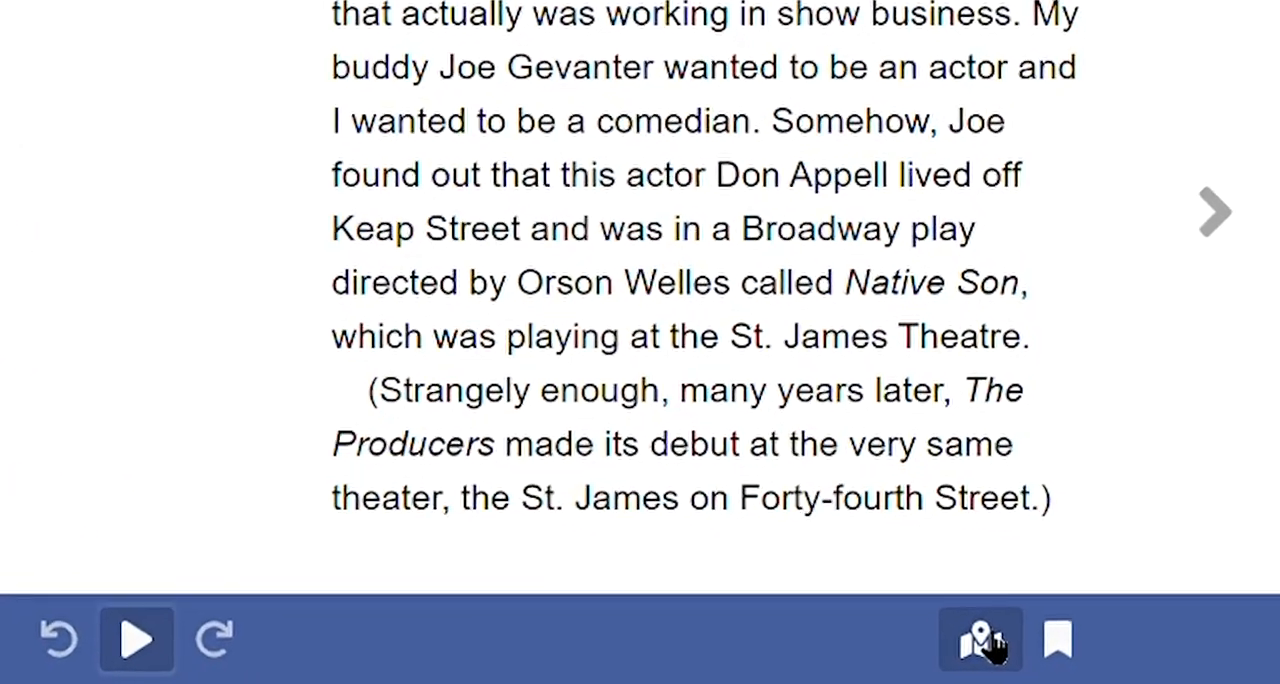
pyautogui.click(979, 640)
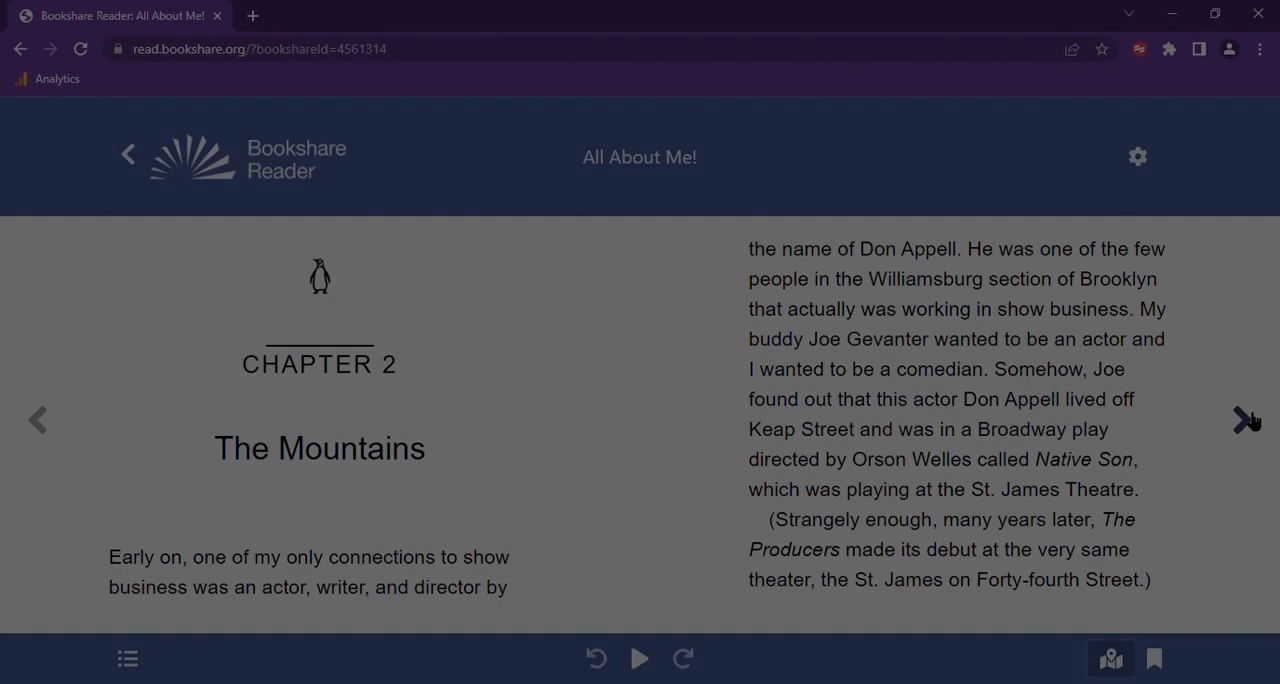
# - Turn to the next pages and bookmark the page about waiting for Don Appell
pyautogui.click(1242, 419)
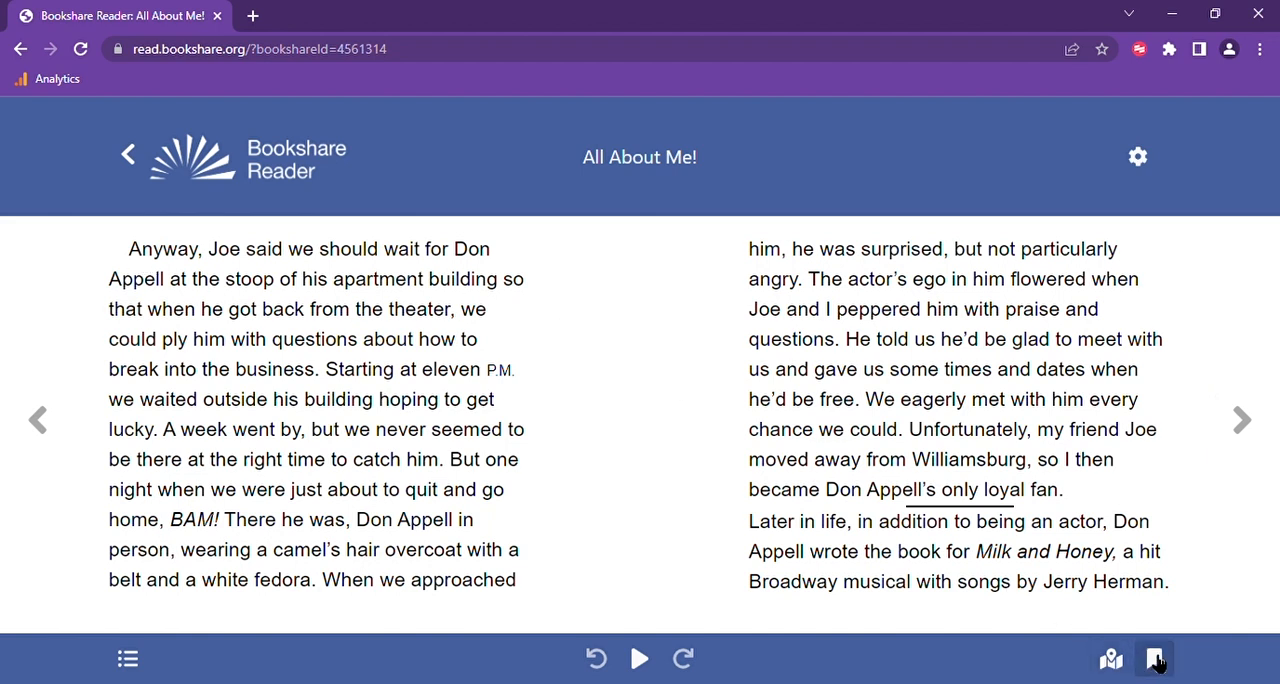
pyautogui.click(1155, 658)
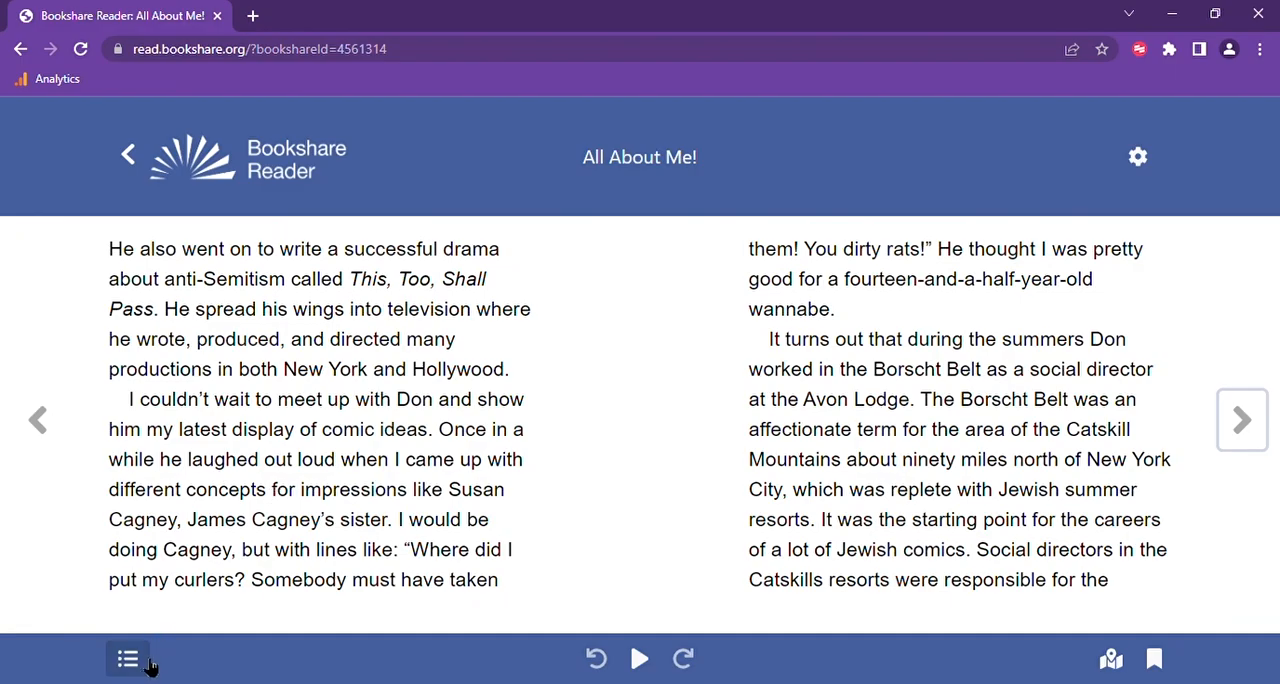
pyautogui.moveTo(135, 662)
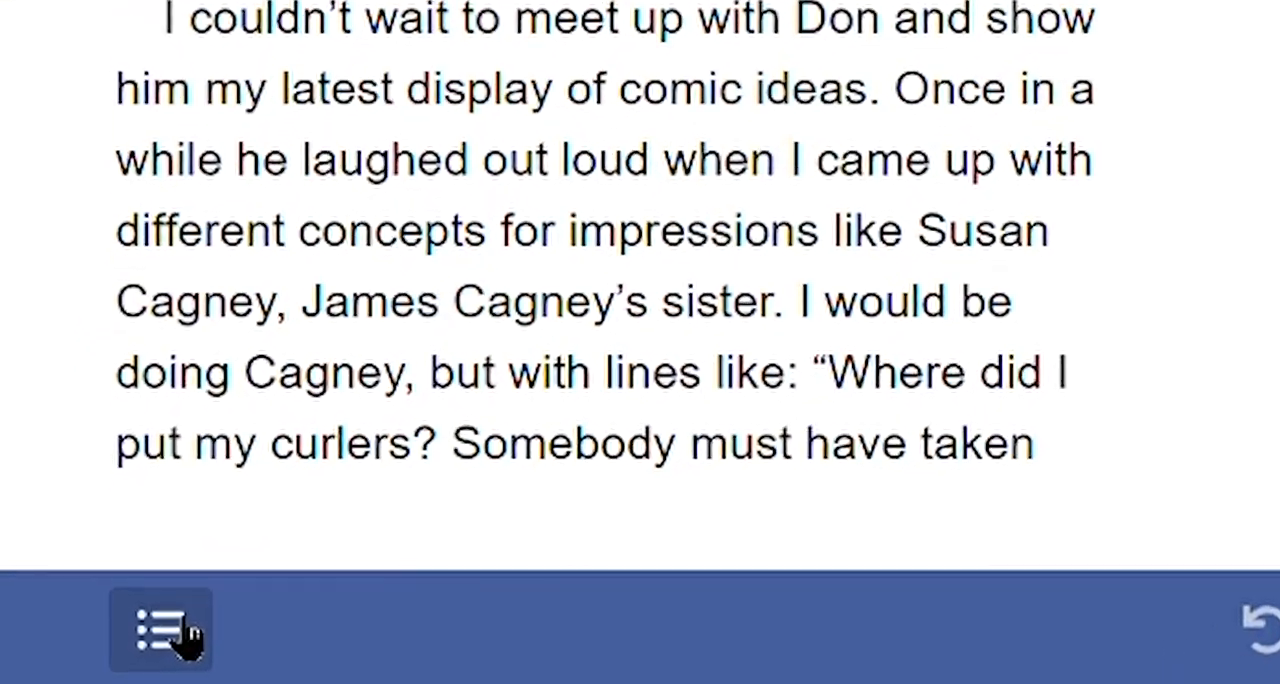
pyautogui.click(160, 630)
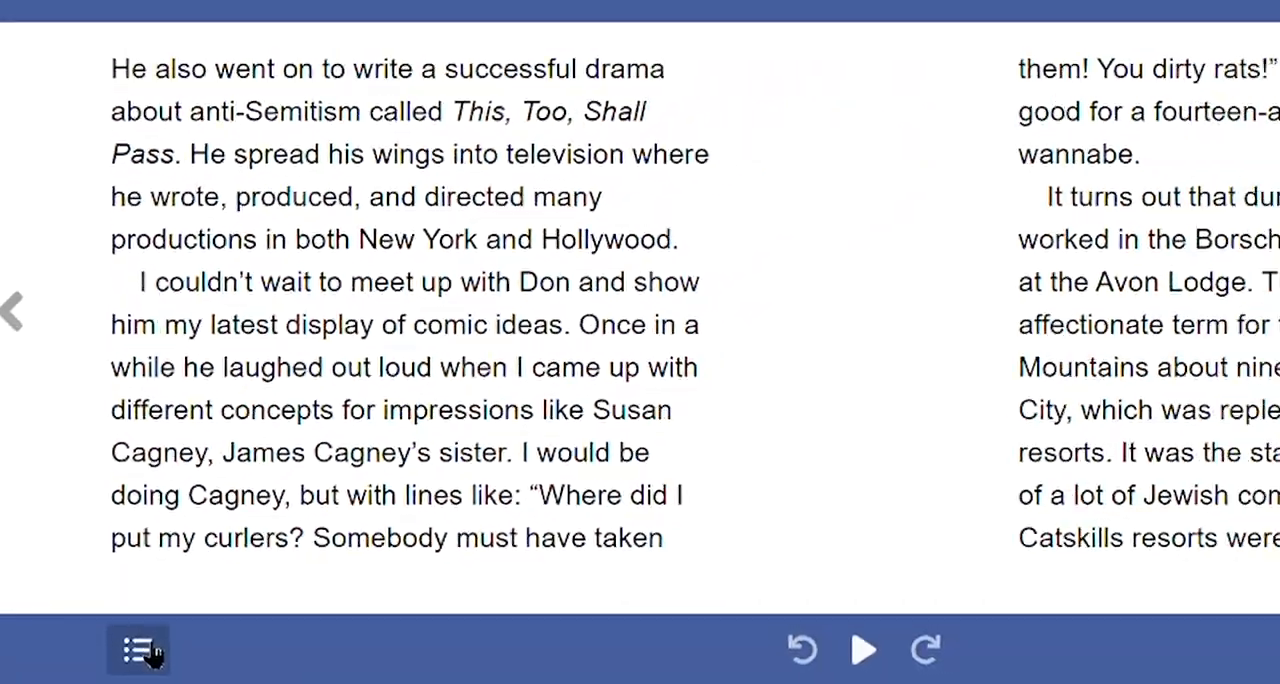
pyautogui.click(138, 649)
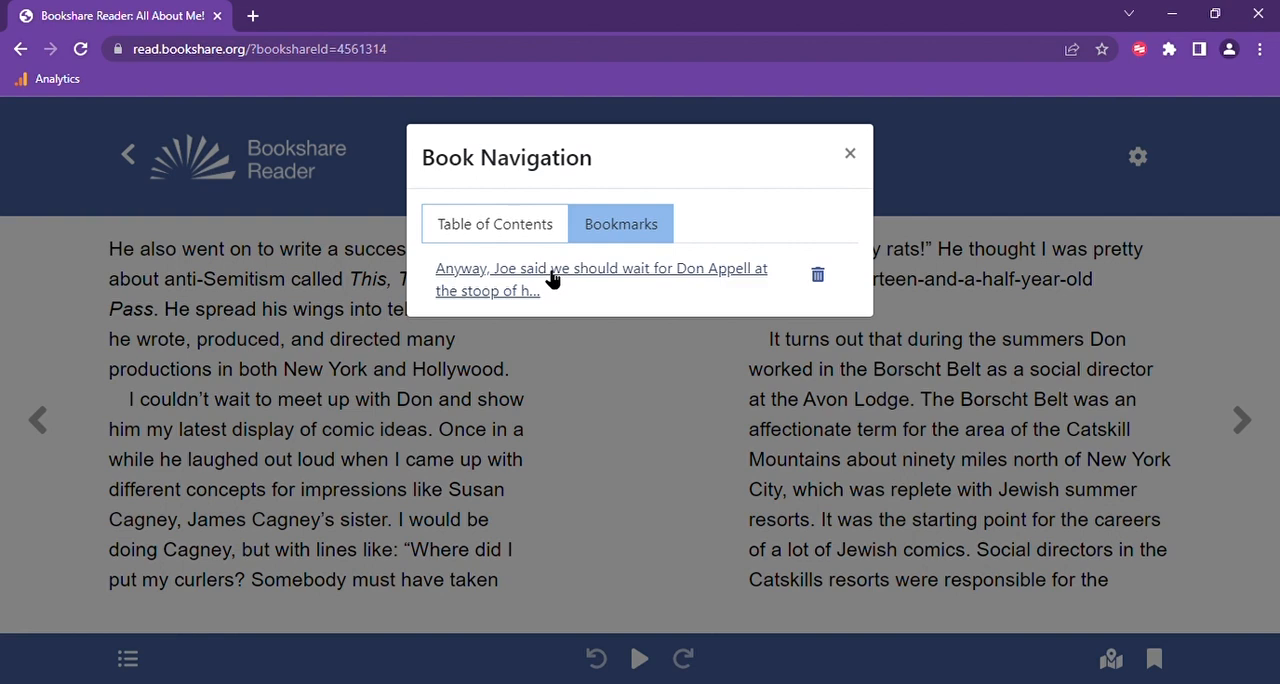
pyautogui.click(600, 275)
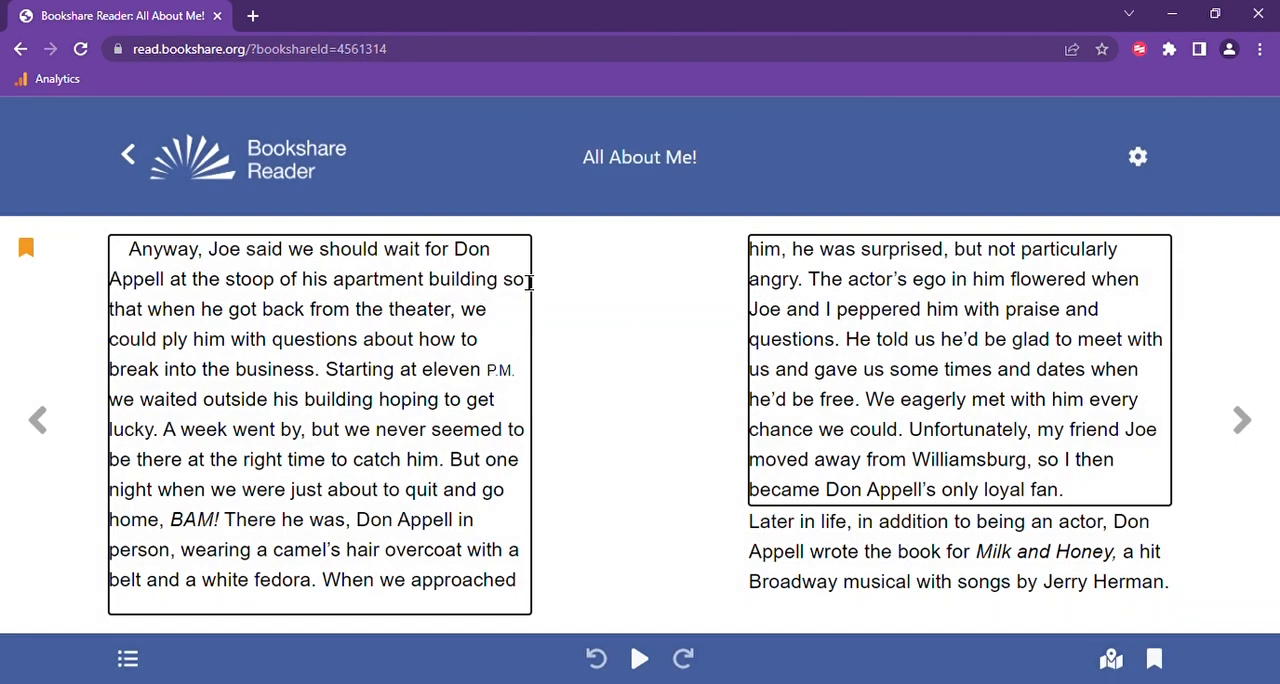
pyautogui.moveTo(175, 290)
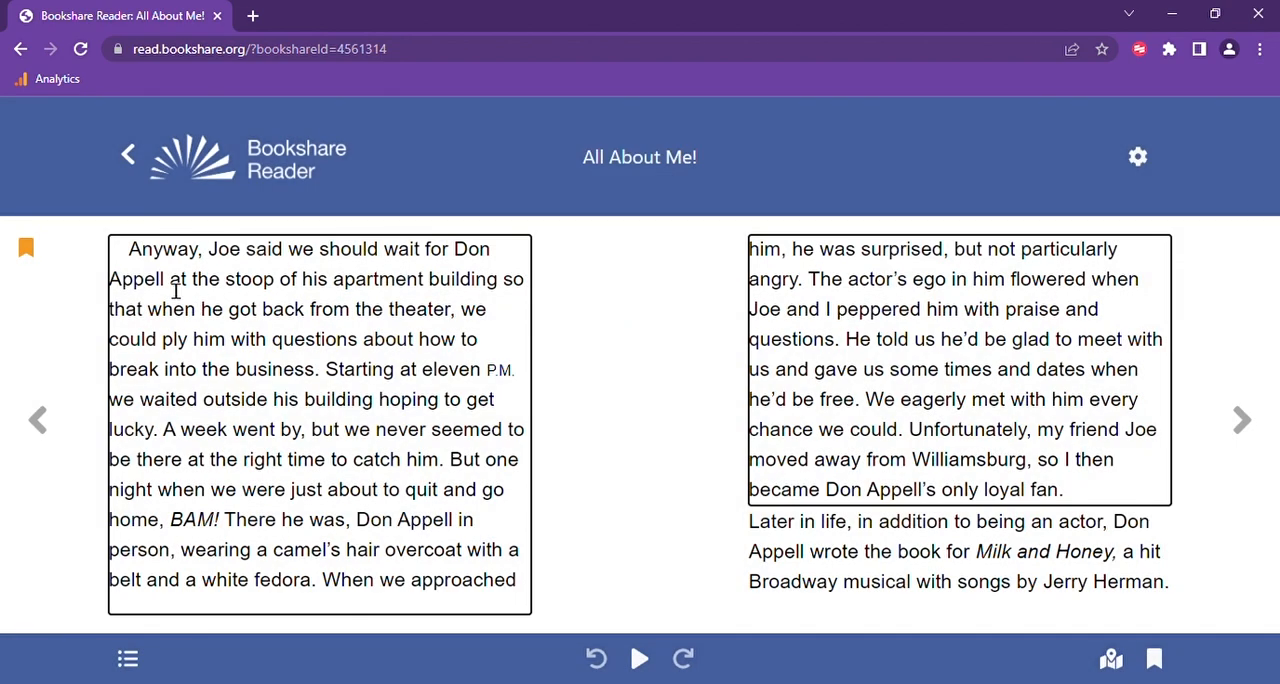